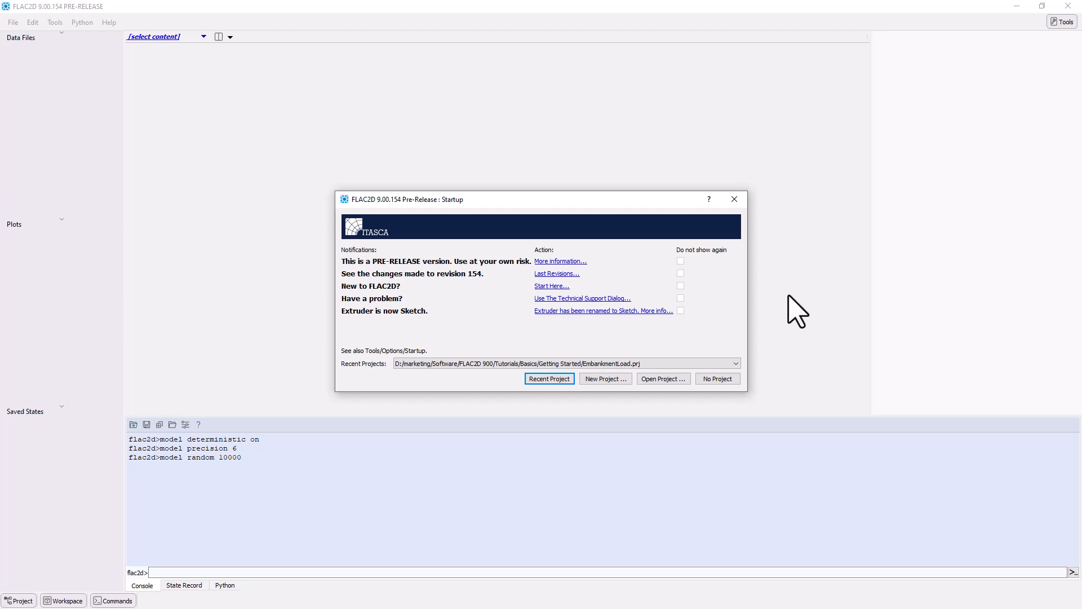
pyautogui.moveTo(782, 325)
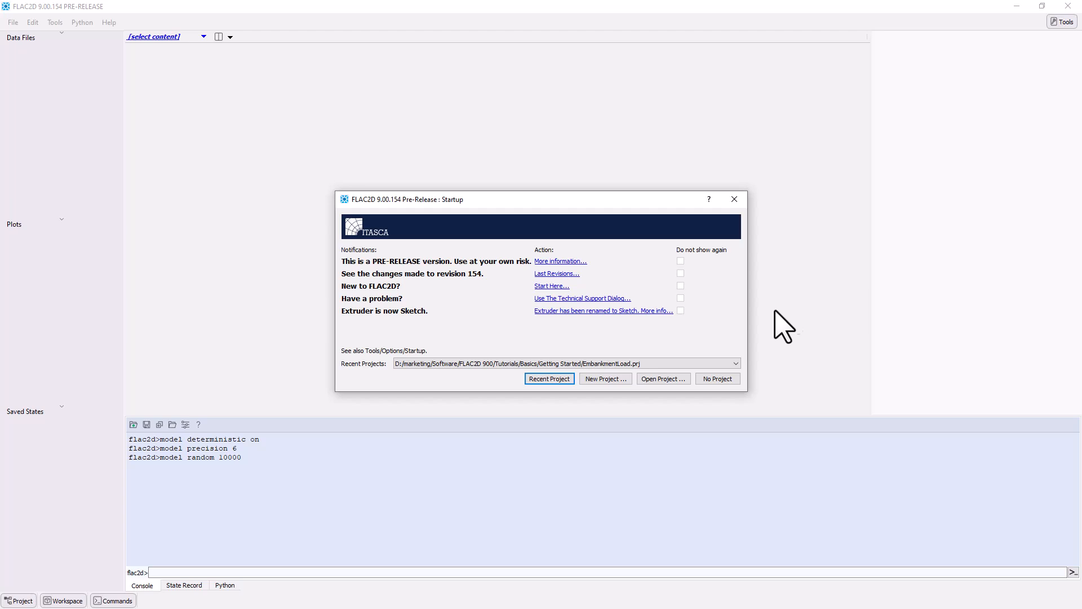
# Create a new FLAC2D project and save it as FirstSlope.prj.
pyautogui.click(604, 379)
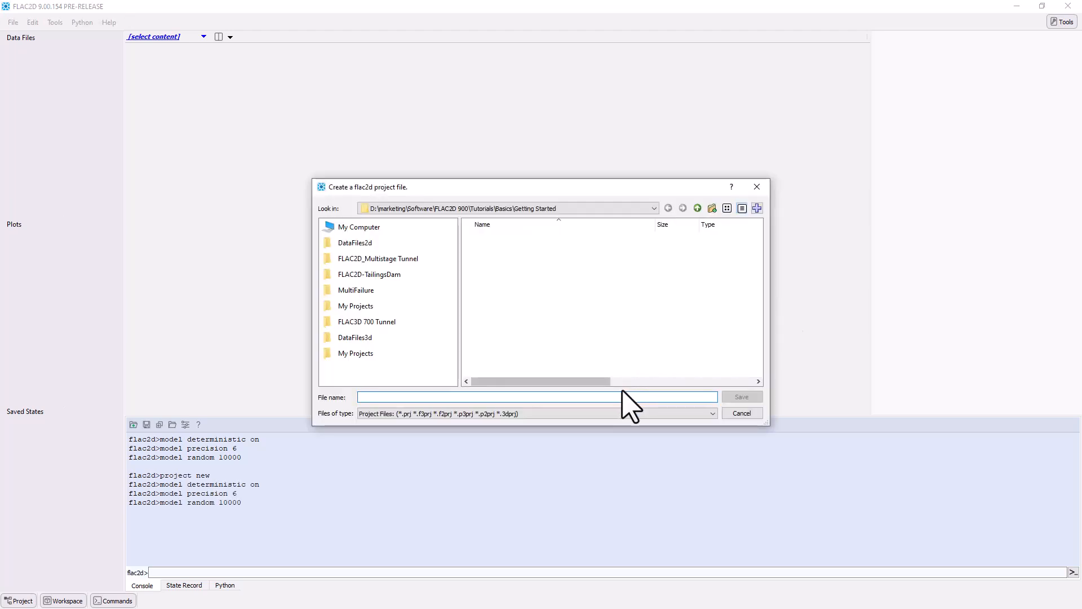
pyautogui.write('F')
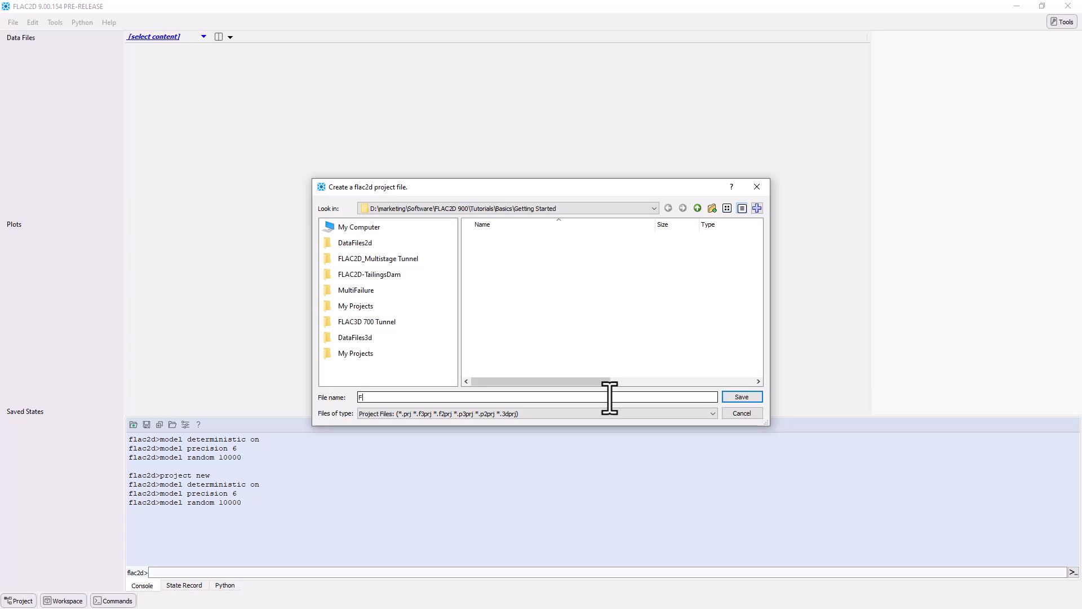
pyautogui.write('irstSlope')
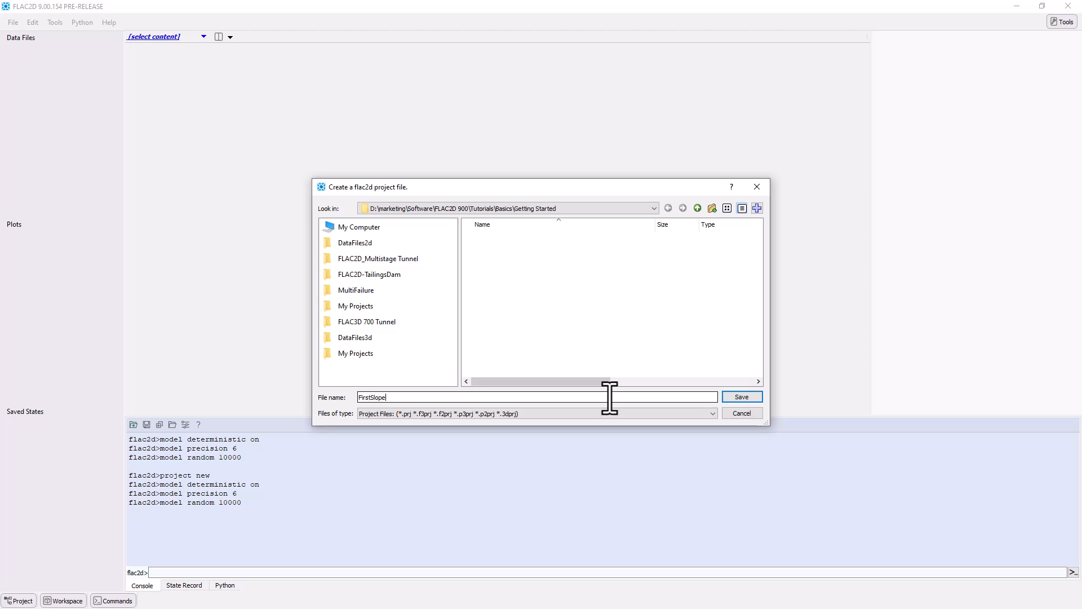
pyautogui.click(741, 397)
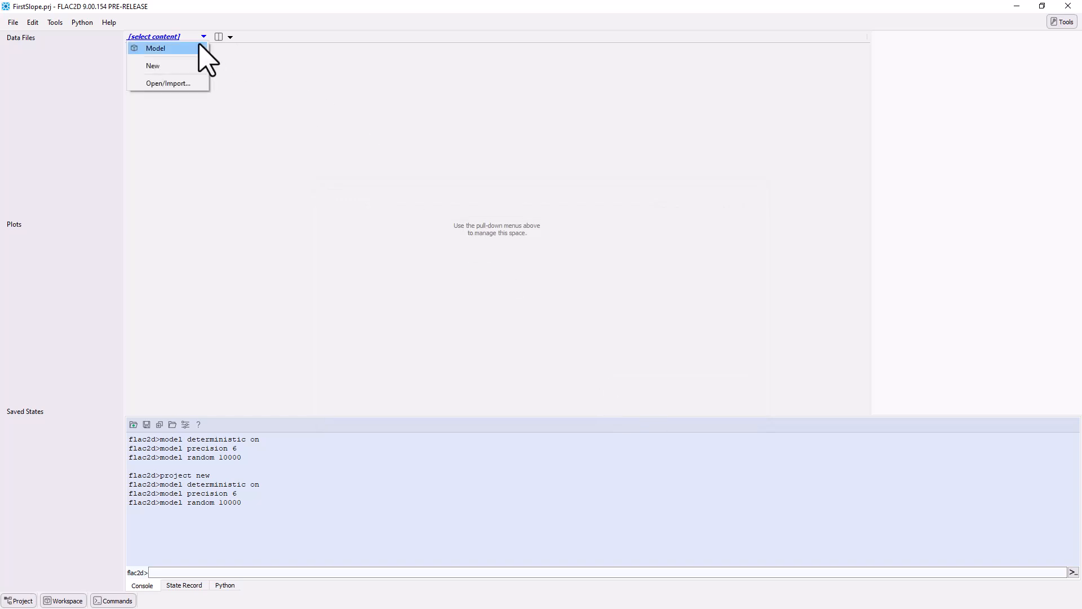
pyautogui.moveTo(152, 64)
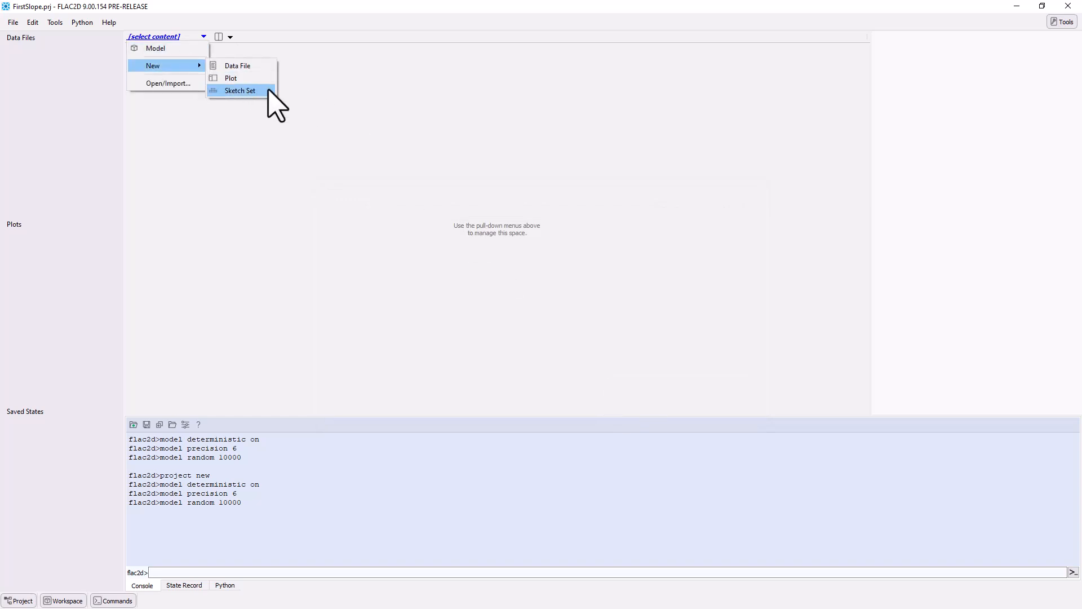
# Add a new sketch set named FirstSlope to the project.
pyautogui.click(240, 90)
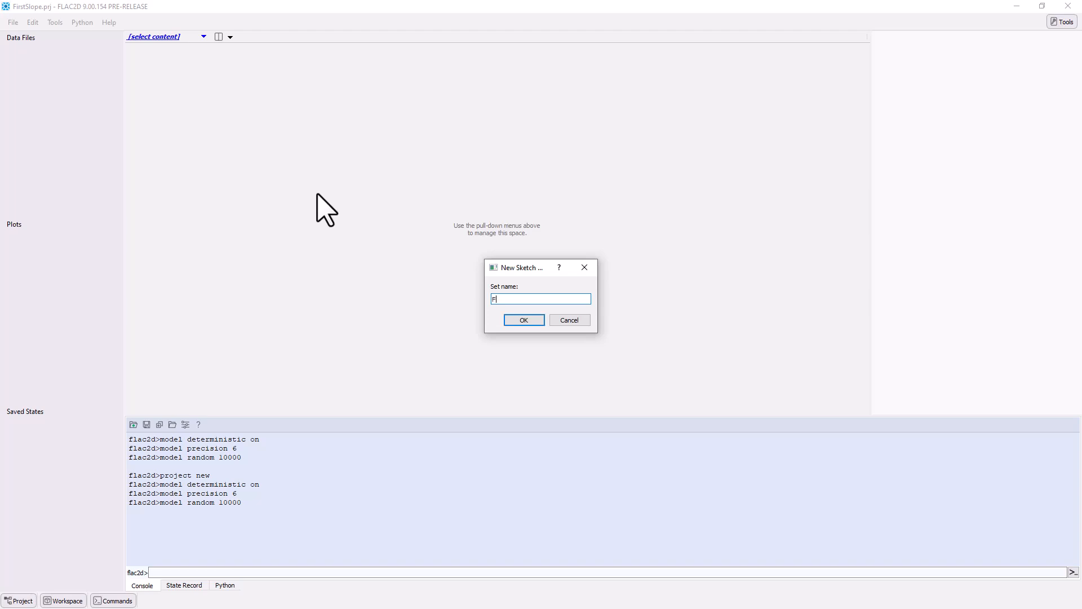
pyautogui.write('irstSlope')
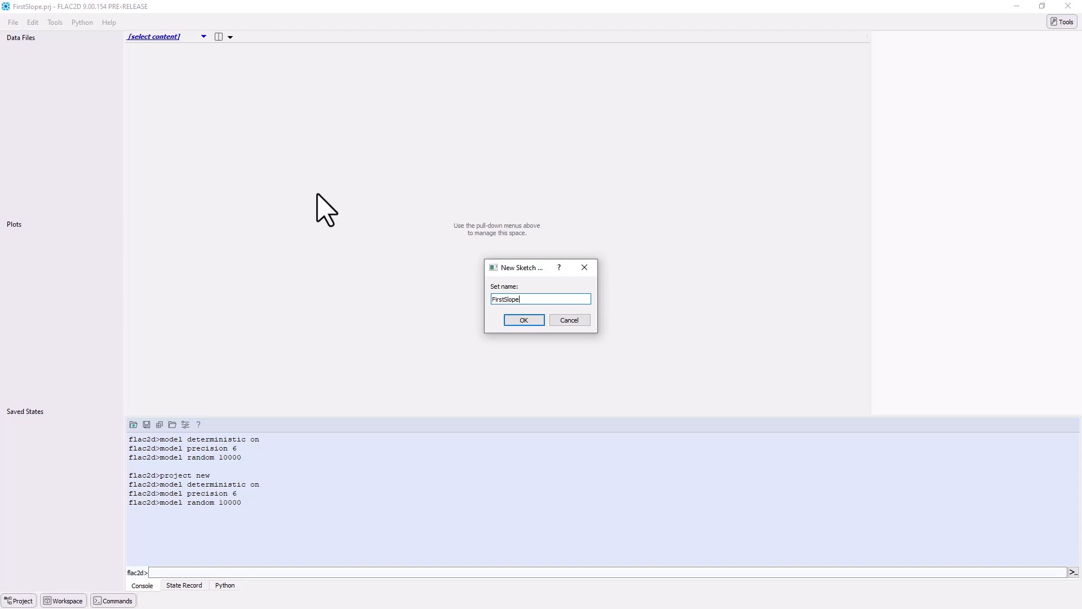
pyautogui.click(523, 320)
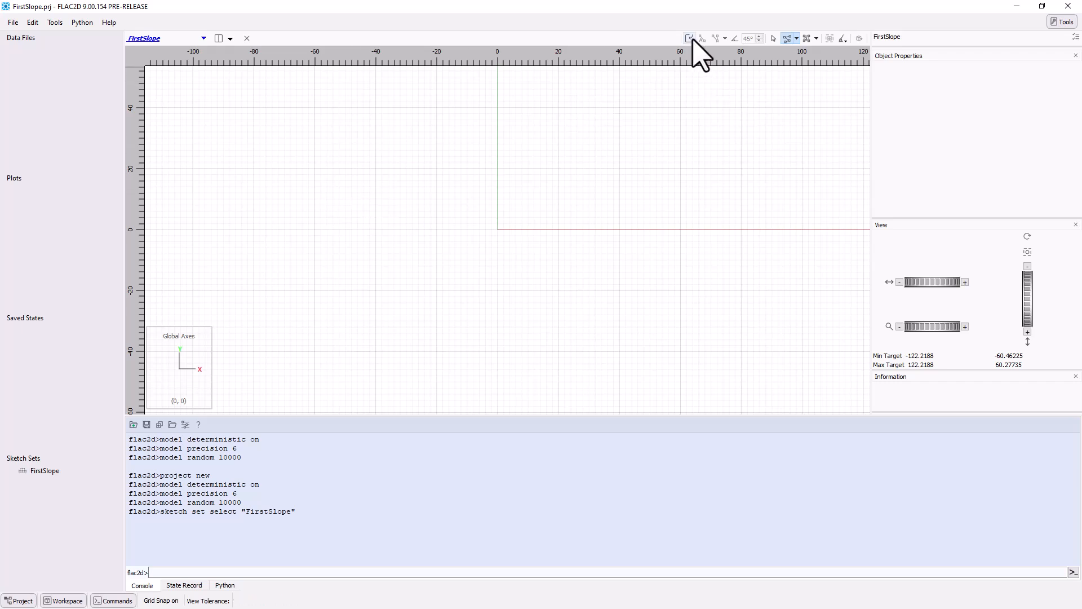
pyautogui.moveTo(704, 52)
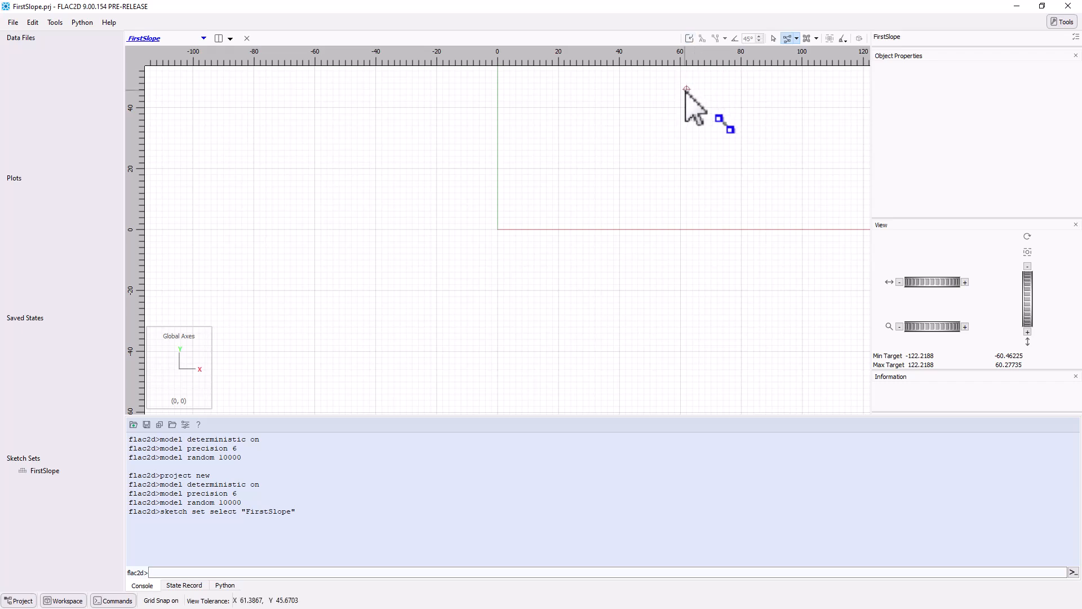
# Draw a corner-to-corner rectangle from the origin to (60,30).
pyautogui.click(788, 38)
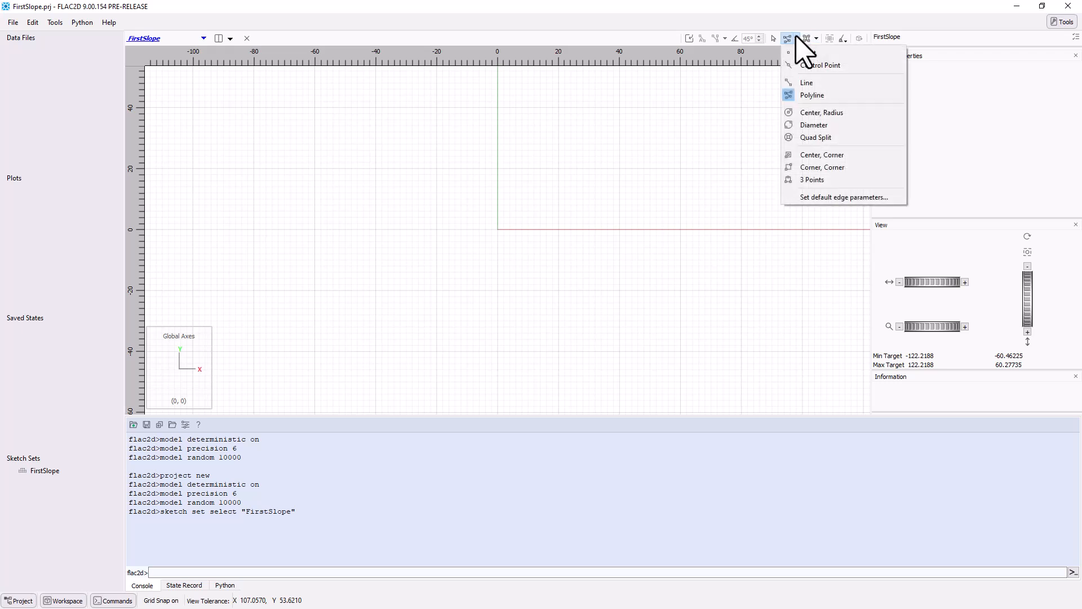
pyautogui.click(811, 94)
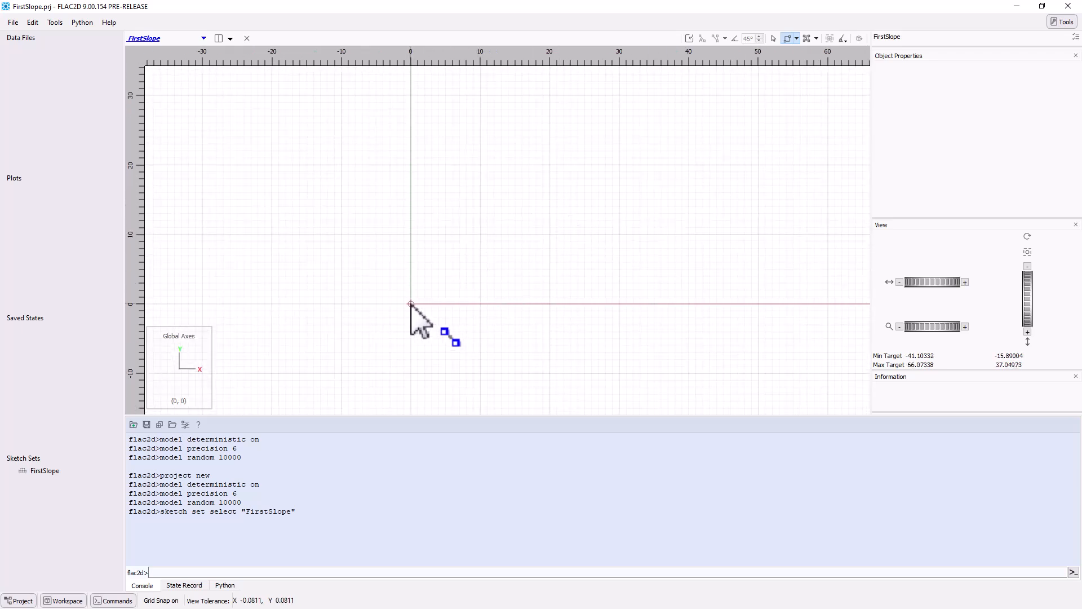
pyautogui.moveTo(411, 304); pyautogui.dragTo(618, 228)
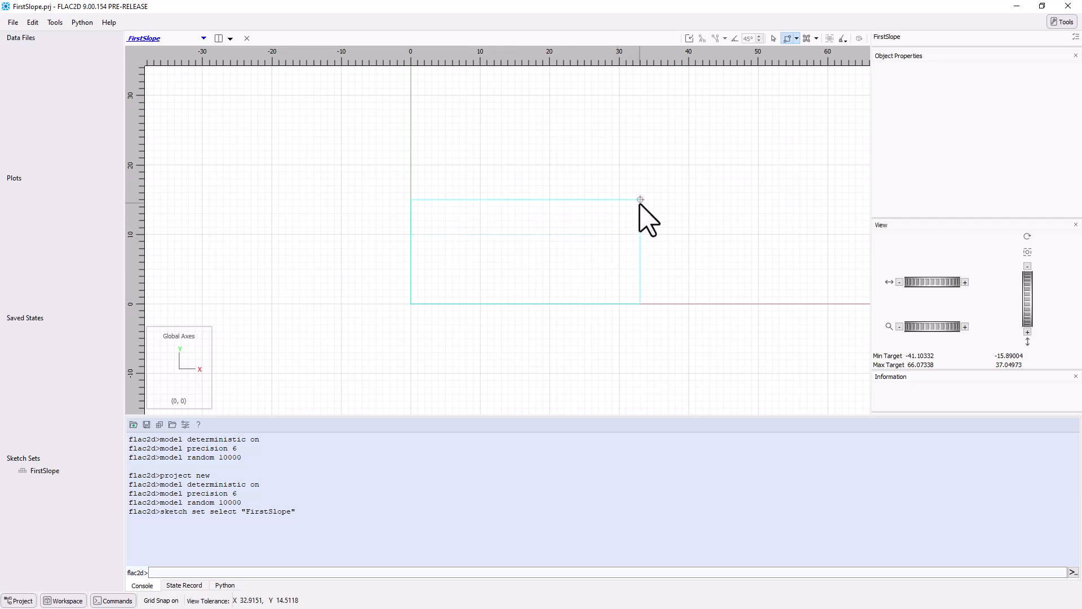
pyautogui.moveTo(641, 200); pyautogui.dragTo(828, 95)
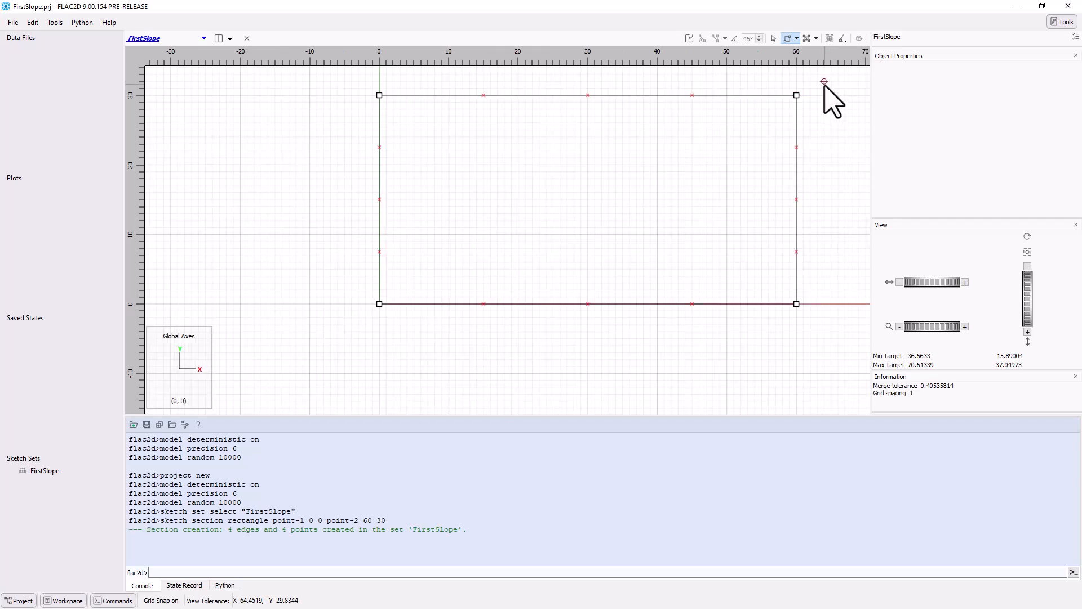
pyautogui.click(791, 38)
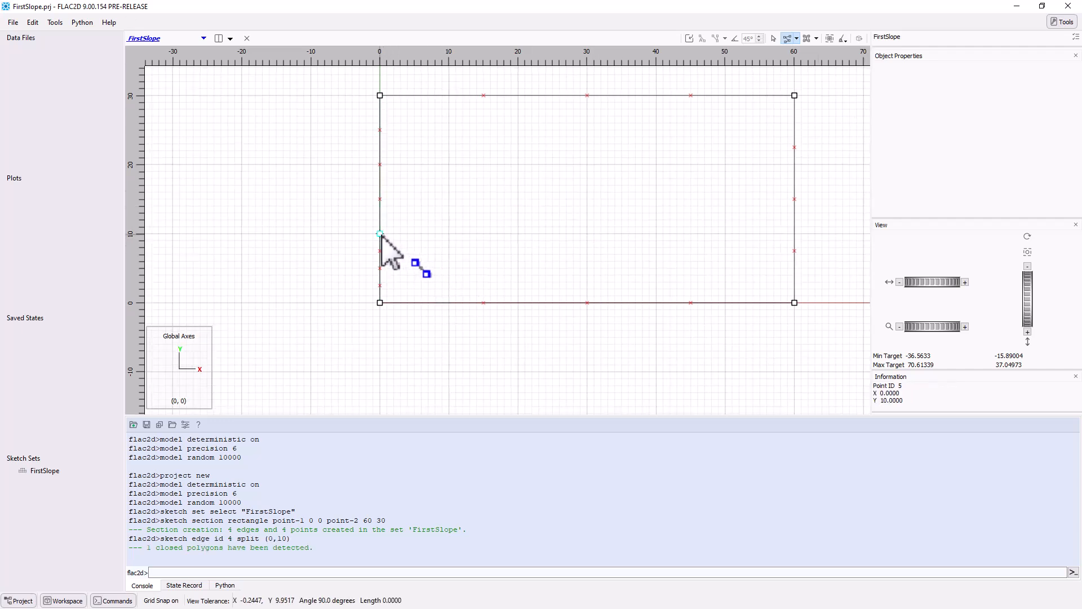
# Draw the slope toe line starting from (0,10).
pyautogui.moveTo(379, 233); pyautogui.dragTo(518, 234)
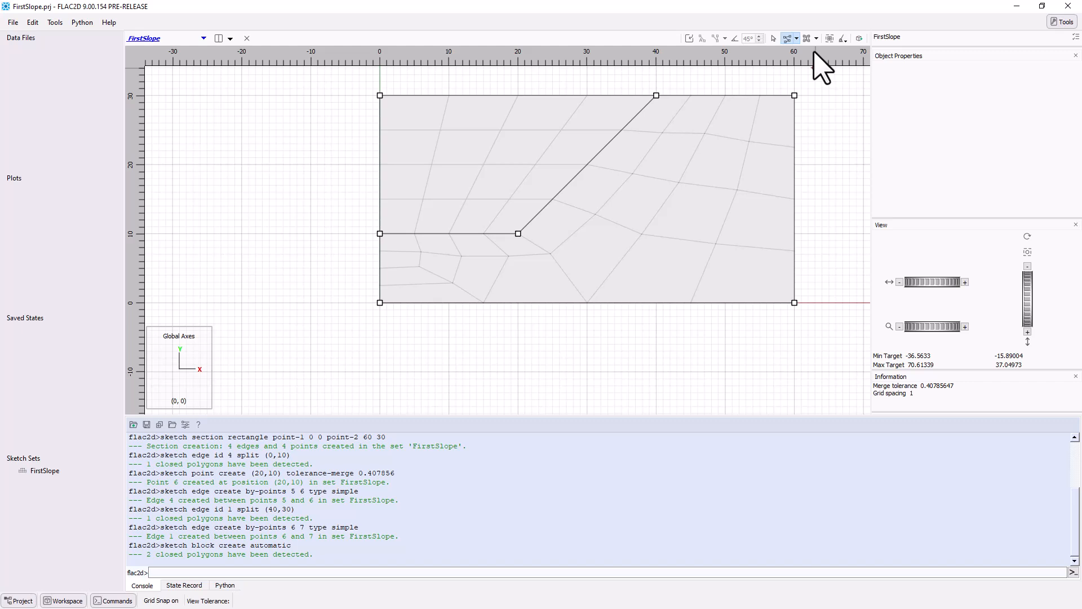
# Clean up the block meshes, auto-size all edges with zone length 1, and check the right edge.
pyautogui.click(841, 37)
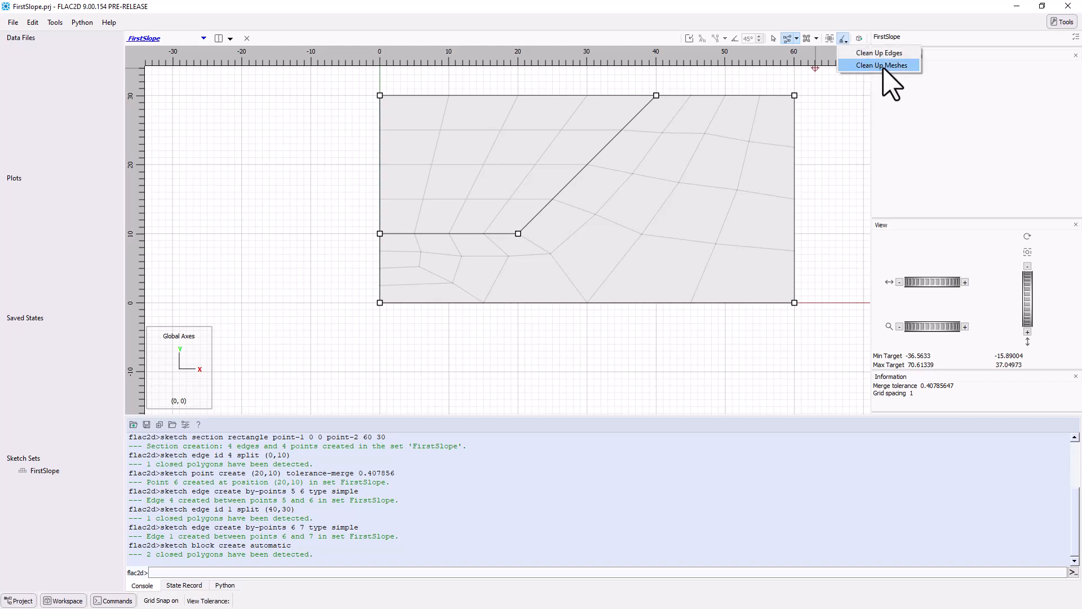
pyautogui.click(879, 65)
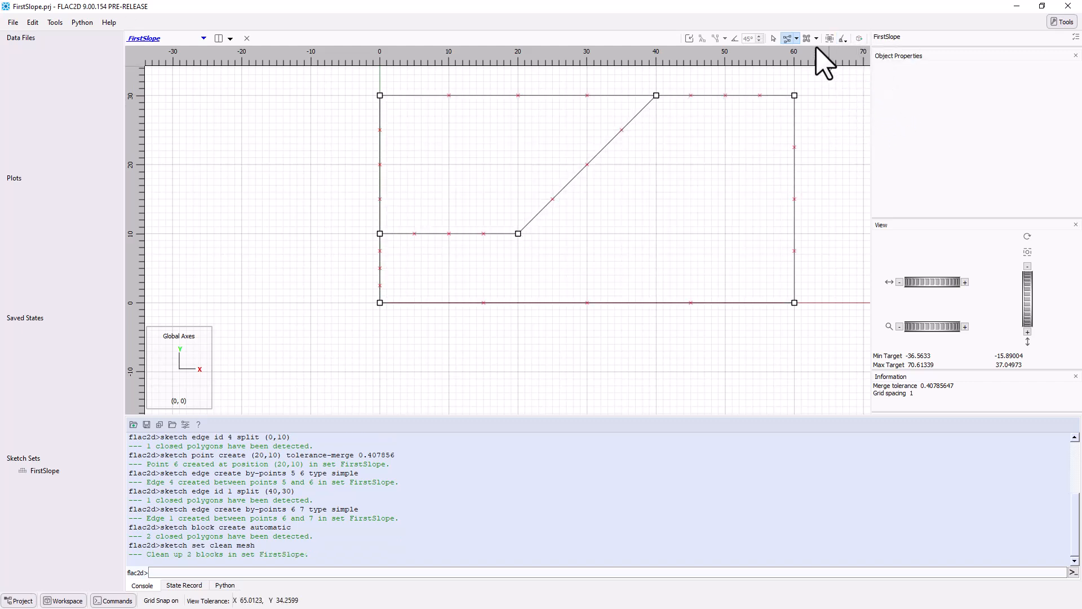
pyautogui.click(807, 38)
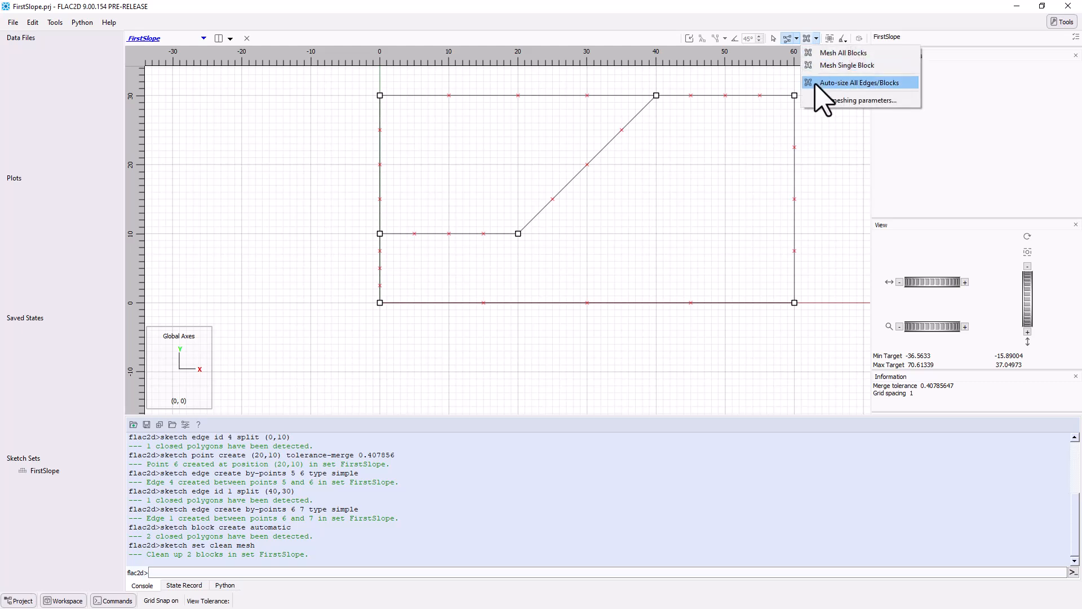
pyautogui.click(861, 82)
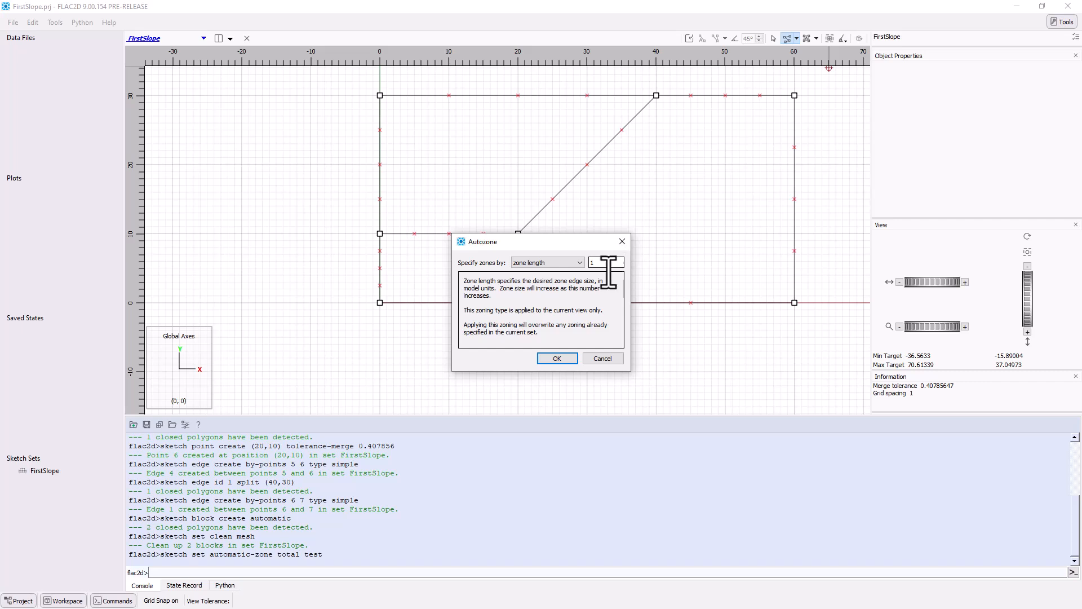
pyautogui.click(557, 358)
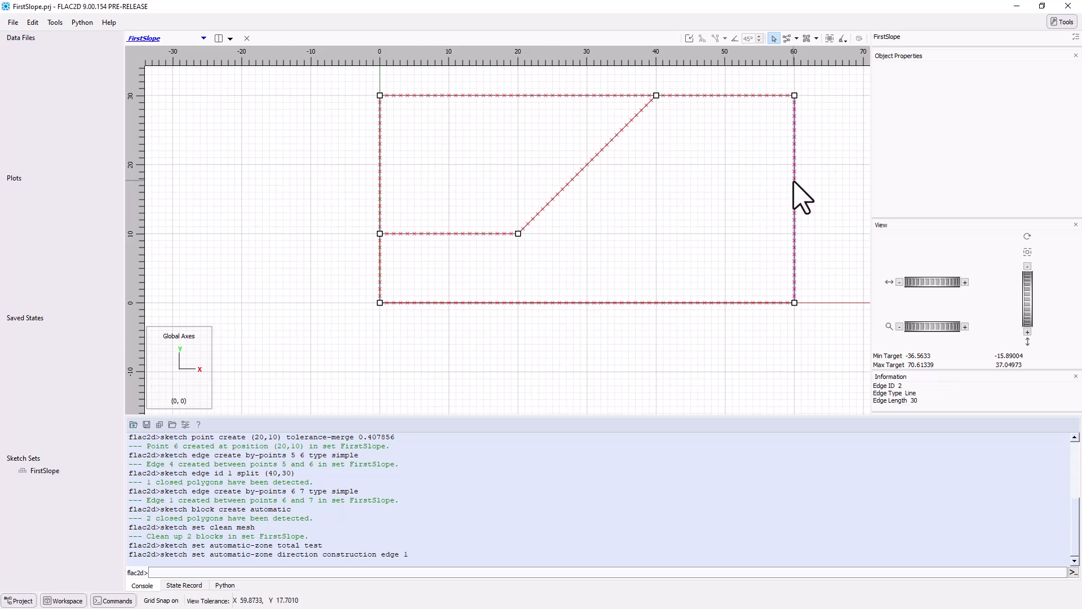
pyautogui.click(794, 200)
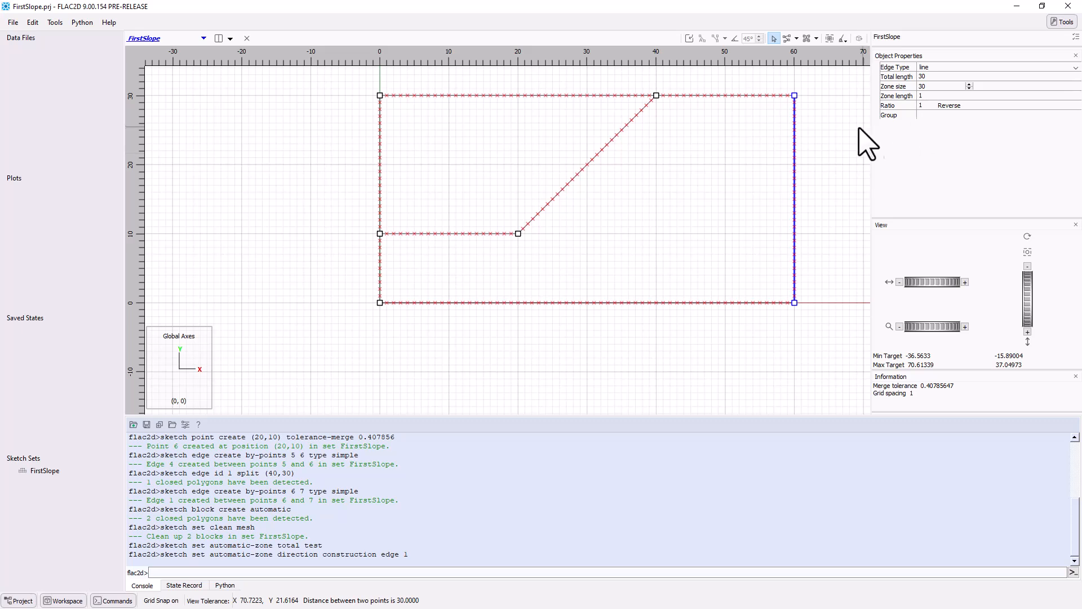
pyautogui.moveTo(848, 145)
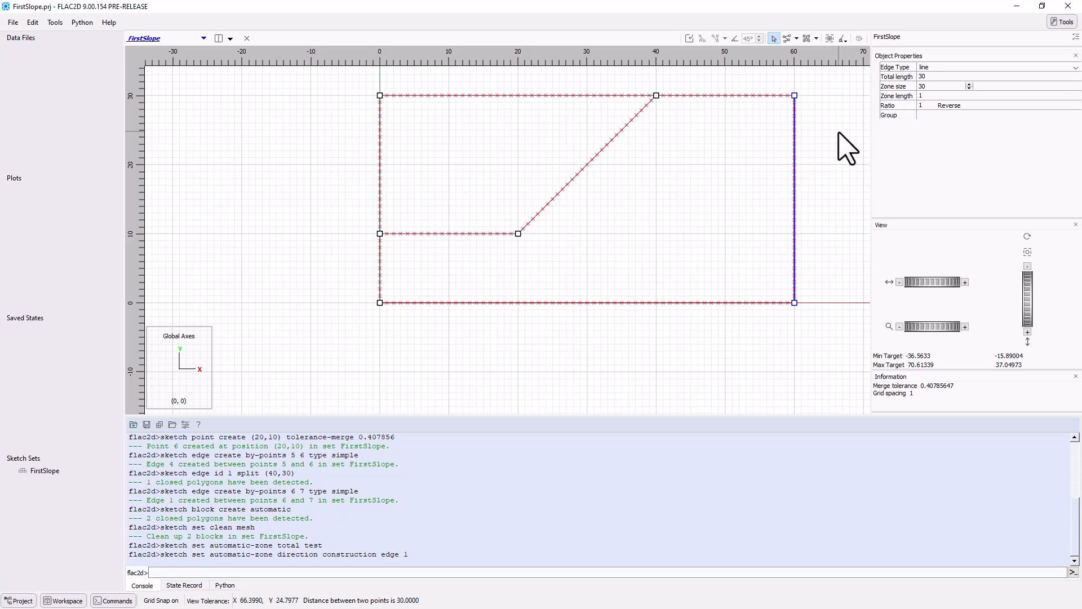
# Mesh all blocks, select the lower slope block, and generate model zones from the sketch.
pyautogui.click(809, 38)
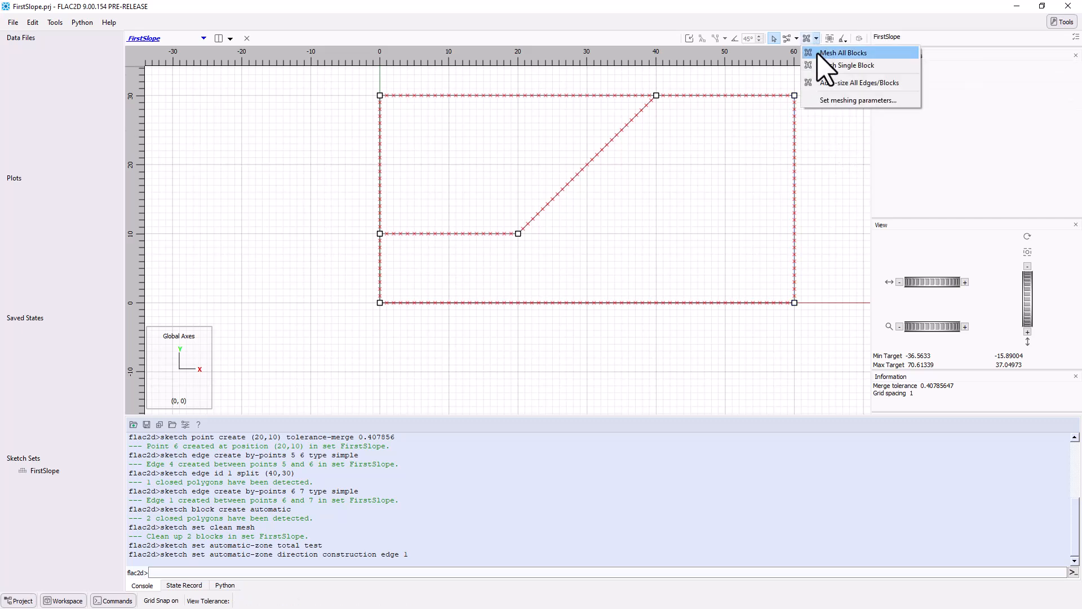
pyautogui.click(842, 52)
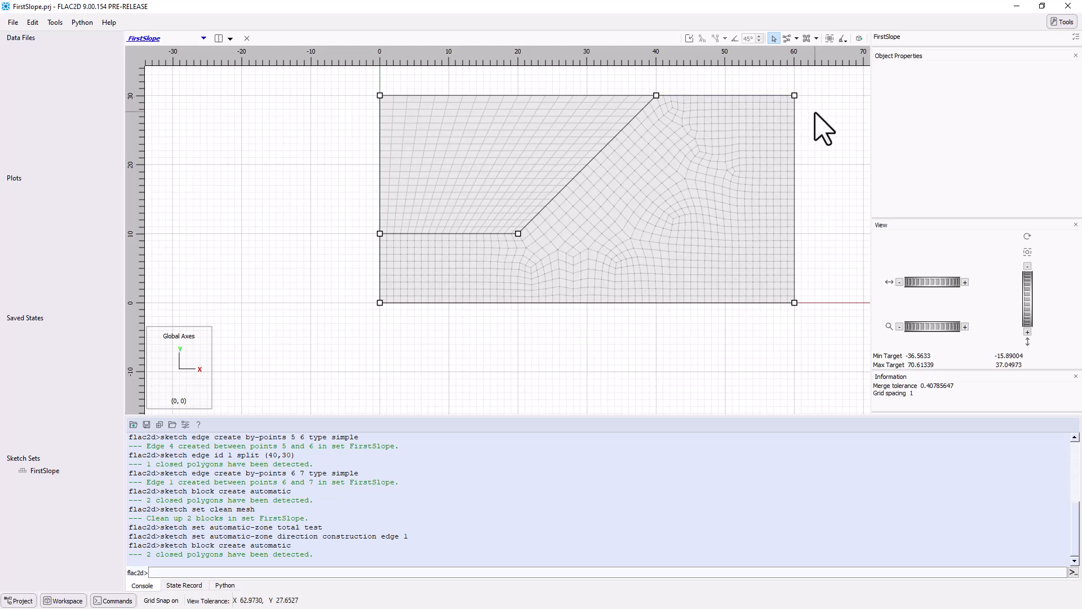
pyautogui.click(566, 159)
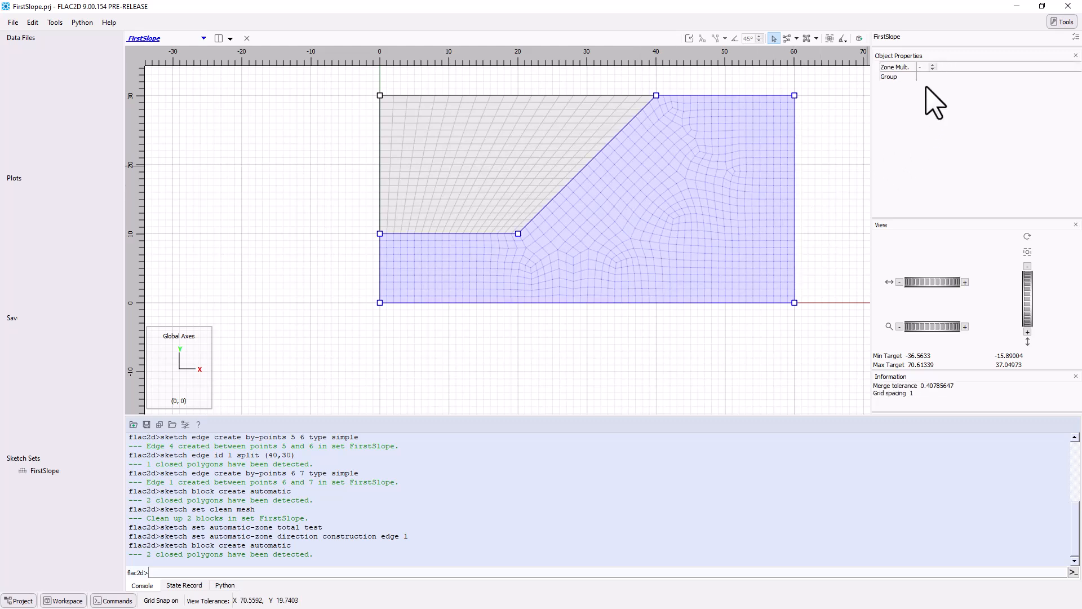
pyautogui.click(856, 138)
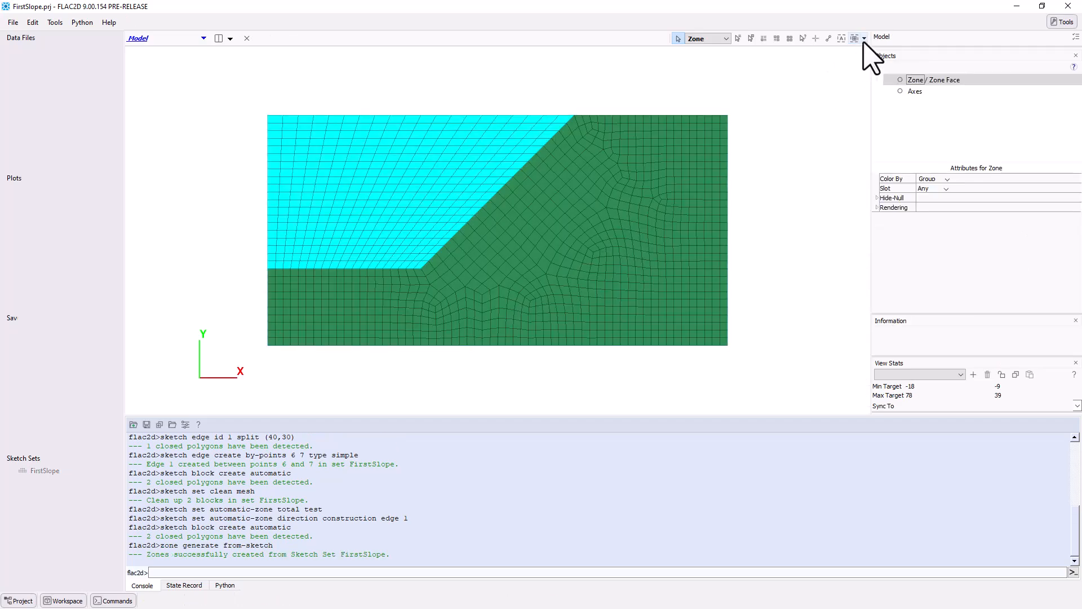
pyautogui.click(863, 38)
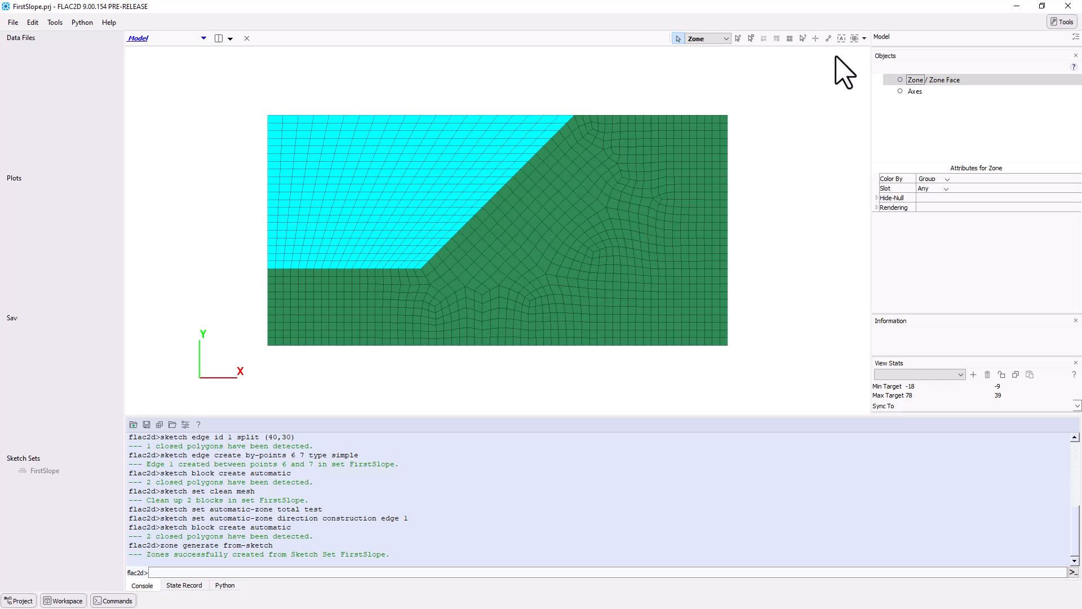
# Group the upper block's 400 zones as Pit and the other 1014 zones as Slope.
pyautogui.click(459, 144)
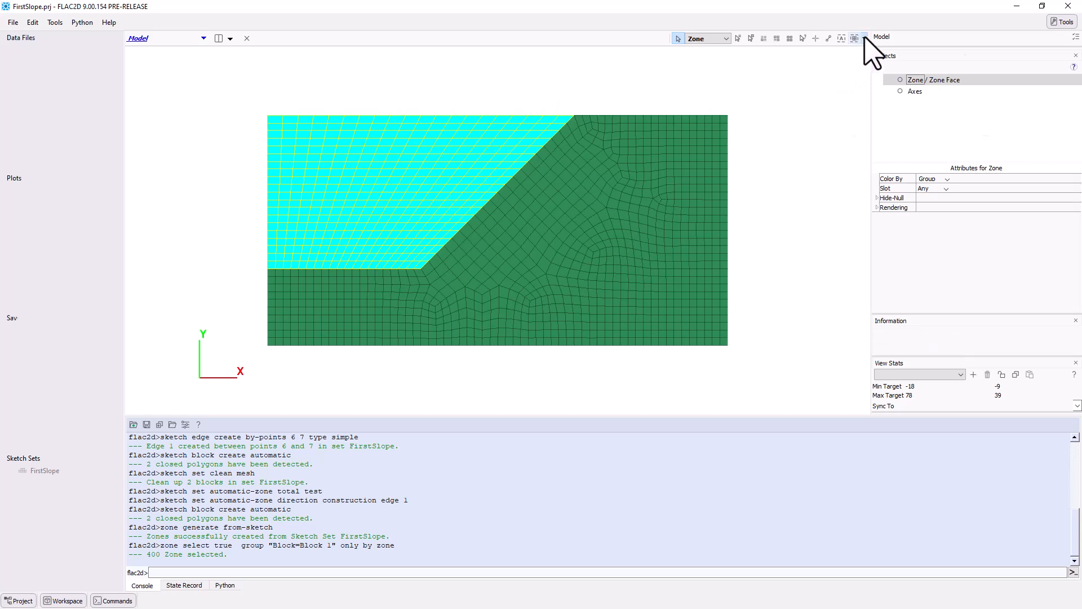
pyautogui.click(855, 37)
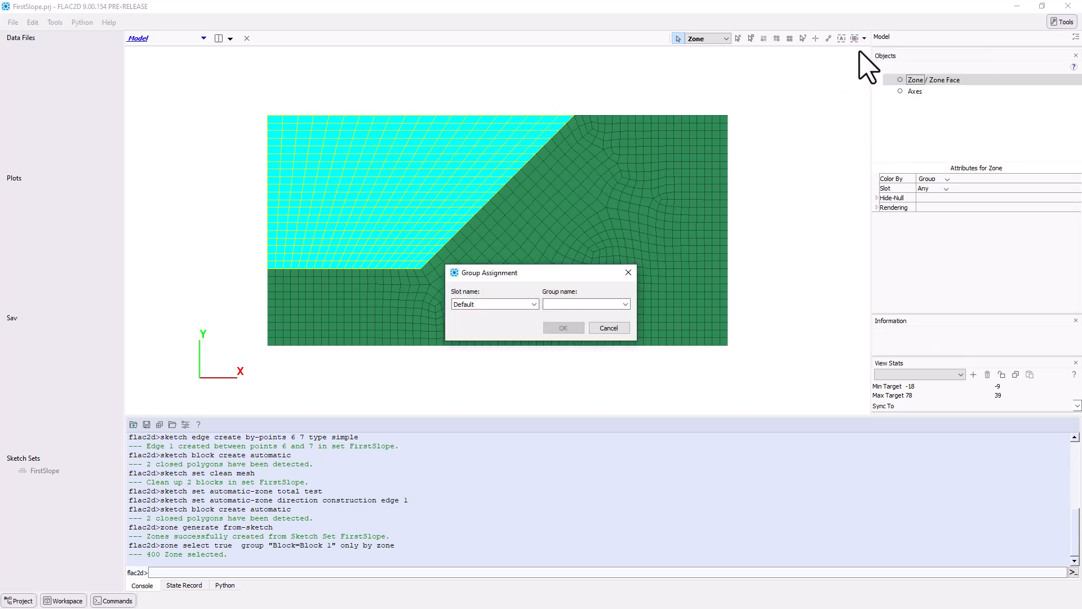
pyautogui.click(586, 304)
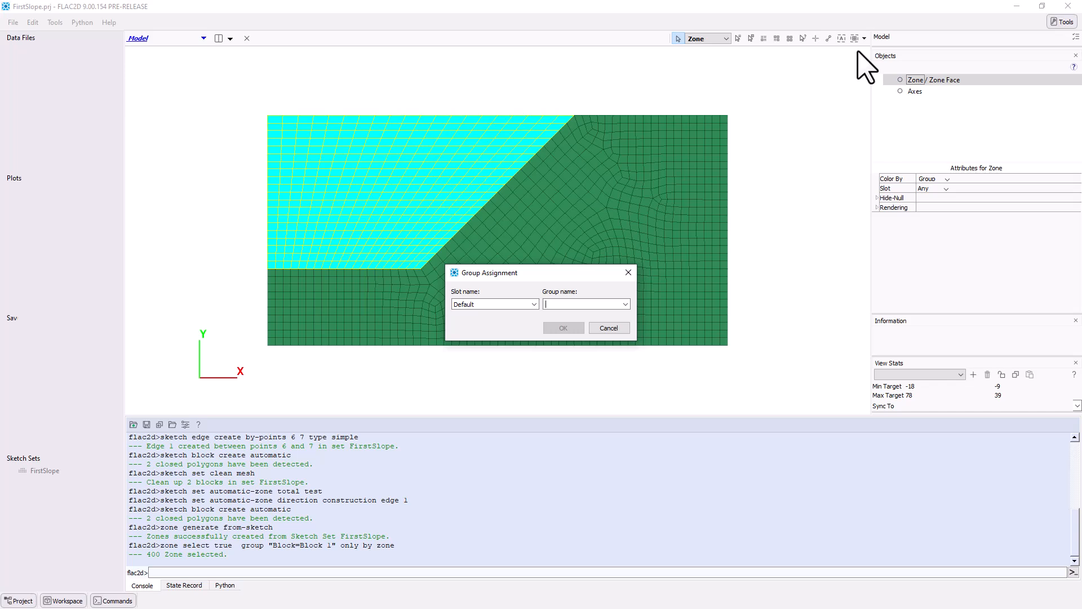
pyautogui.click(563, 327)
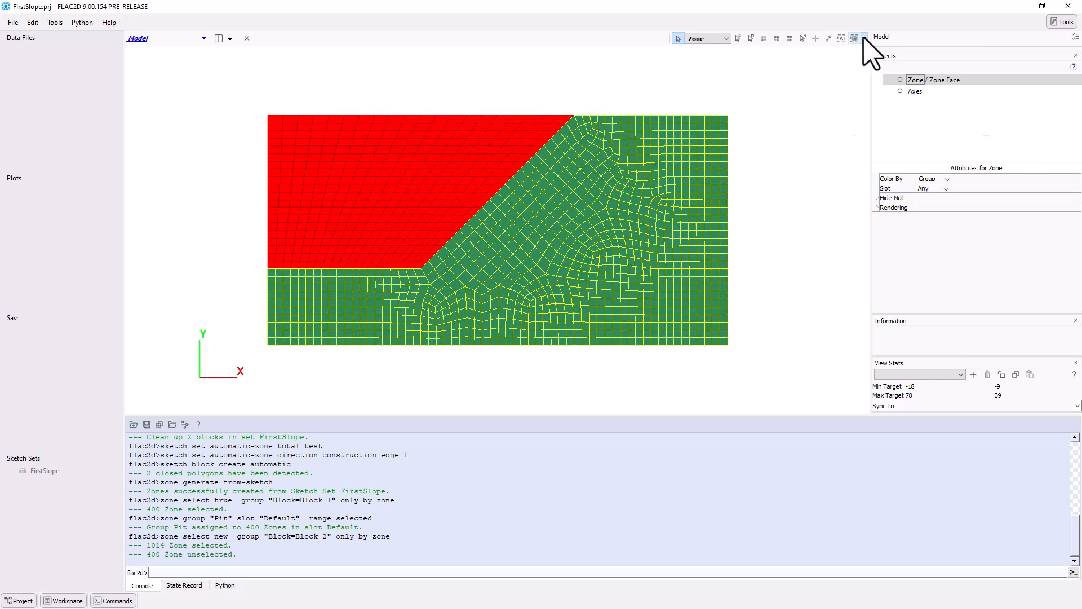
pyautogui.click(855, 37)
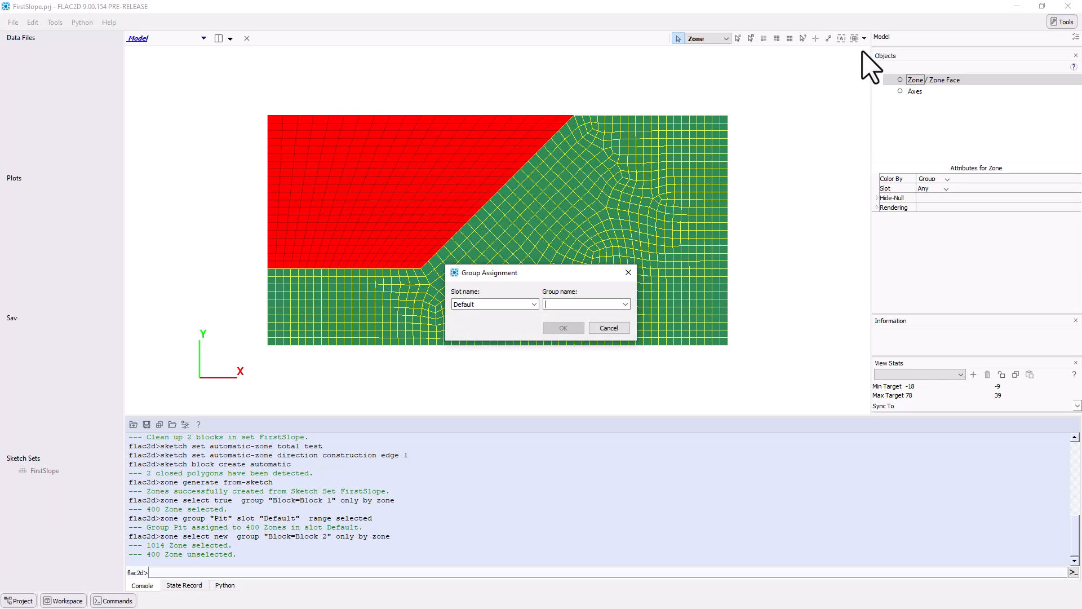
pyautogui.click(562, 327)
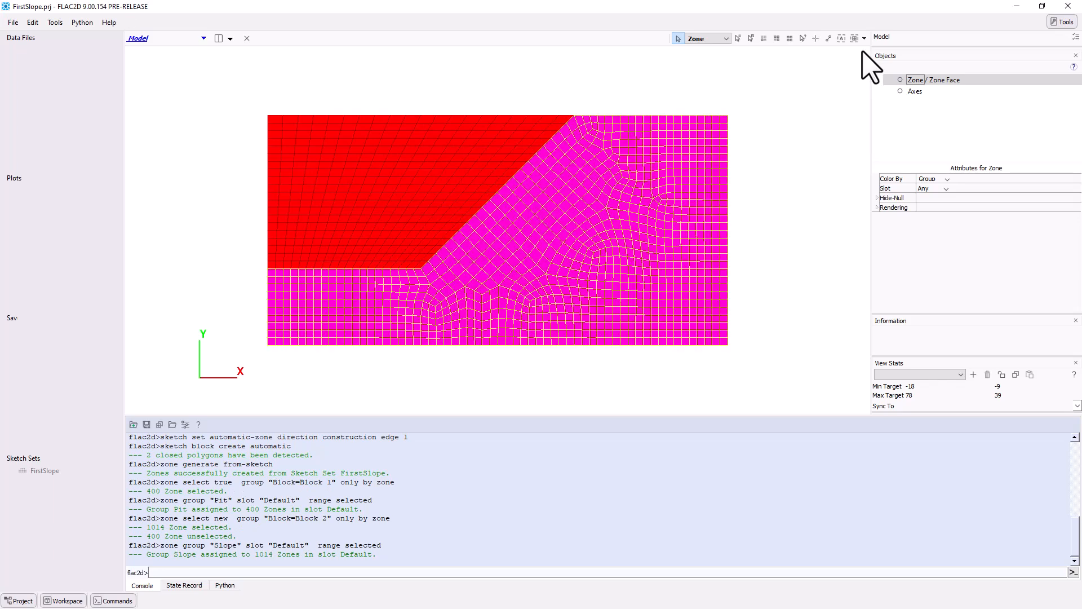
pyautogui.moveTo(840, 90)
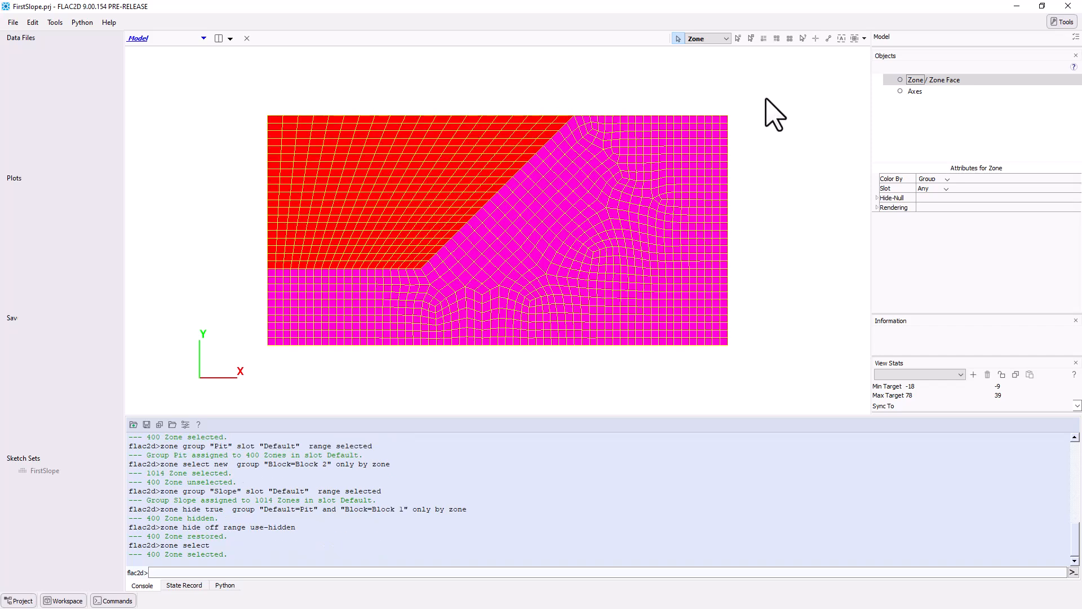
pyautogui.moveTo(832, 88)
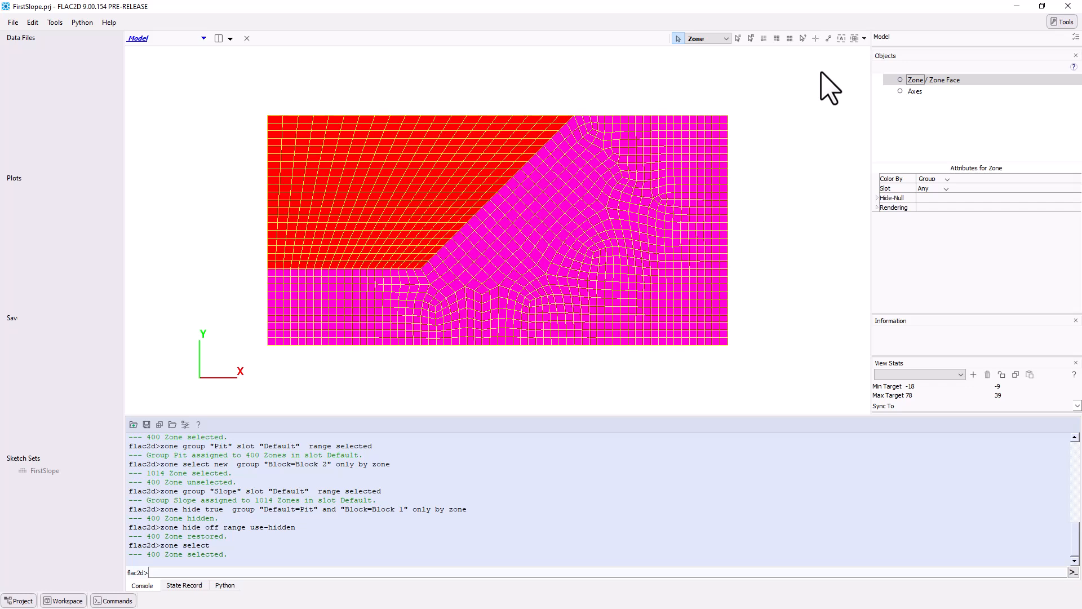
# Assign the Standard mohr-coulomb constitutive model to the selected zones.
pyautogui.click(856, 38)
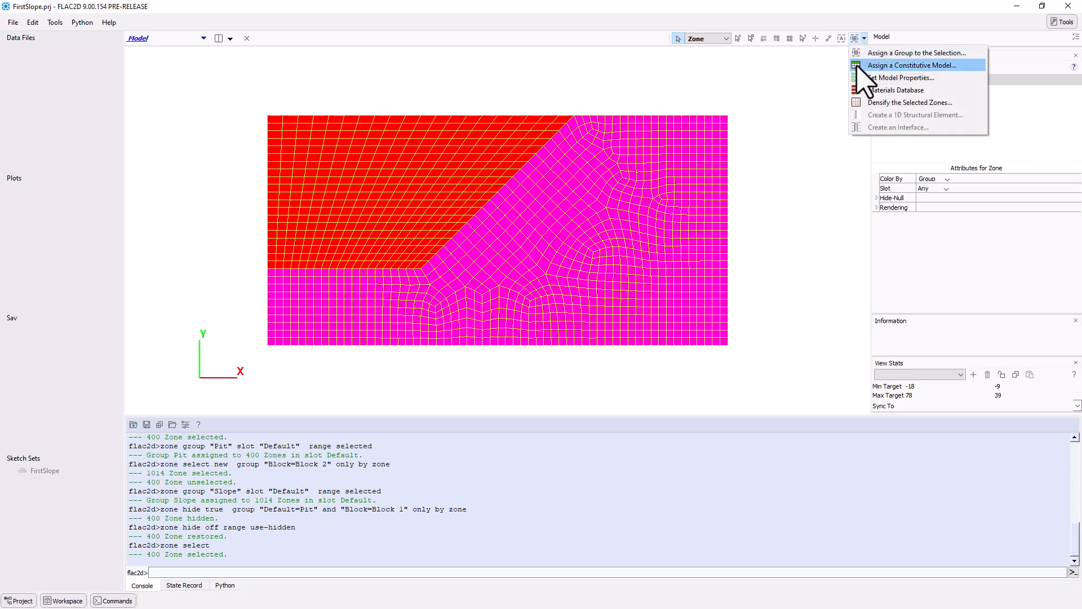
pyautogui.click(911, 64)
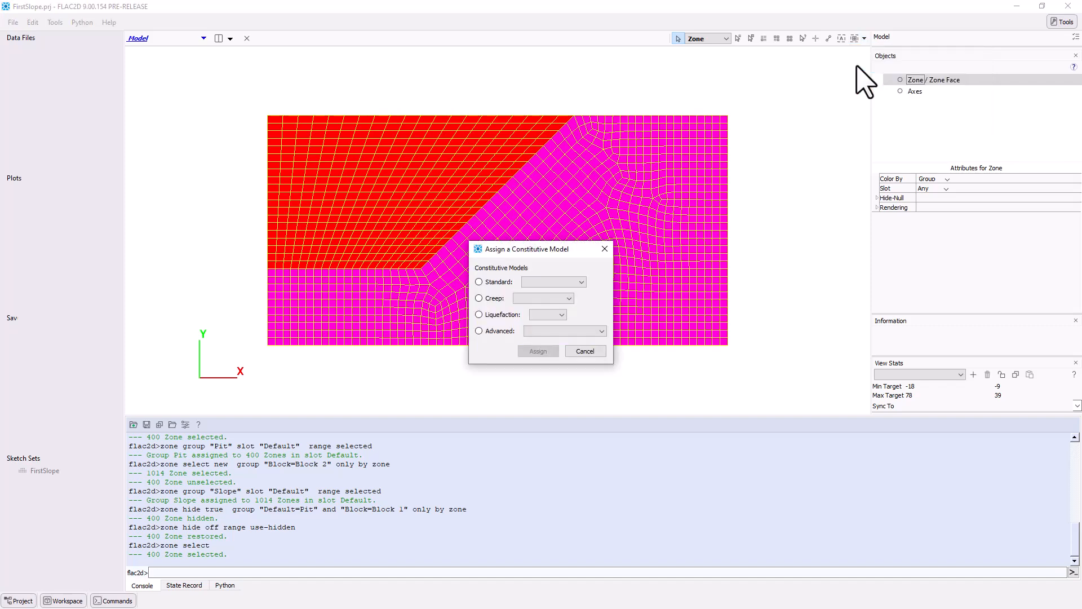
pyautogui.click(583, 282)
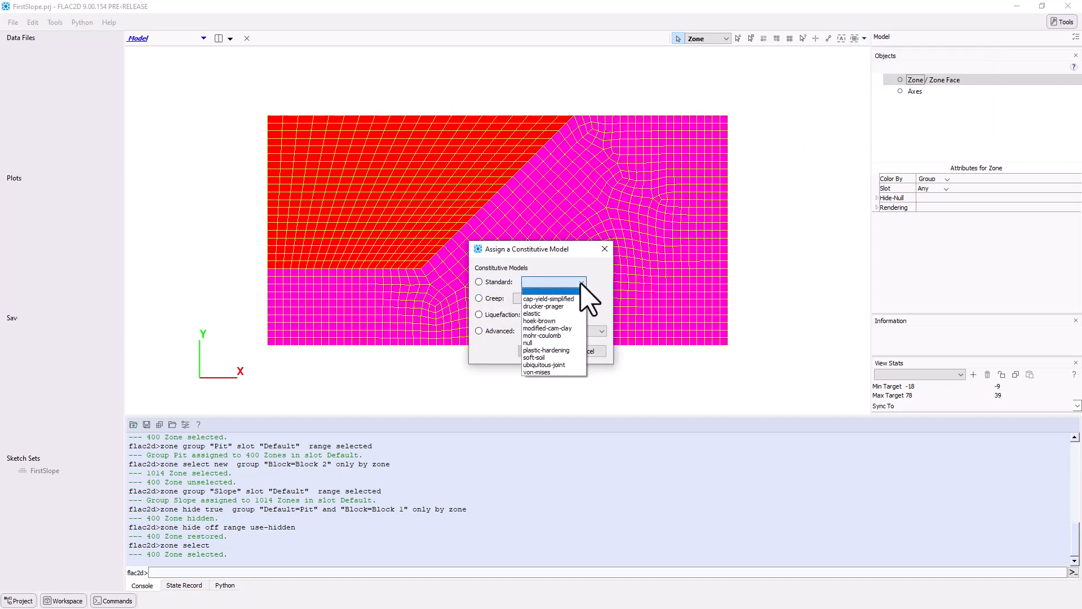
pyautogui.moveTo(541, 335)
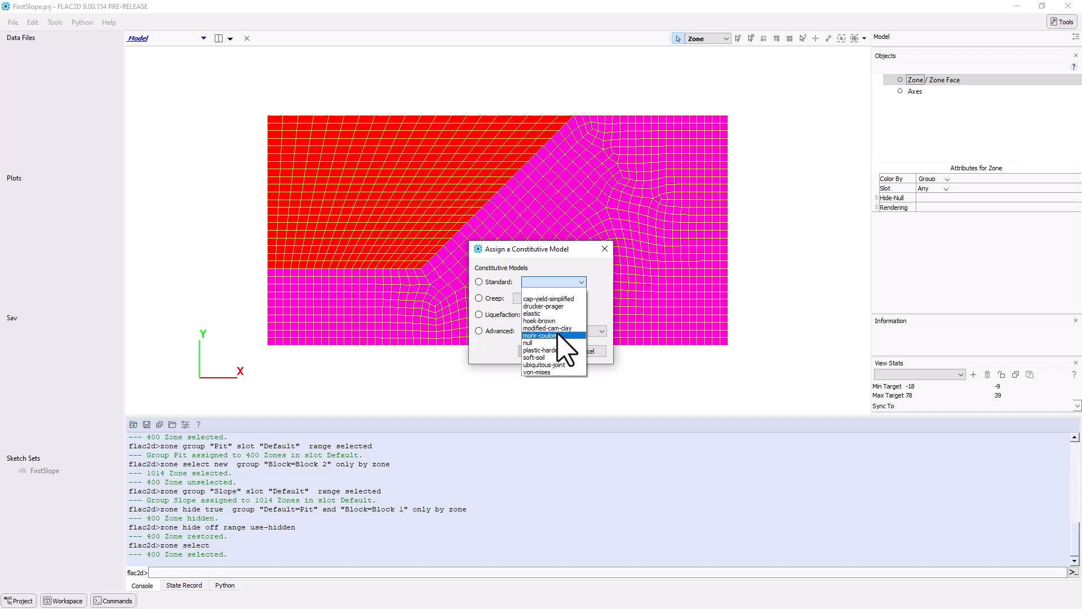
pyautogui.click(540, 336)
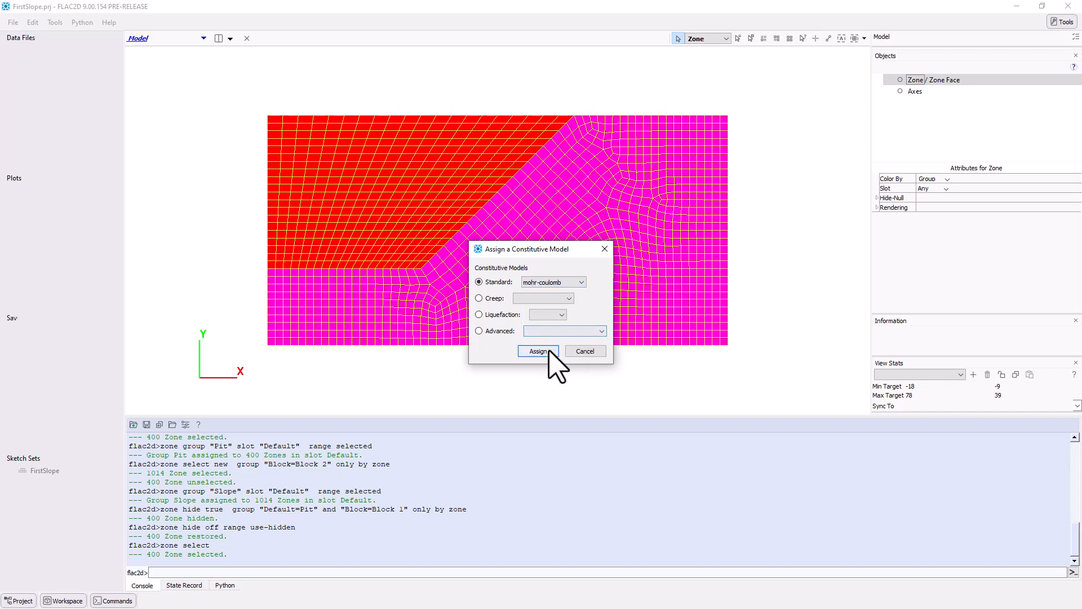
pyautogui.click(538, 351)
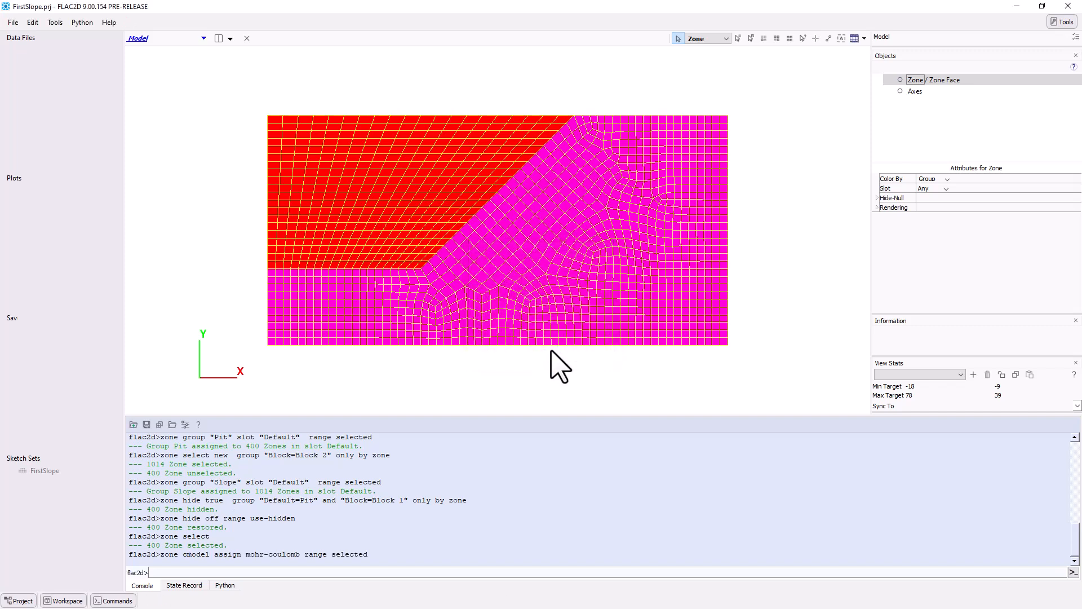
pyautogui.moveTo(818, 129)
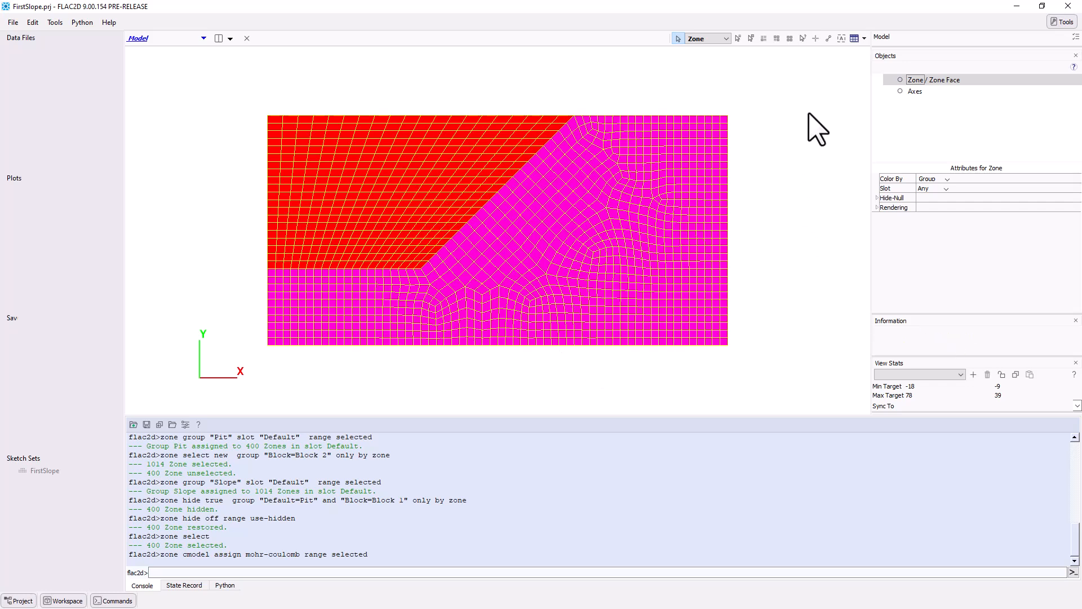
# Enter density 2000, Young's 1e7, Poisson 0.25, cohesion 10000, friction 35 and save.
pyautogui.click(863, 38)
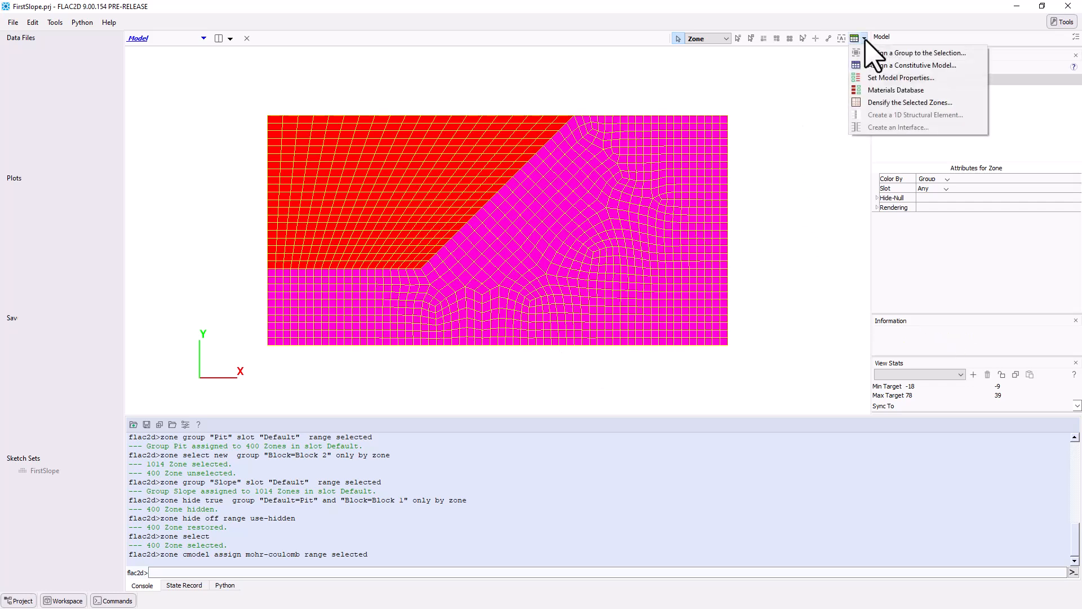
pyautogui.click(900, 78)
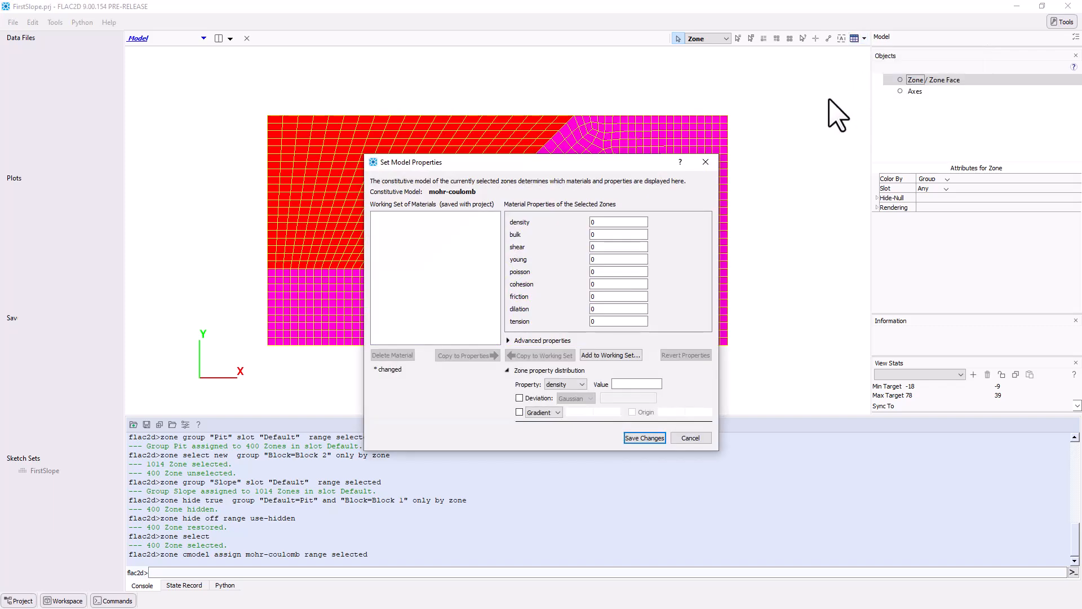
pyautogui.click(617, 222)
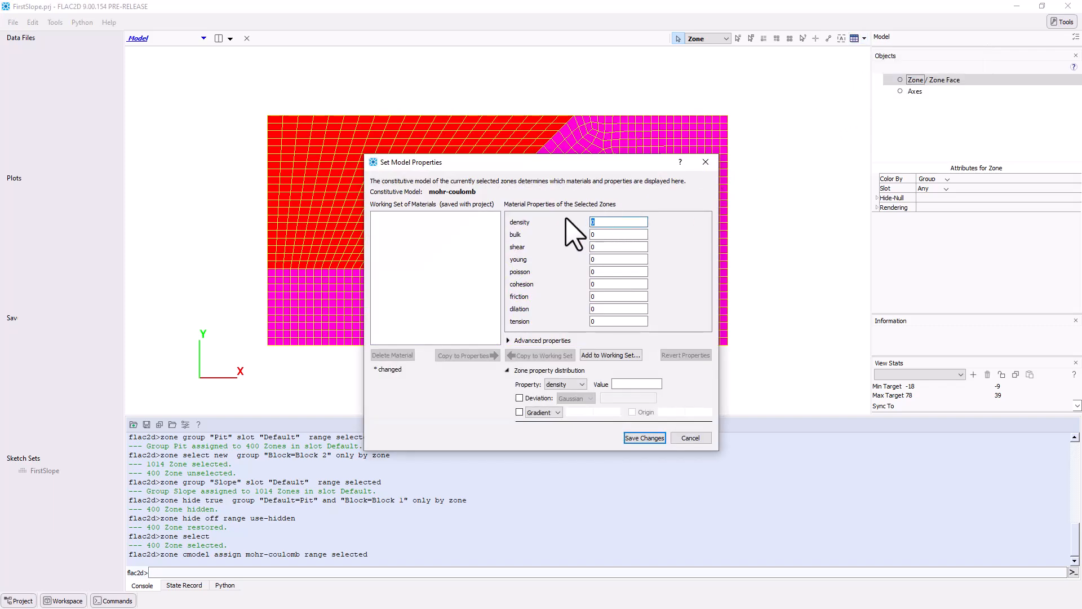
pyautogui.write('2000')
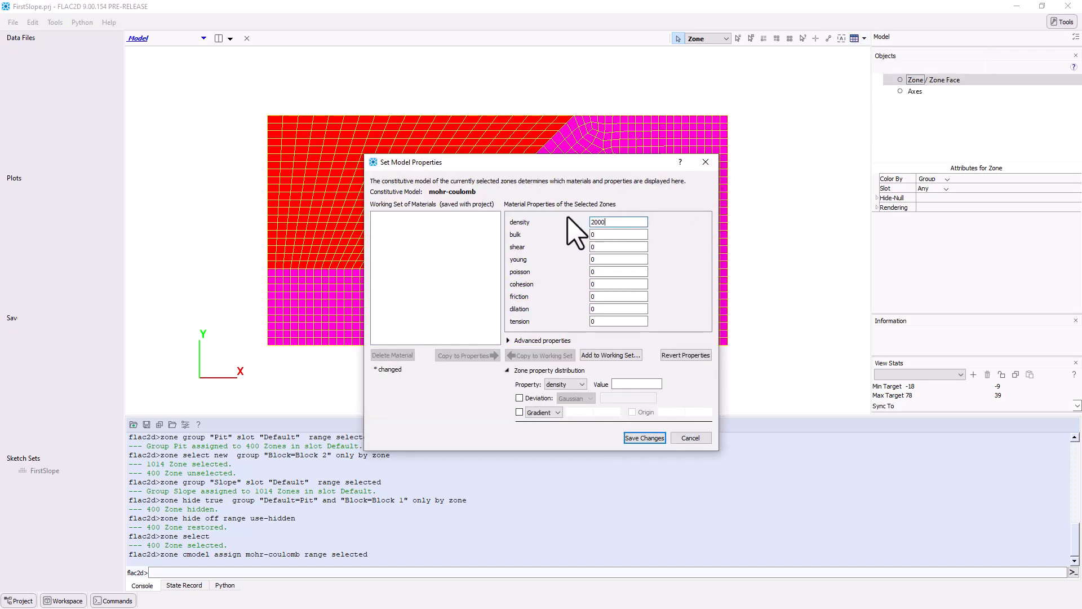
pyautogui.click(617, 258)
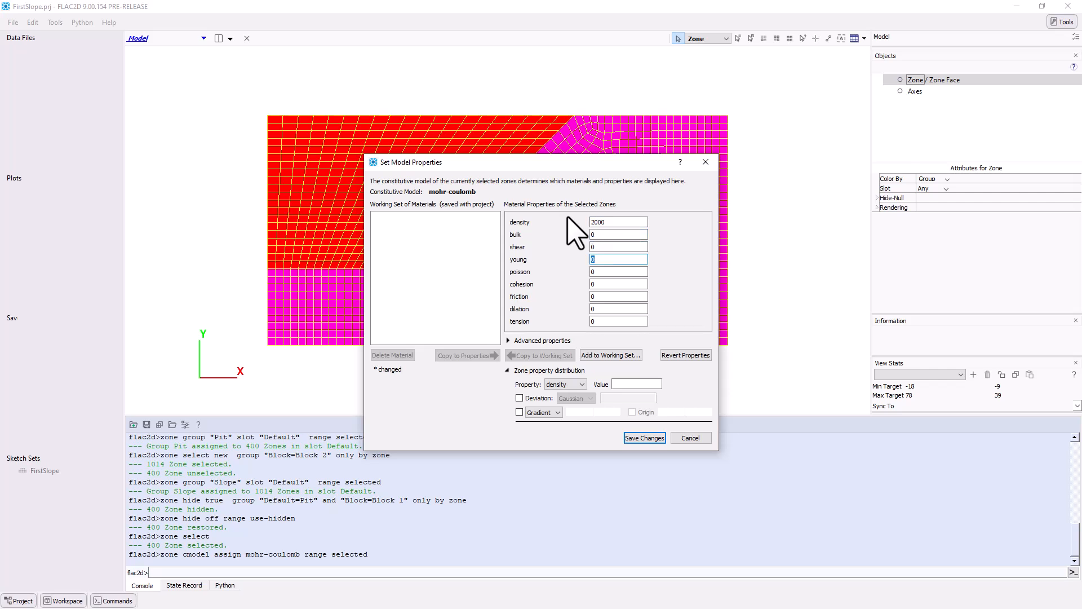
pyautogui.write('1e7')
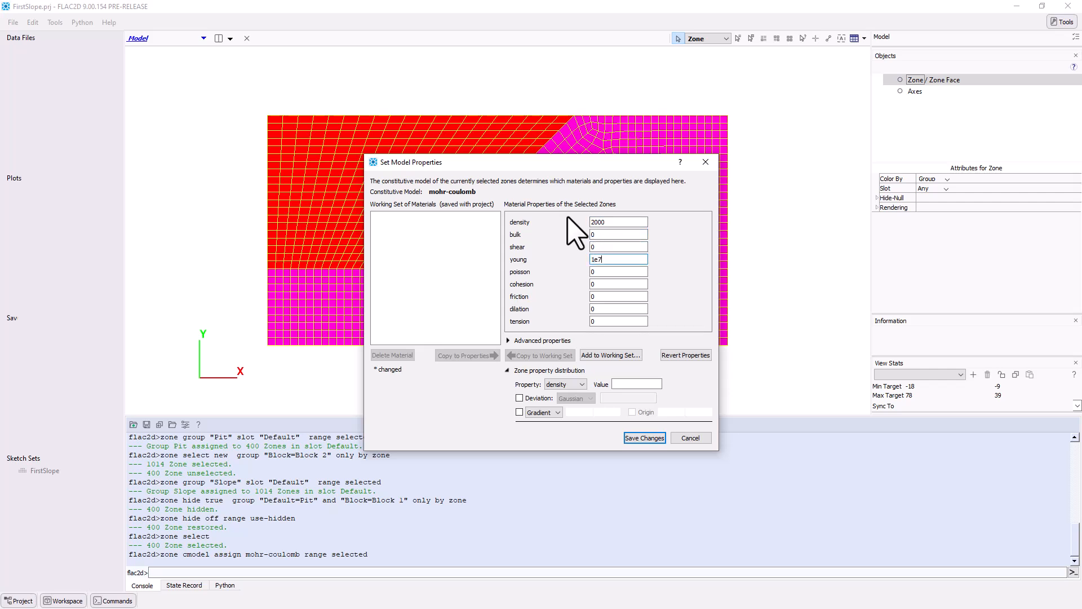
pyautogui.click(618, 271)
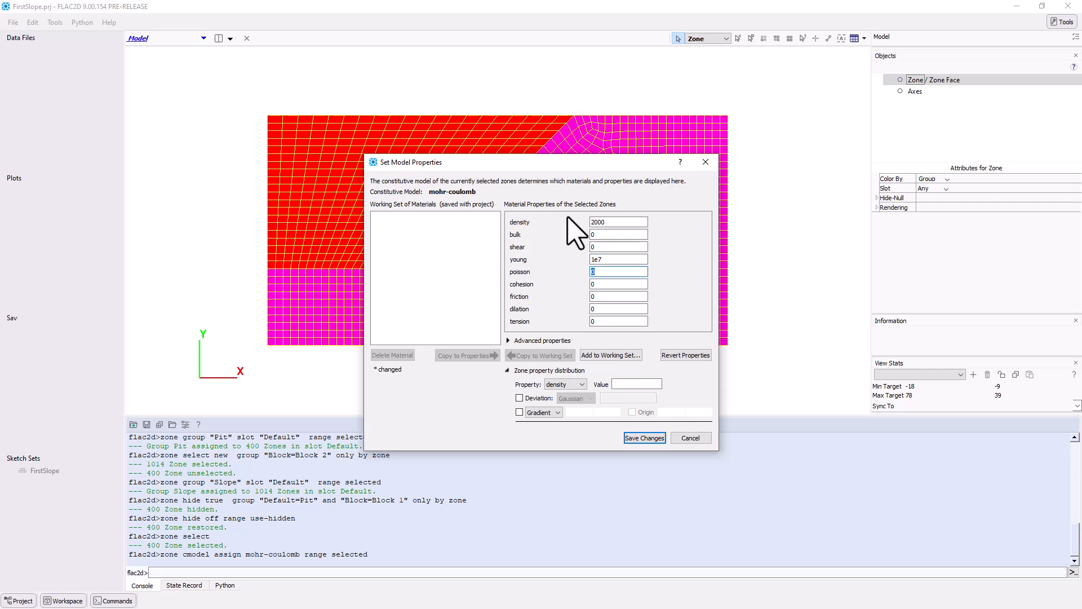
pyautogui.write('0.25')
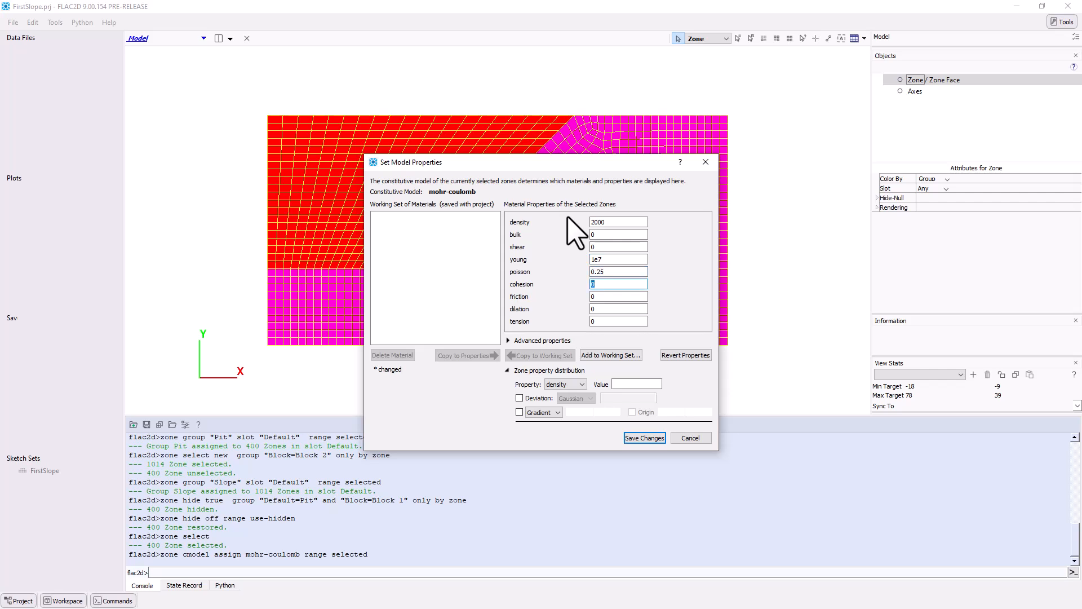
pyautogui.write('10000')
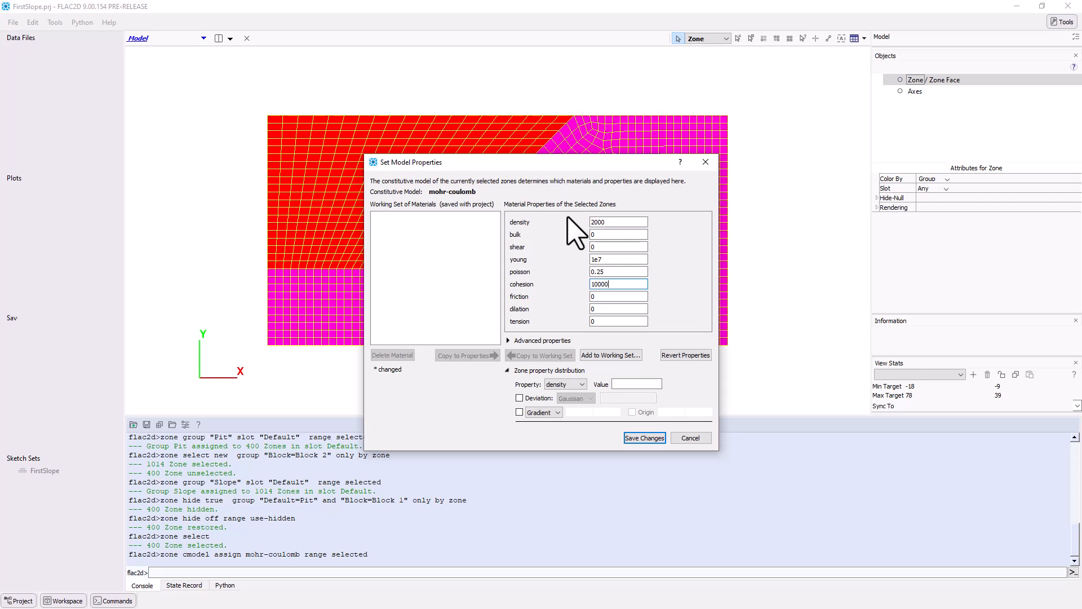
pyautogui.write('35')
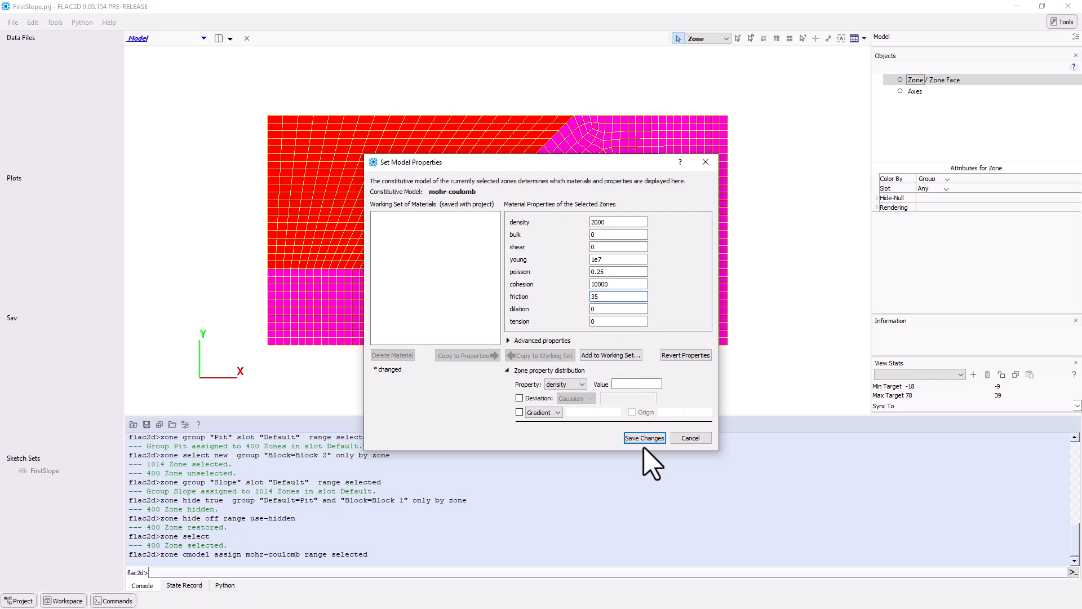
pyautogui.click(643, 437)
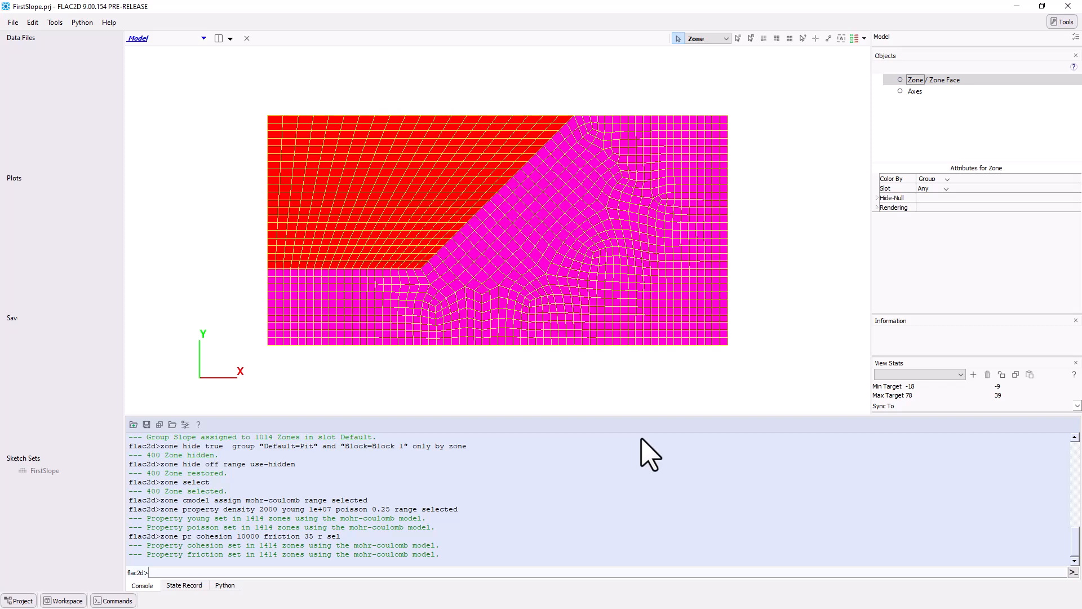
pyautogui.moveTo(846, 66)
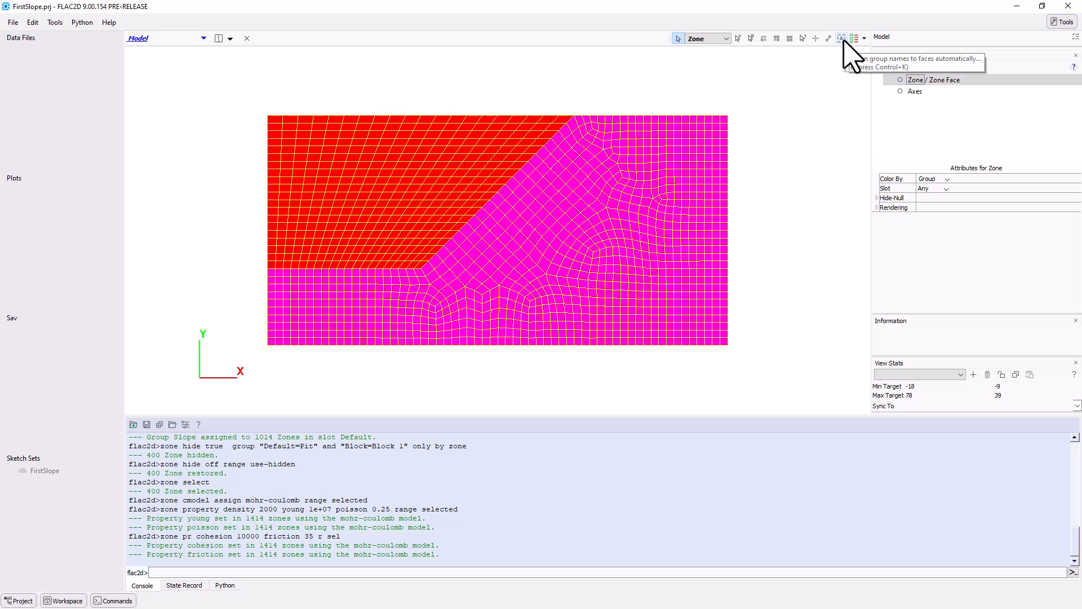
# Auto-name the boundary faces, creating 160 skin faces in four groups.
pyautogui.click(842, 37)
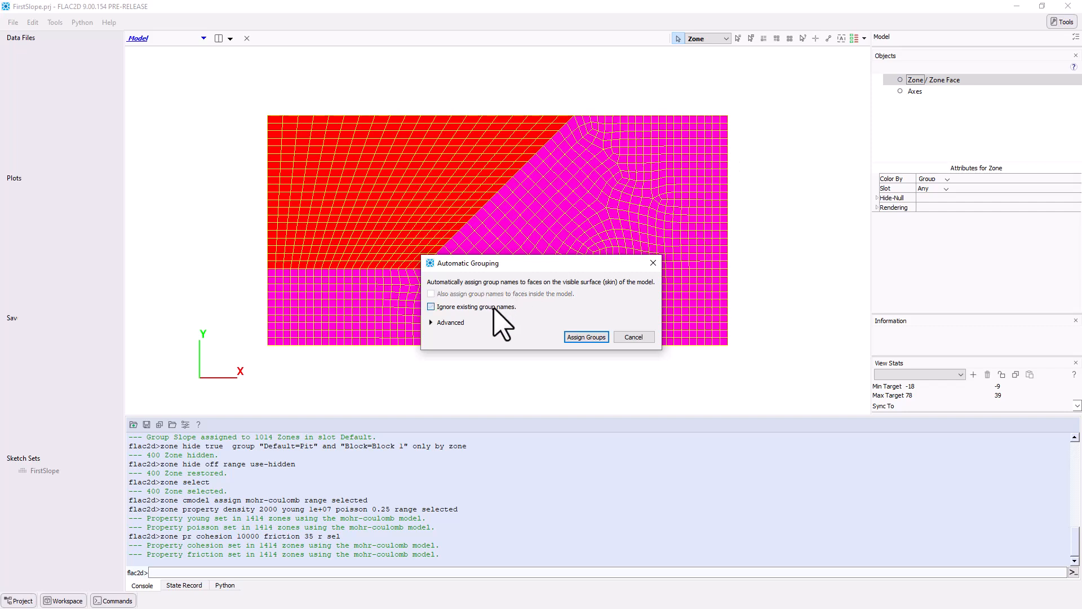
pyautogui.click(585, 338)
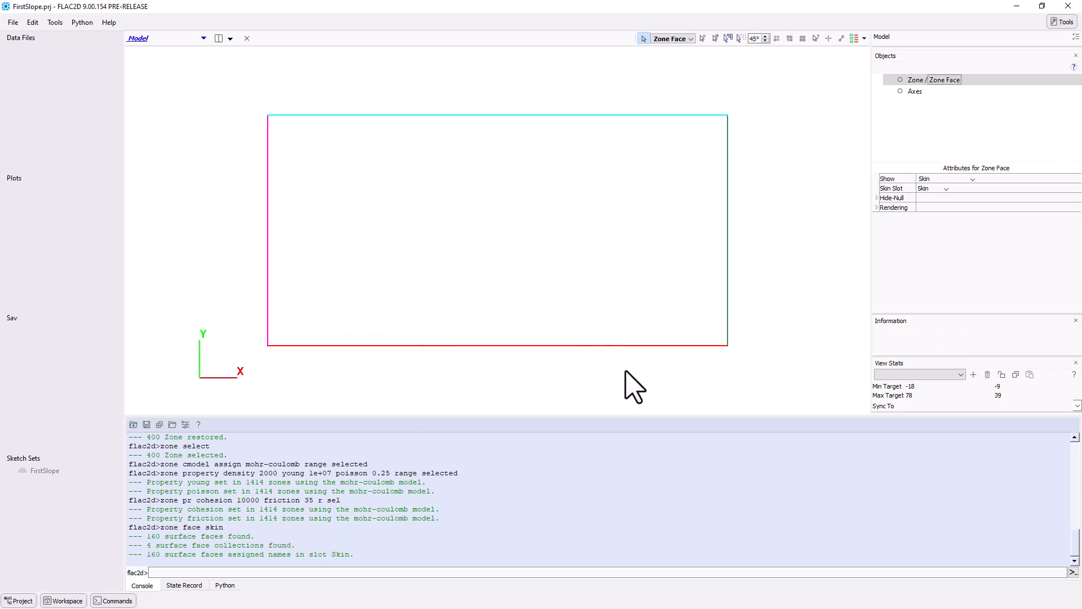
pyautogui.moveTo(675, 358)
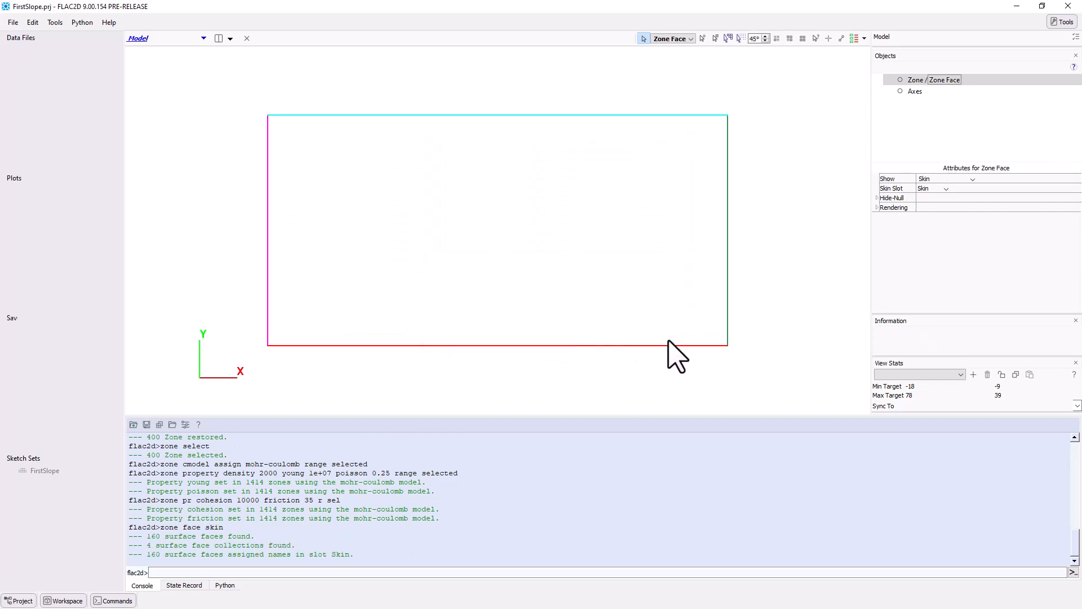
pyautogui.moveTo(726, 328)
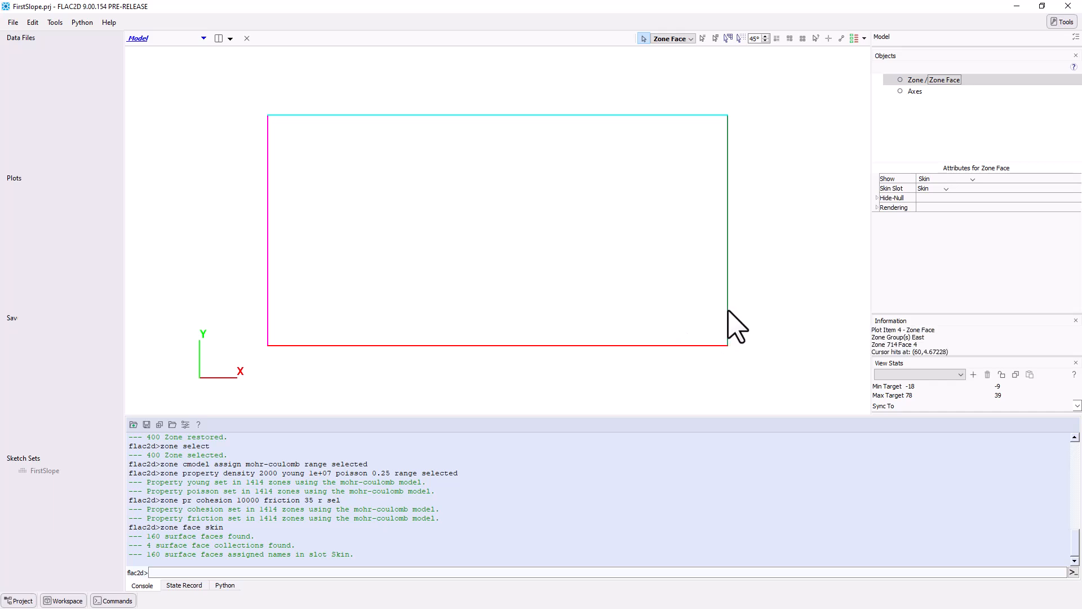
pyautogui.moveTo(771, 316)
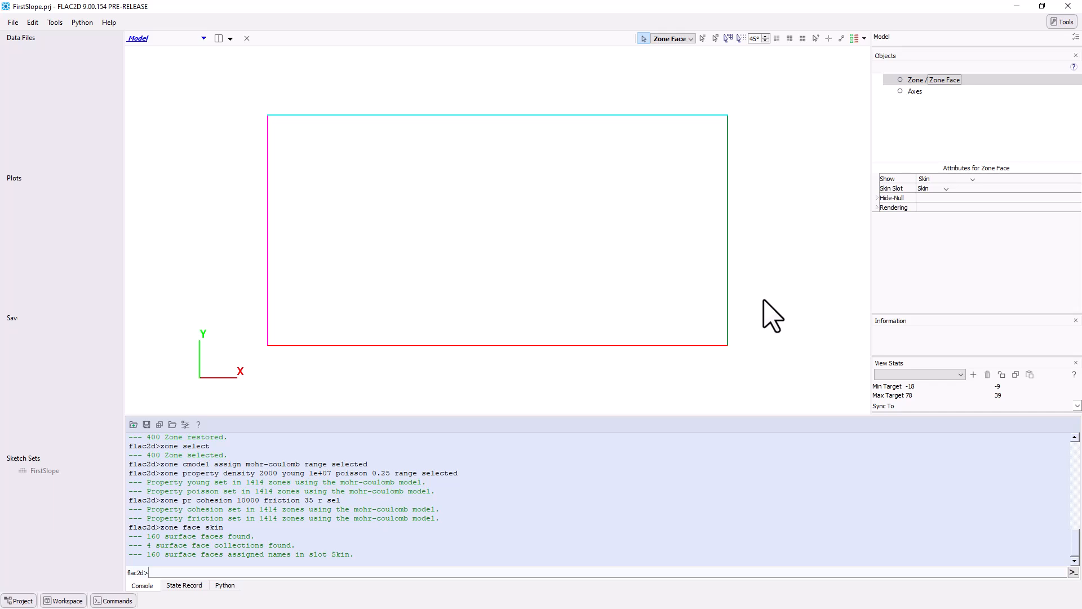
# Save the project, including the current model state, under the name Mesh.
pyautogui.click(12, 22)
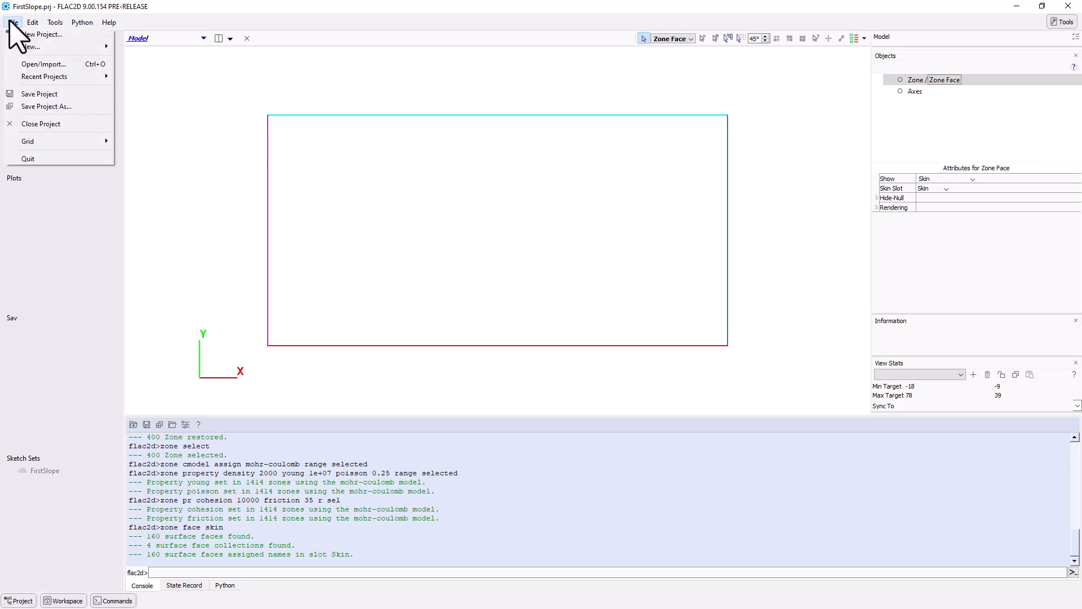
pyautogui.click(12, 22)
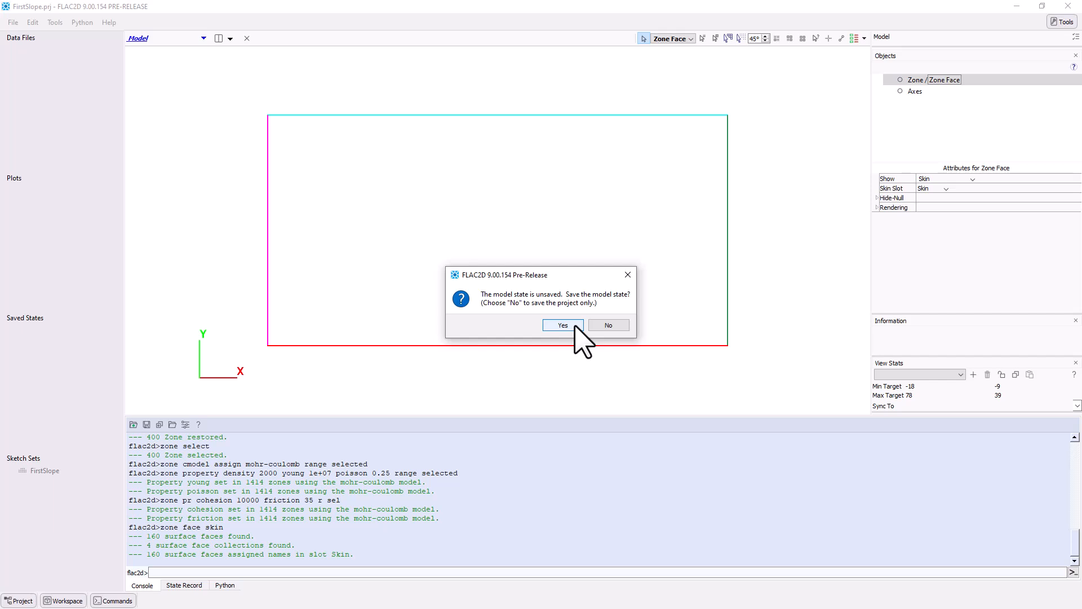
pyautogui.click(563, 325)
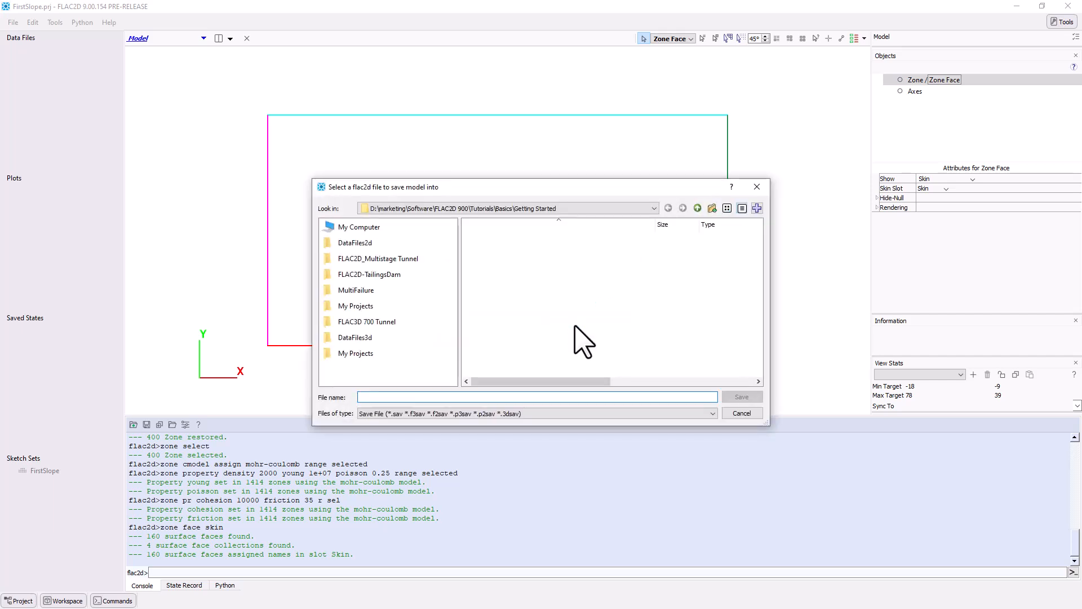
pyautogui.write('Mesh')
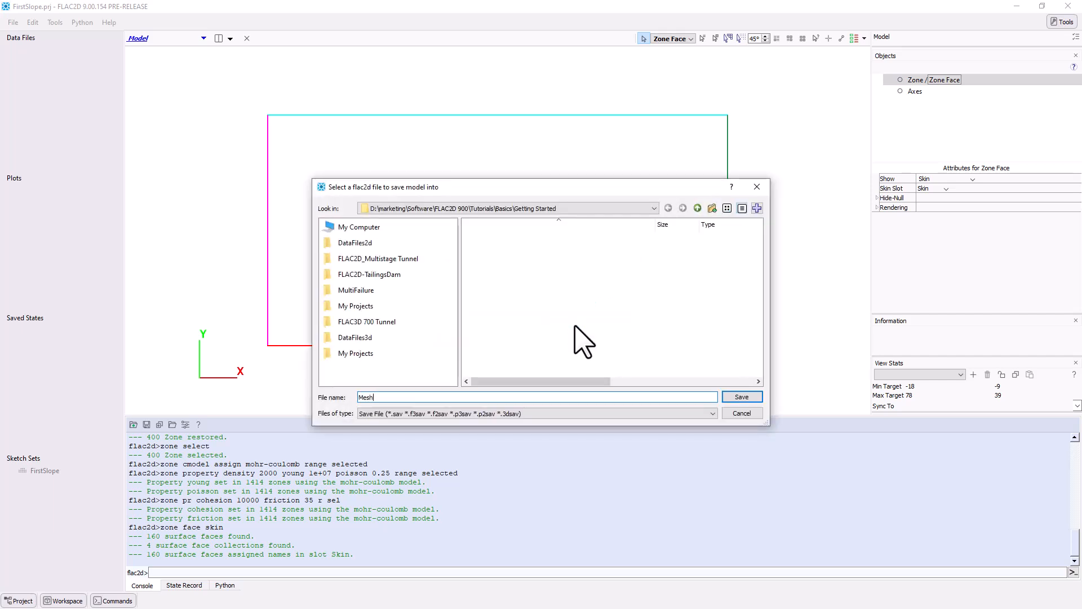
pyautogui.click(741, 397)
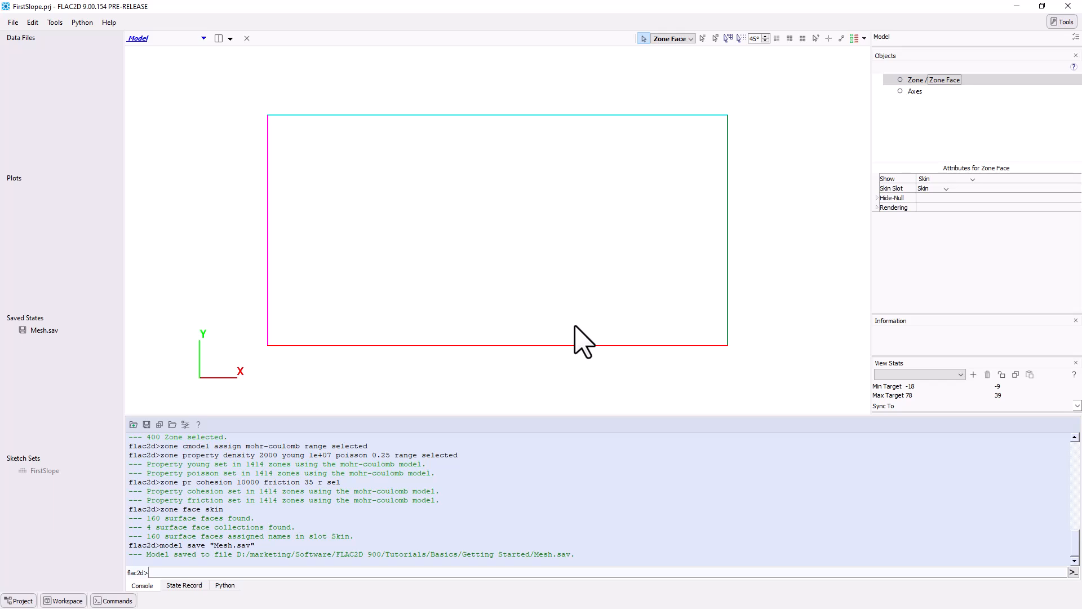
pyautogui.moveTo(218, 58)
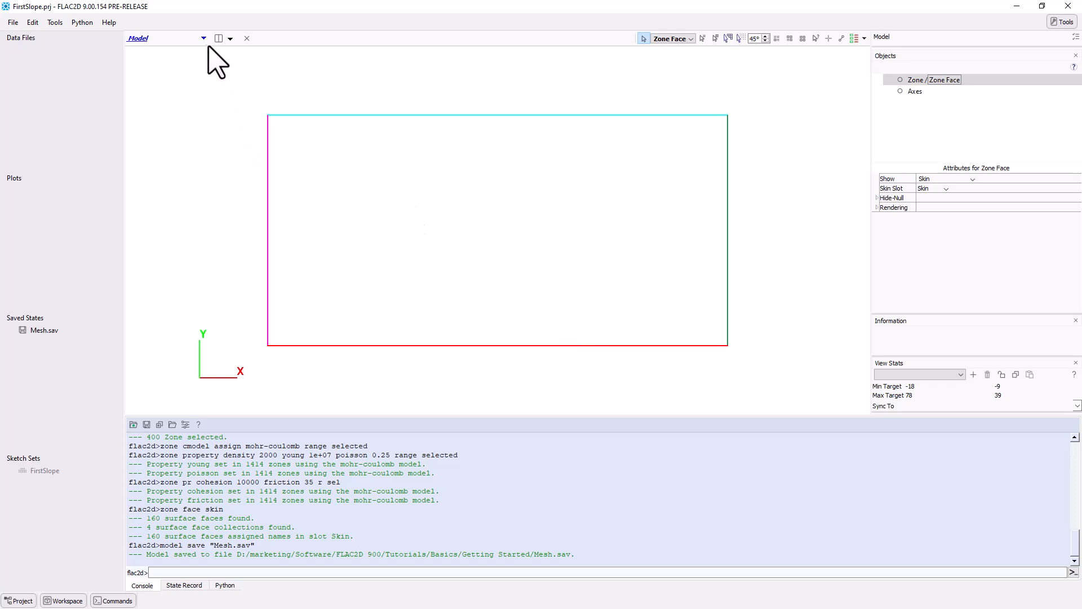
# Create a new data file named FirstSlope and open it in the editor.
pyautogui.click(203, 38)
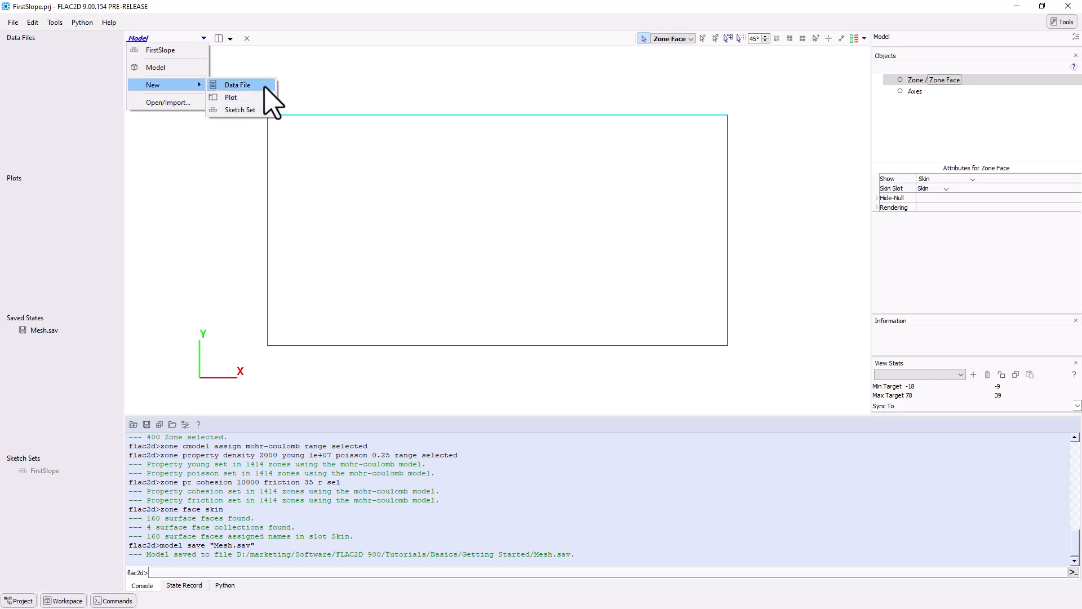
pyautogui.click(237, 84)
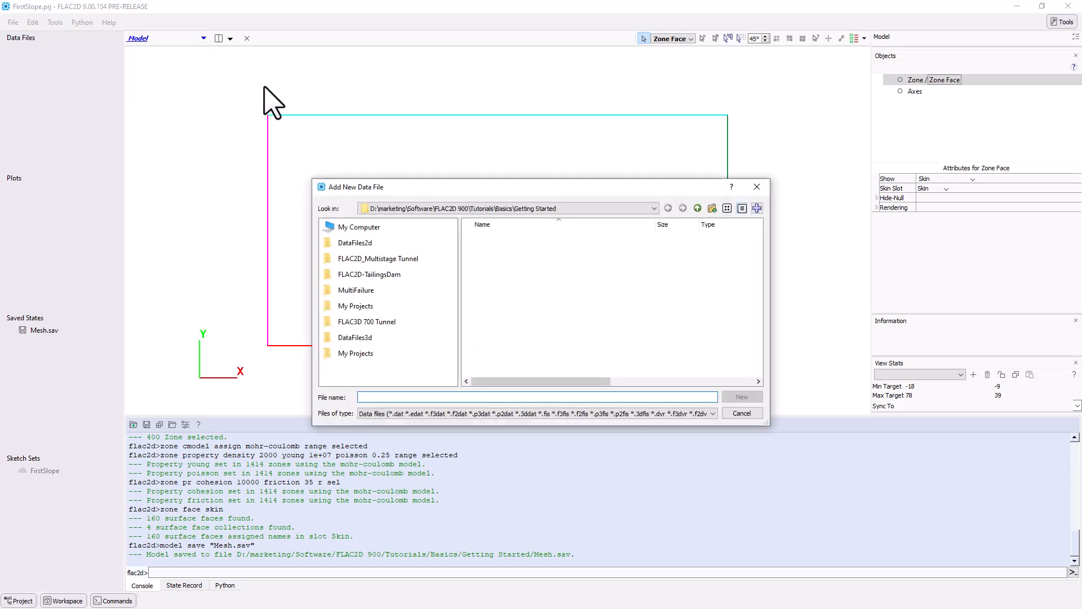
pyautogui.write('FirstSlope')
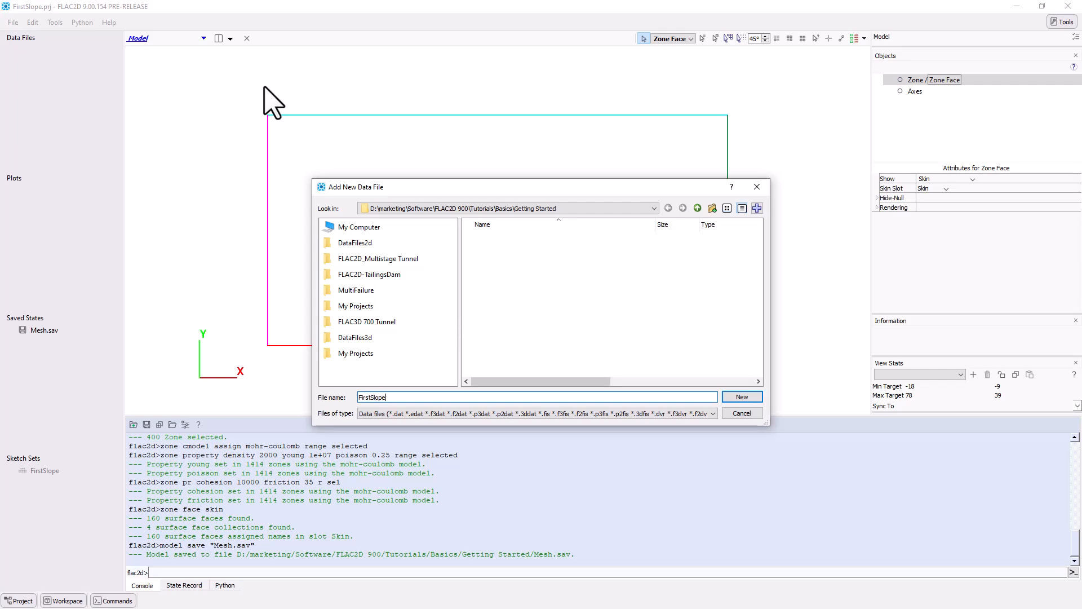
pyautogui.click(741, 397)
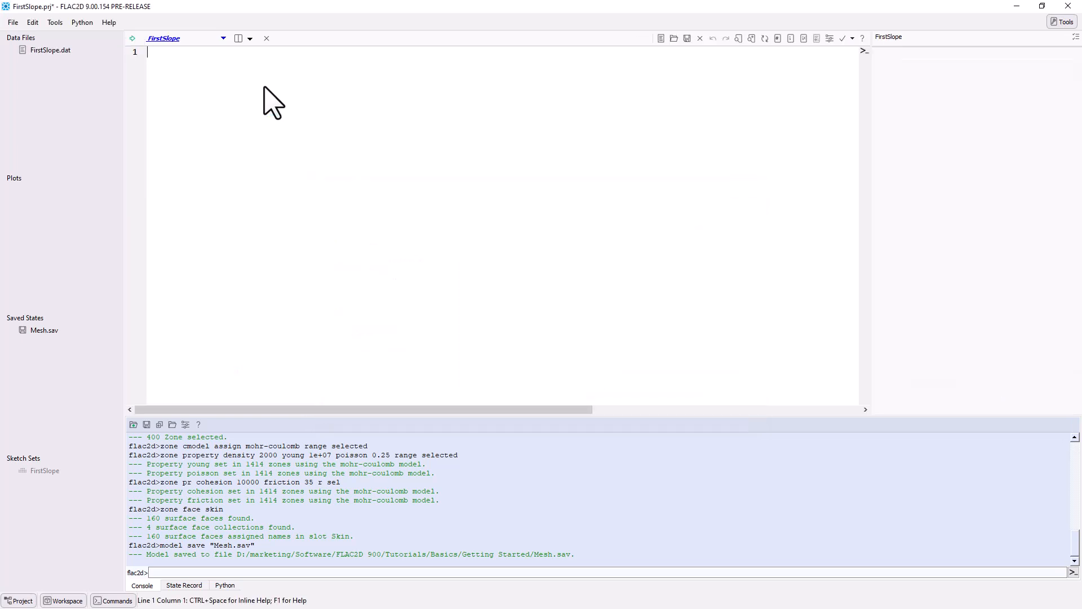
# Write 'model new', 'model restore 'Mesh'' and a ';Boundary Conditions' comment line.
pyautogui.write('model new')
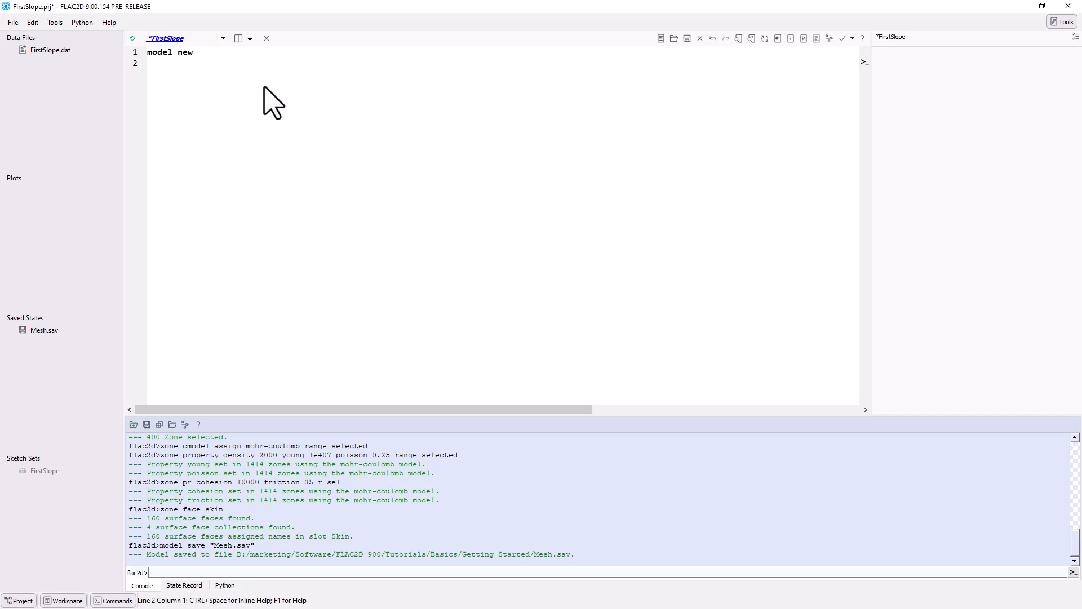
pyautogui.click(147, 62)
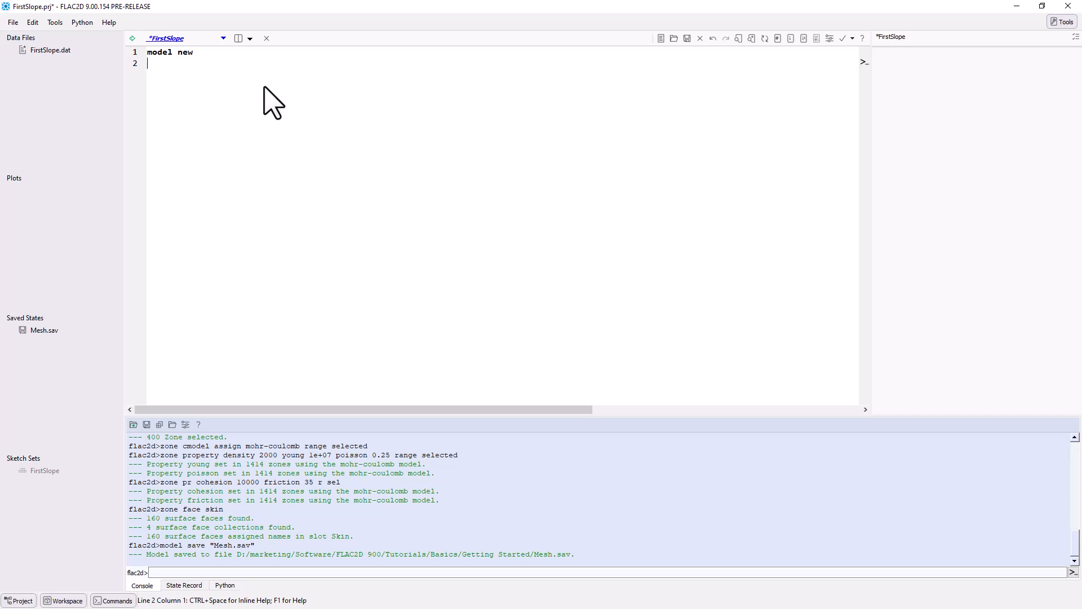
pyautogui.write("model restore '")
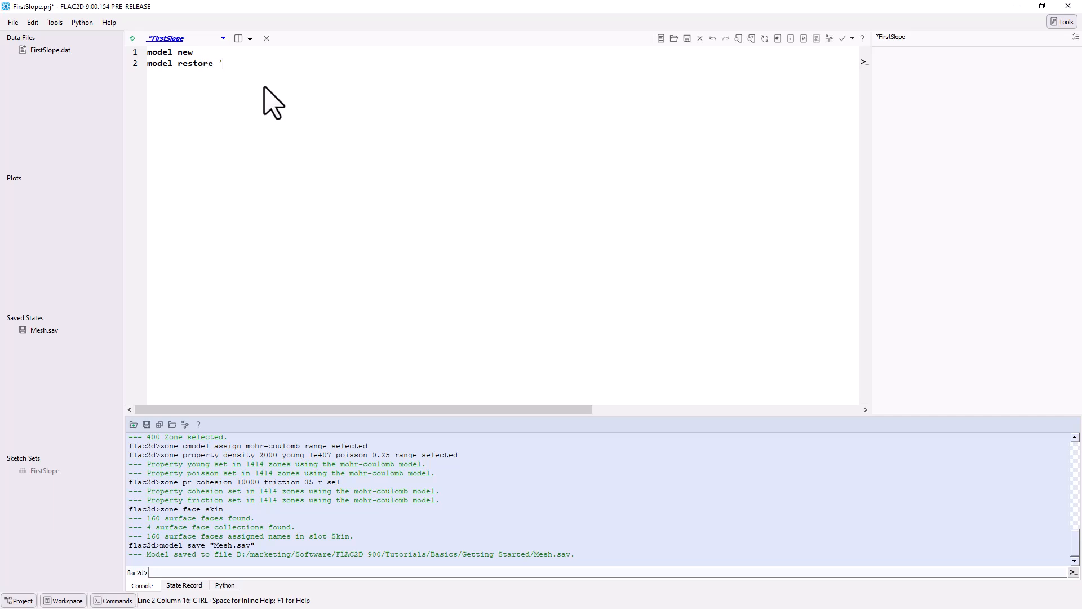
pyautogui.write("Mesh'")
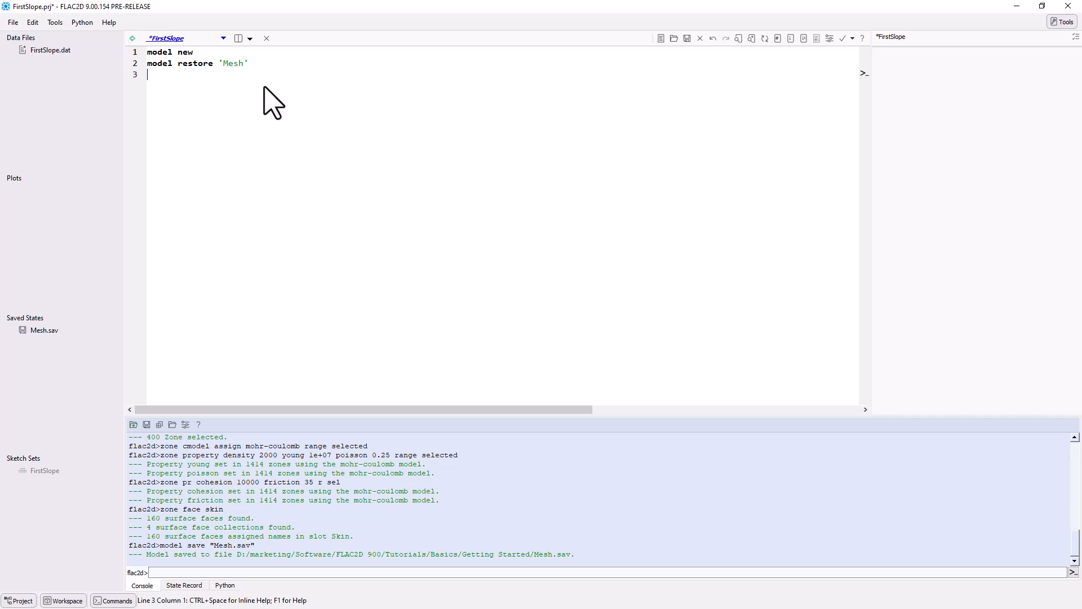
pyautogui.moveTo(514, 138)
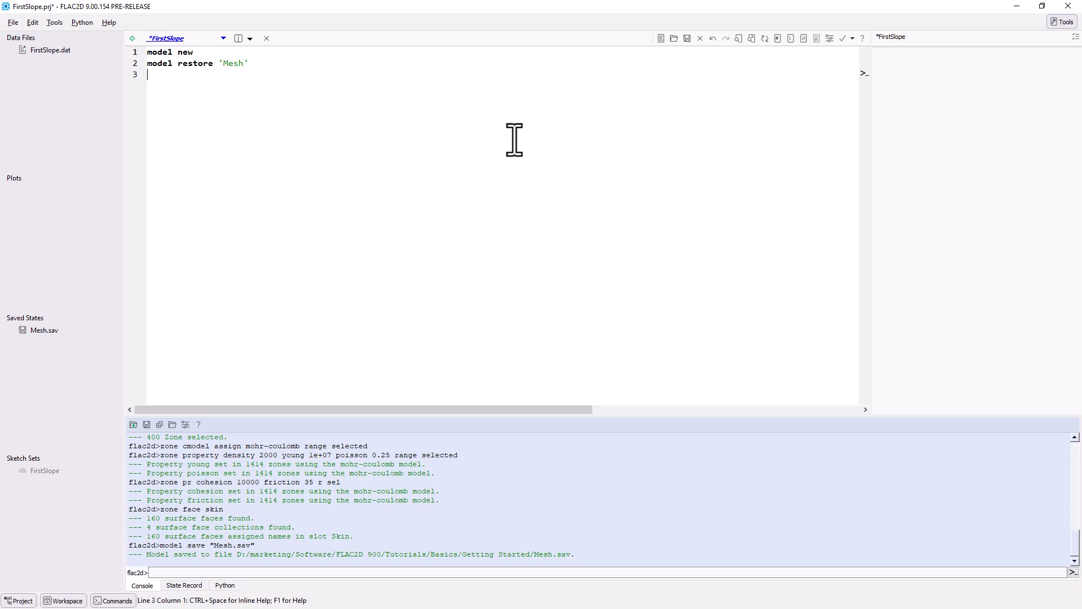
pyautogui.write(';B')
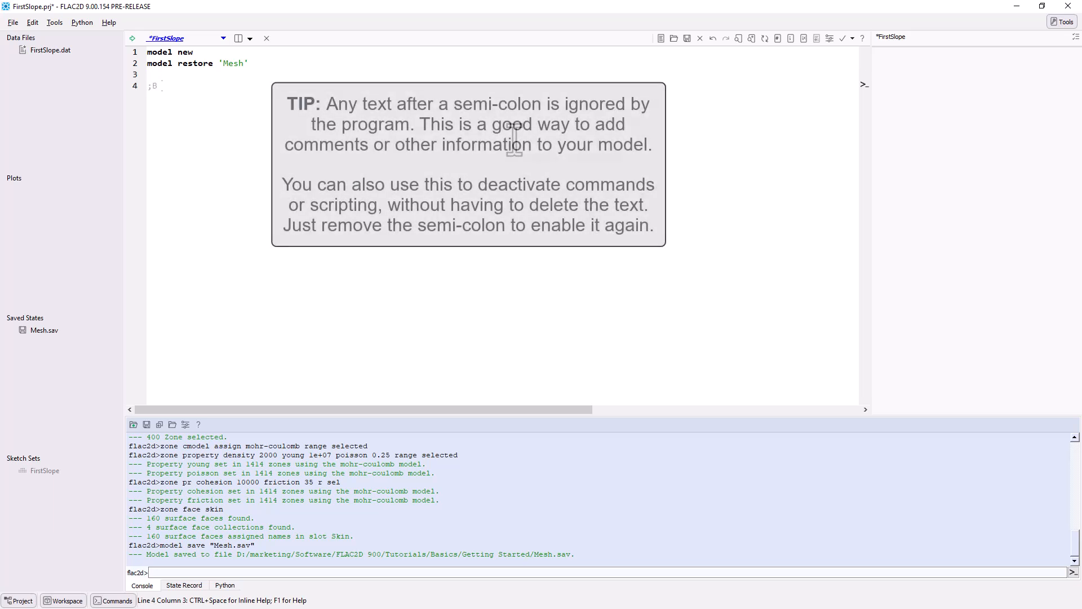
pyautogui.write('Boundary Conditions')
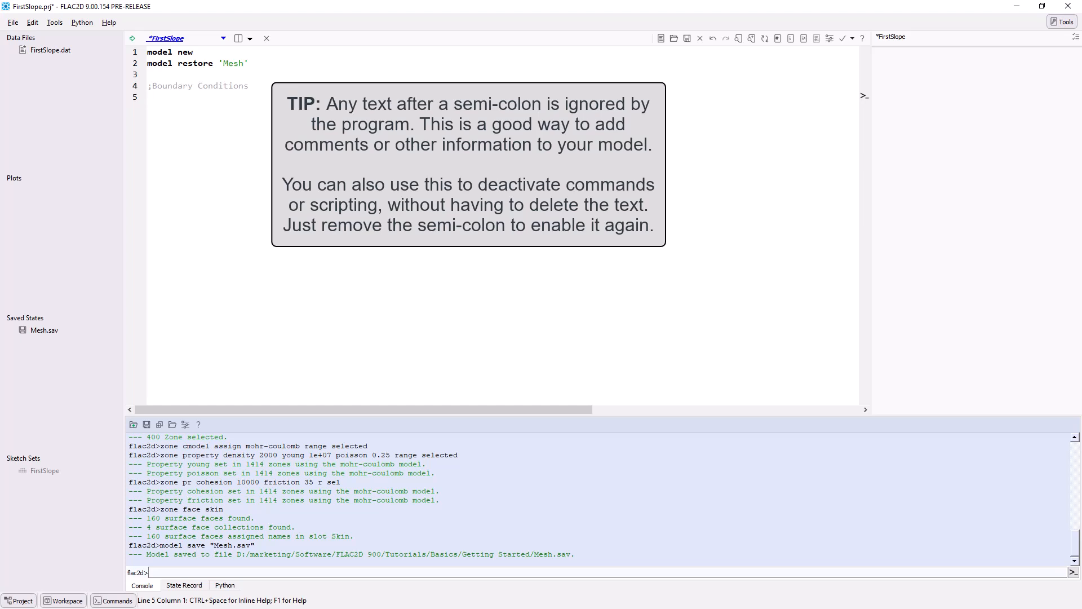
# Add velocity-normal boundary lines for the left side (position-x 0.0) and right side.
pyautogui.write('zone face a')
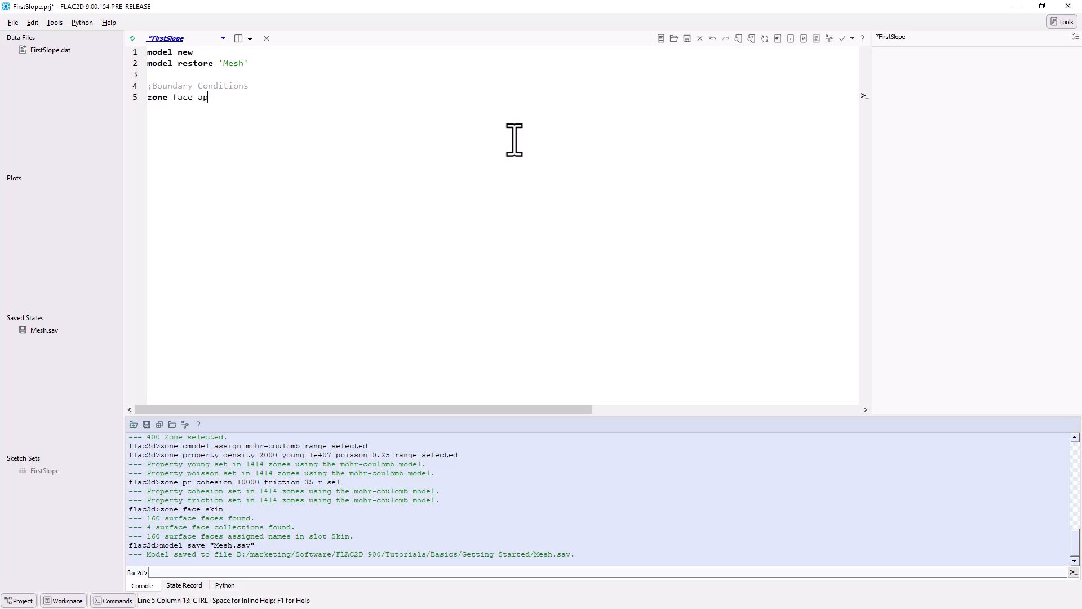
pyautogui.write('ply')
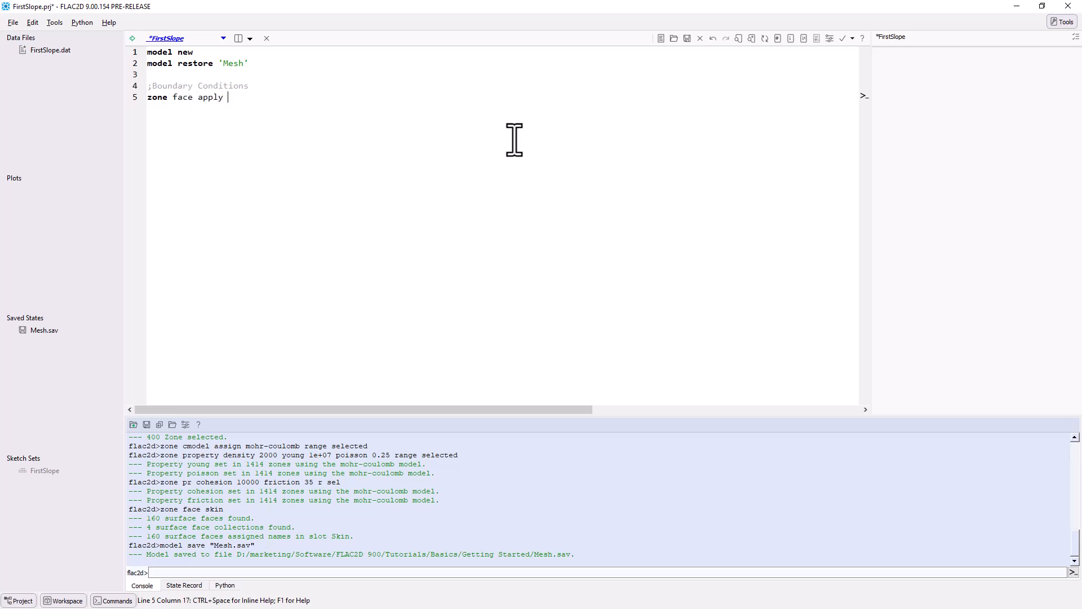
pyautogui.write('velocity')
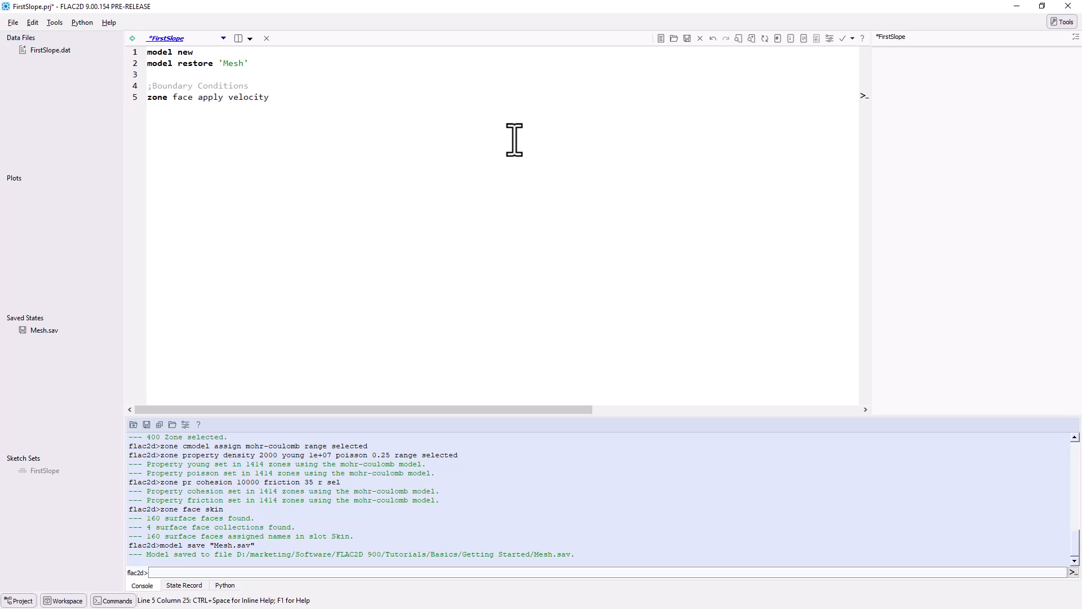
pyautogui.write('-normal 0.0 r')
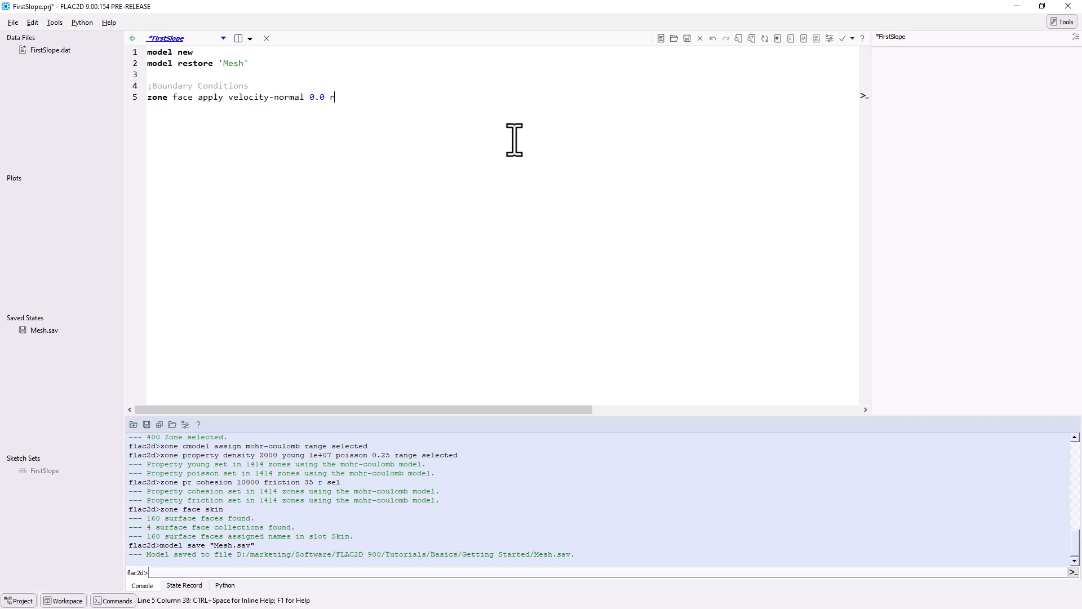
pyautogui.write('ange po')
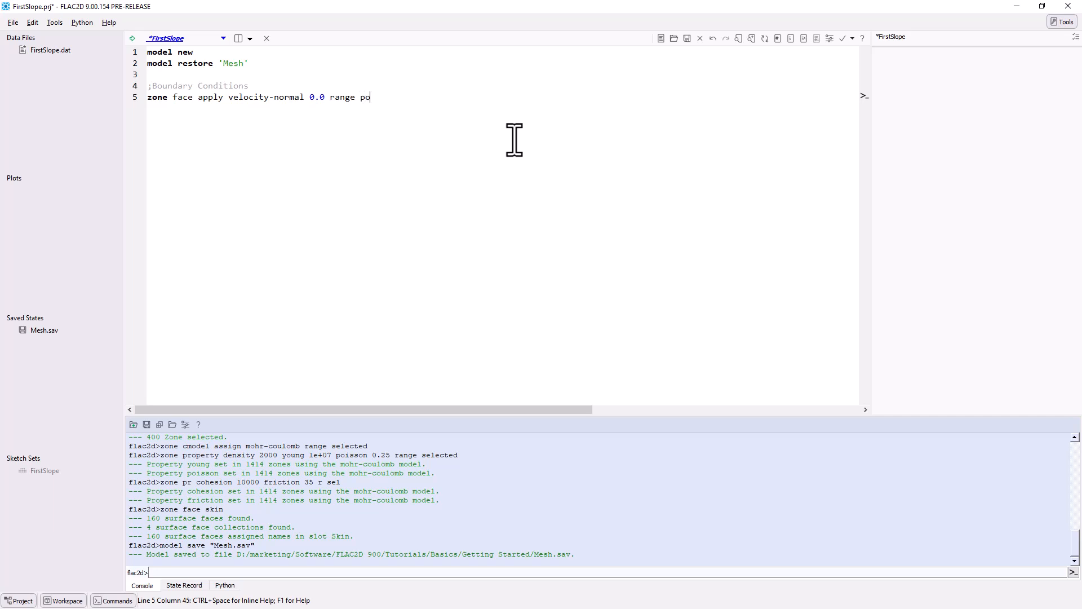
pyautogui.write('sition-x')
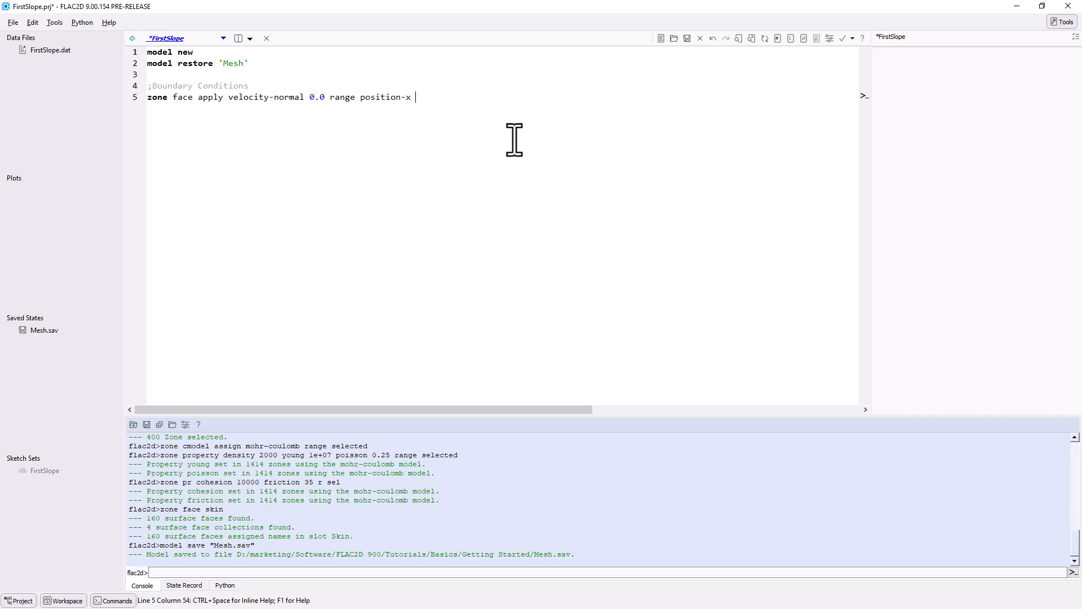
pyautogui.write('0.0 ;')
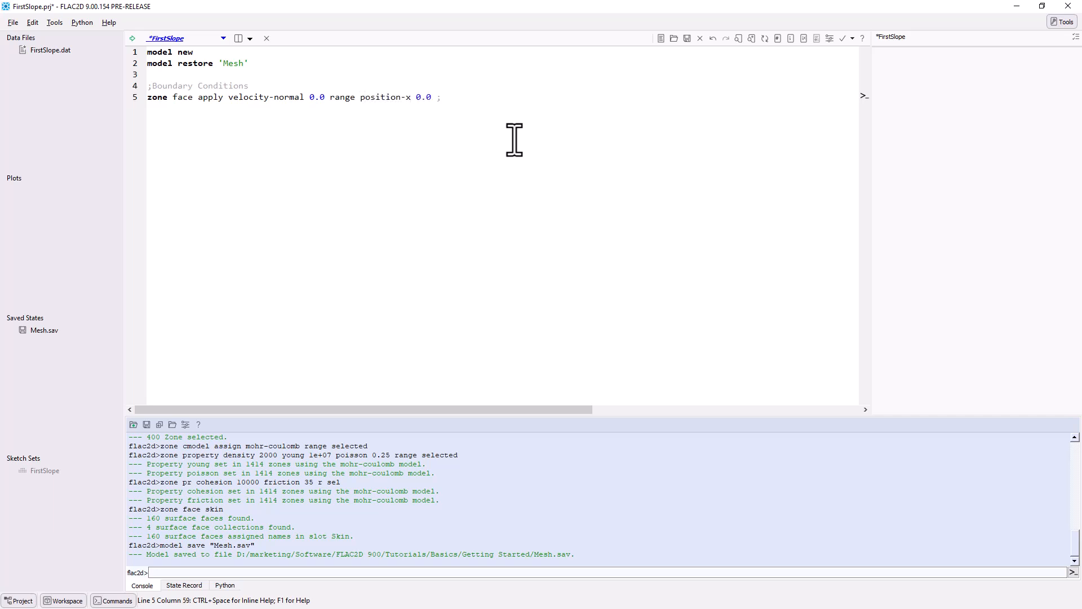
pyautogui.write(';left side')
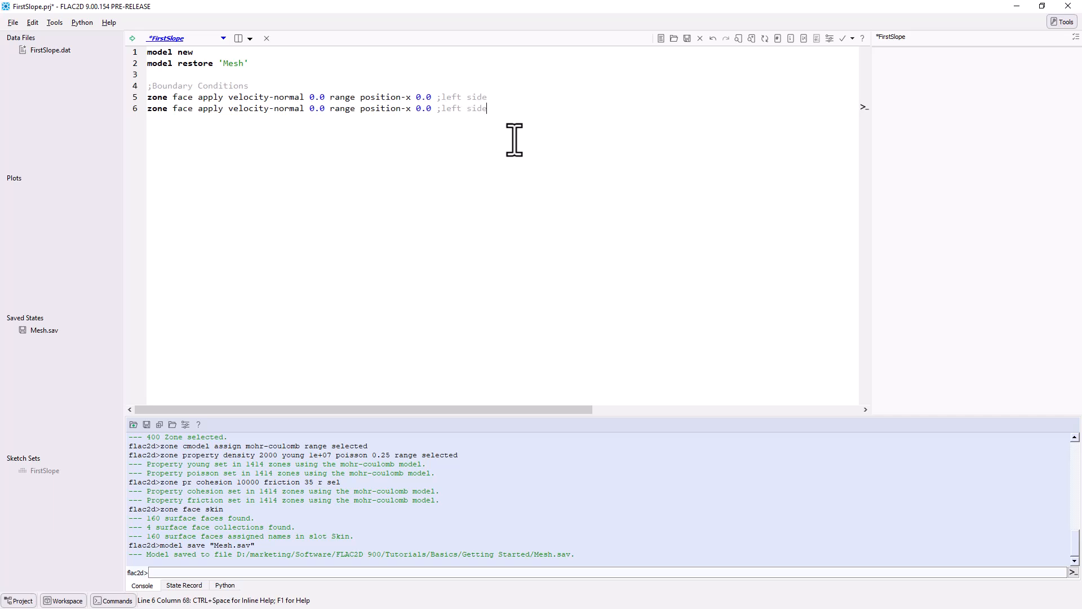
pyautogui.doubleClick(449, 108)
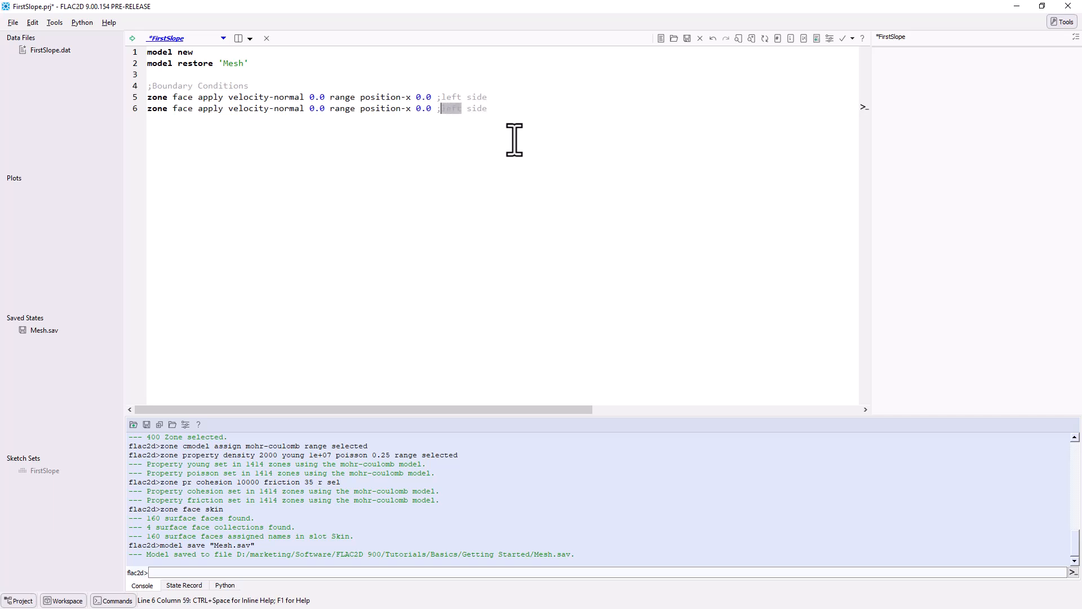
pyautogui.write('right')
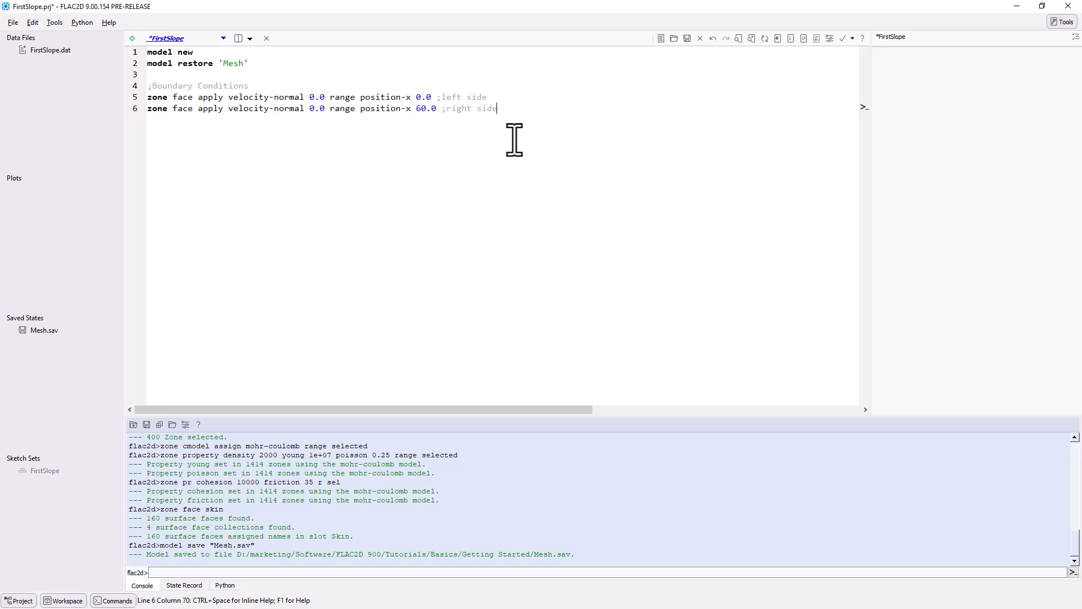
# Add 'zone face apply velocity 0.0 0.0 range position-y 0.0 ;bottom'.
pyautogui.write('zone fa')
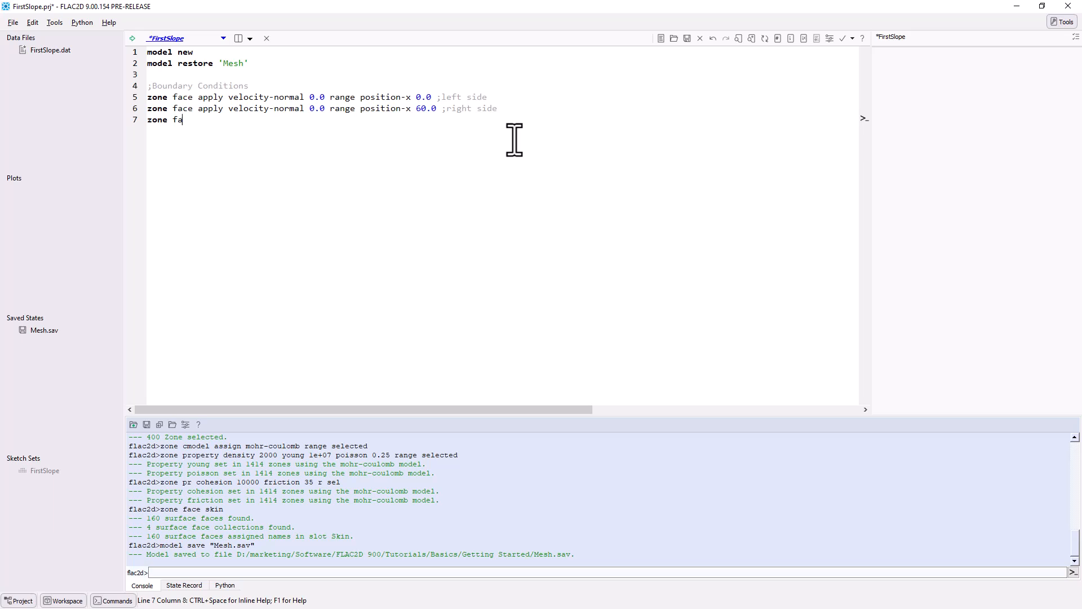
pyautogui.write('ce apply')
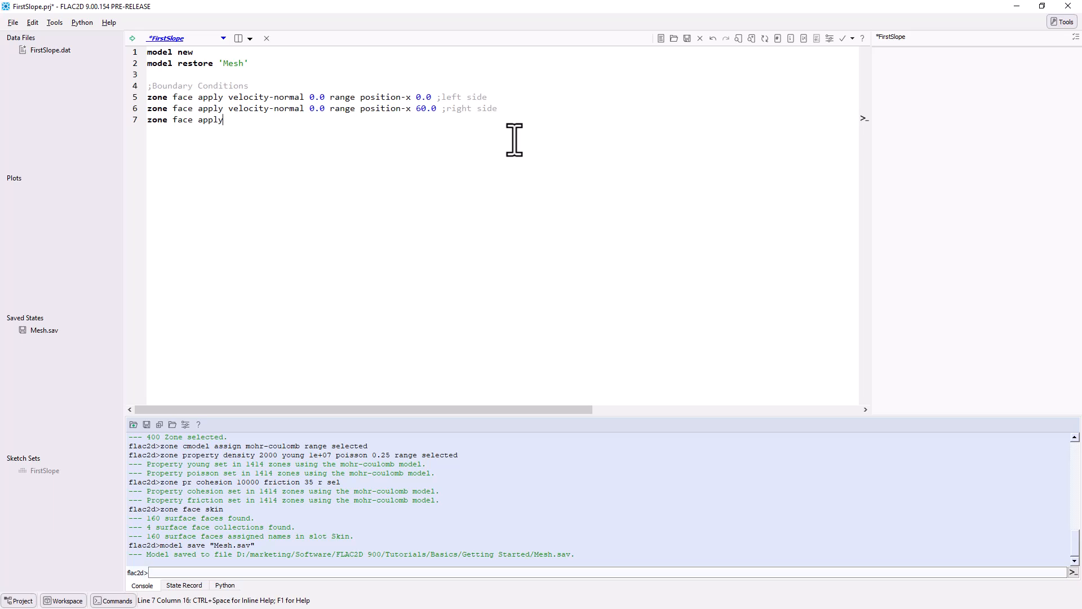
pyautogui.write('velocity')
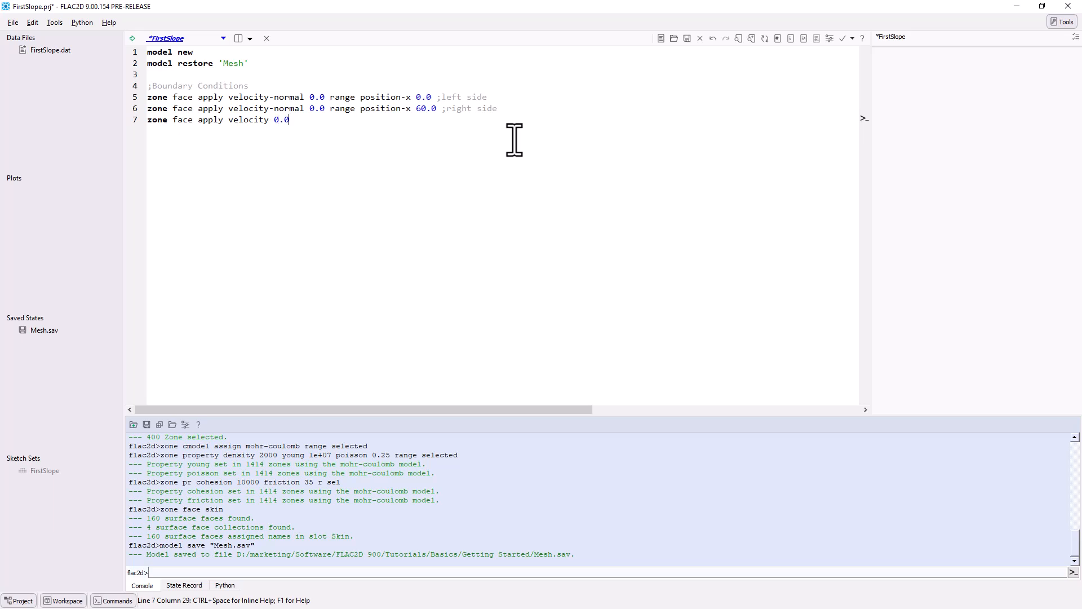
pyautogui.write('0.0')
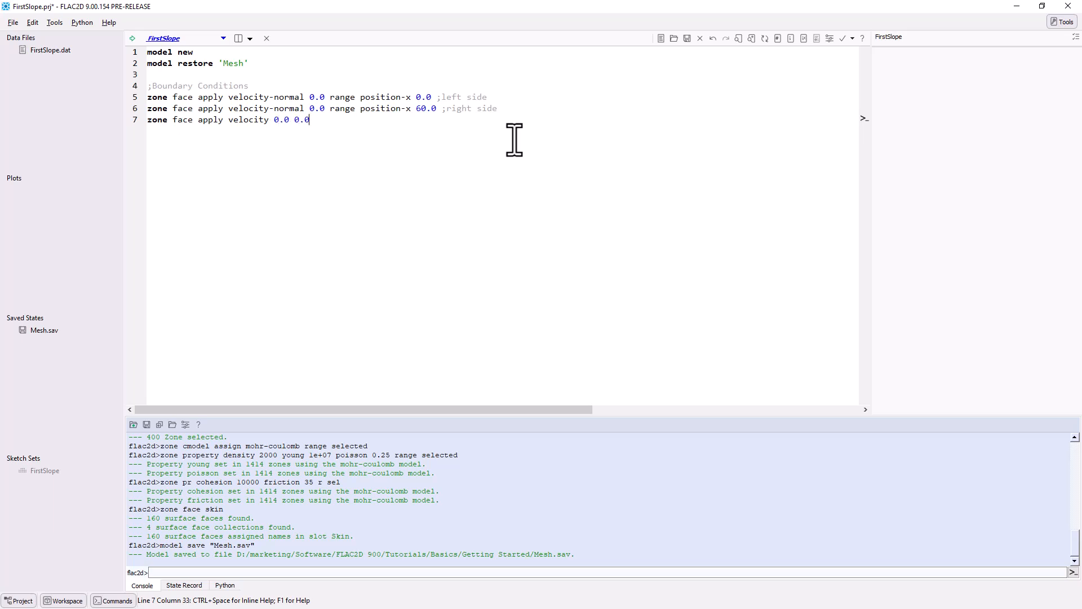
pyautogui.write('range')
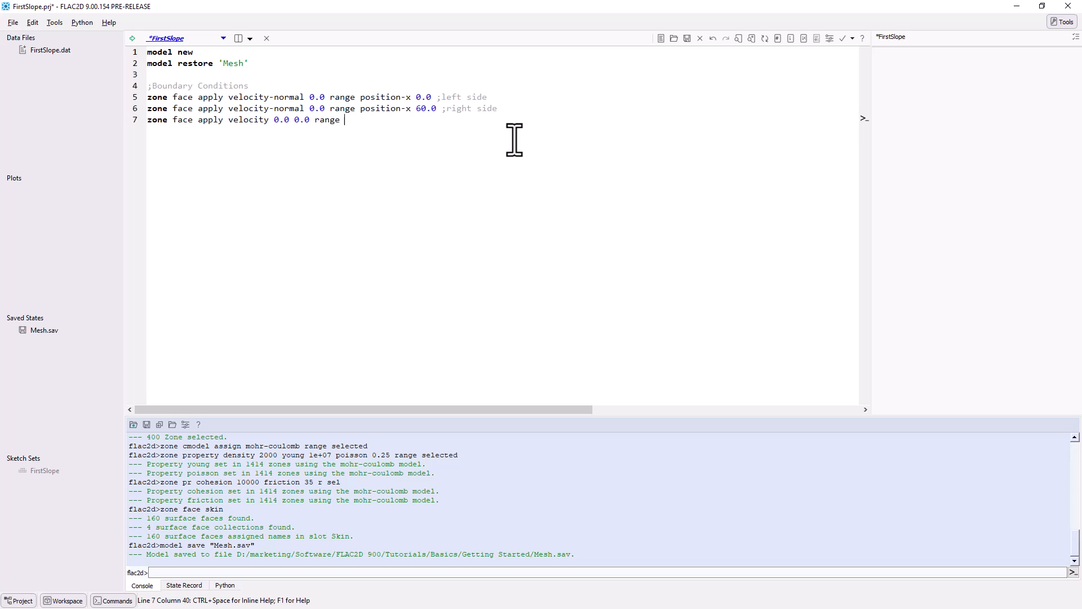
pyautogui.write('position-y')
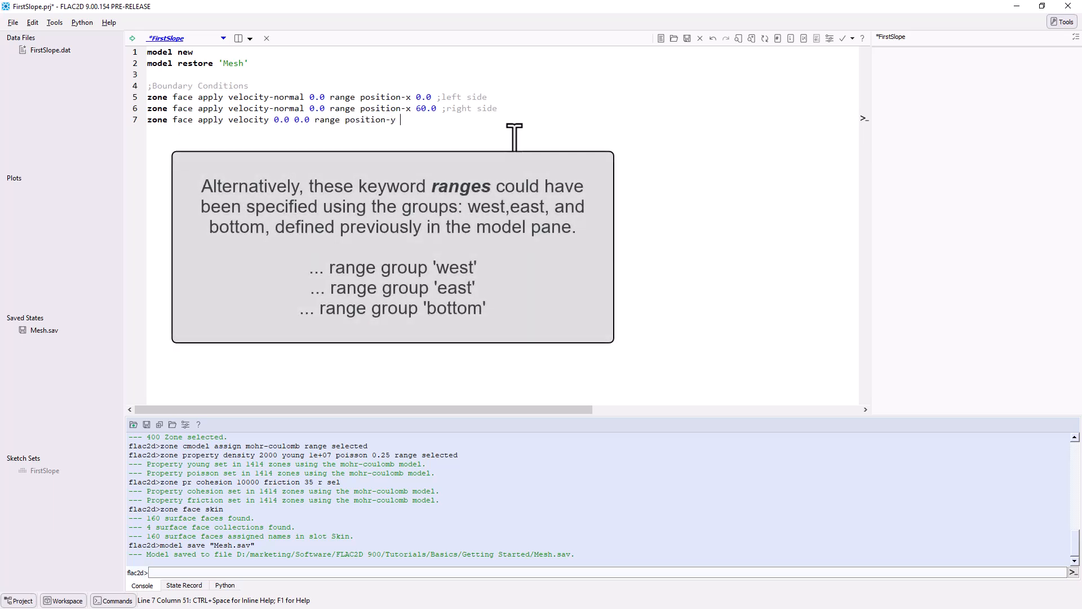
pyautogui.write('0.0 ;bottom')
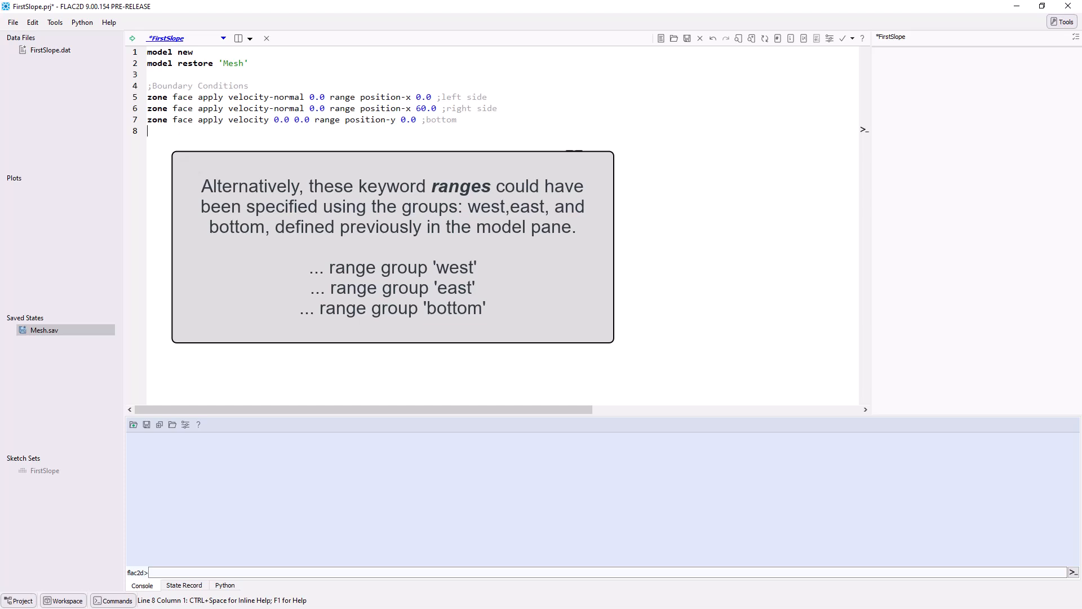
pyautogui.click(574, 166)
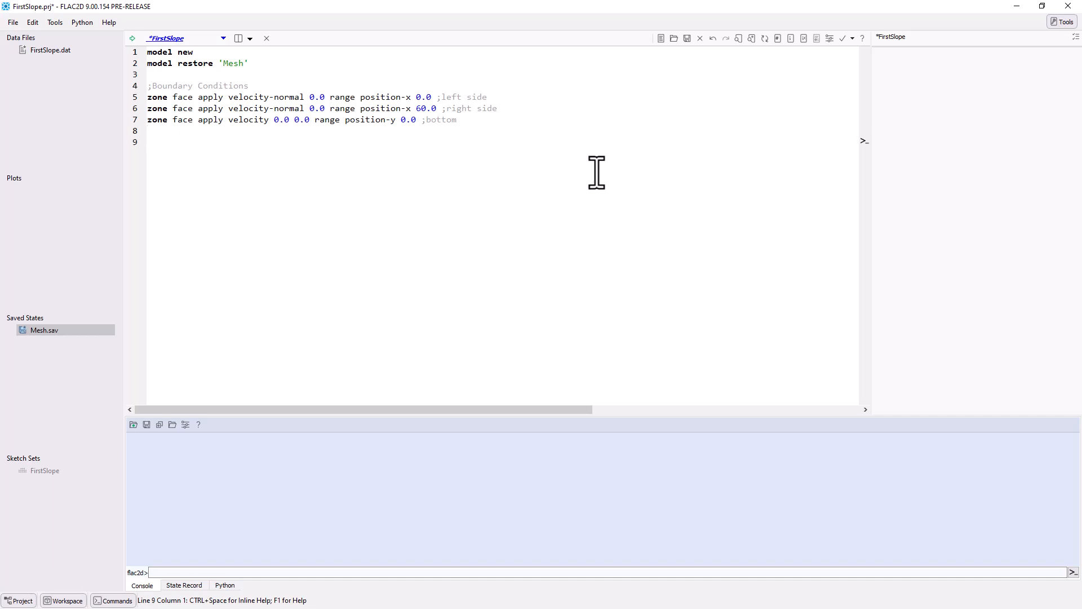
# Add an ';Initial Conditions' comment, 'model gravity 9.81' and 'zone initialize-stresses'.
pyautogui.write(';Init')
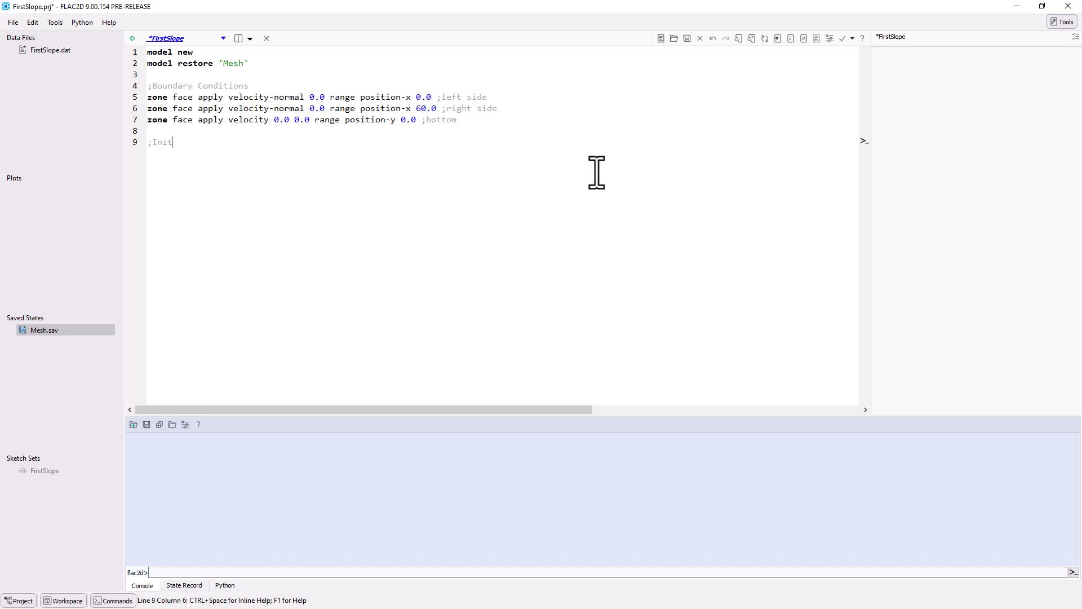
pyautogui.write('tial Conditi')
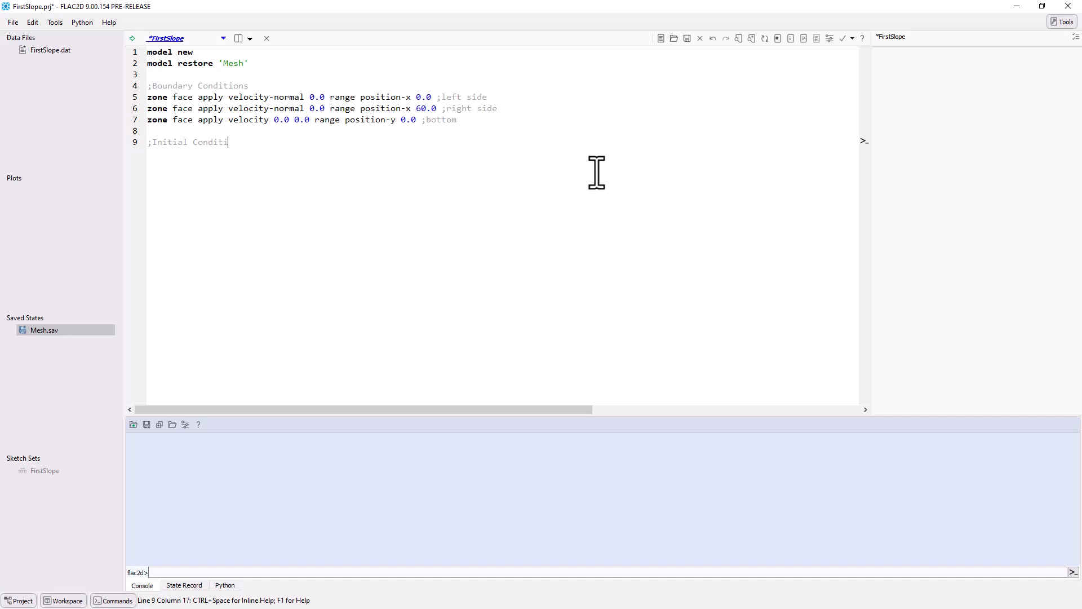
pyautogui.press('enter')
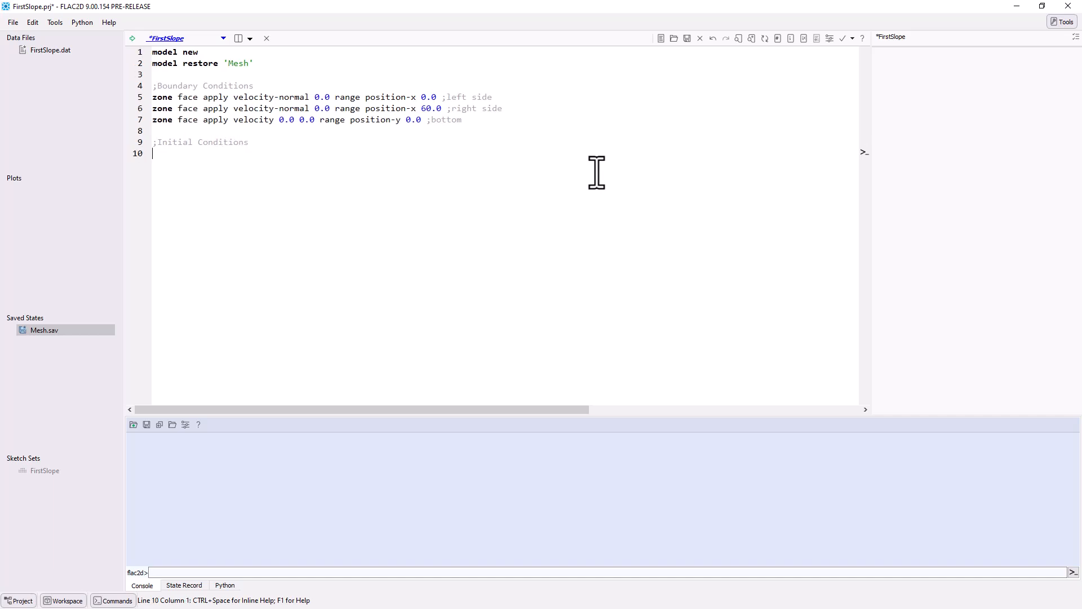
pyautogui.write('model')
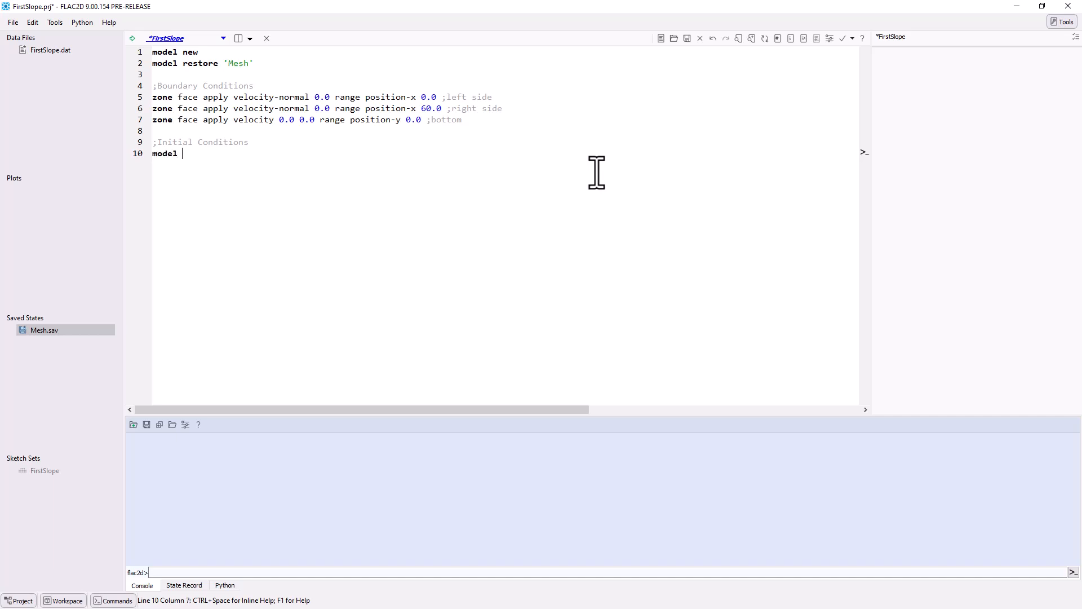
pyautogui.write('gravity 9.81')
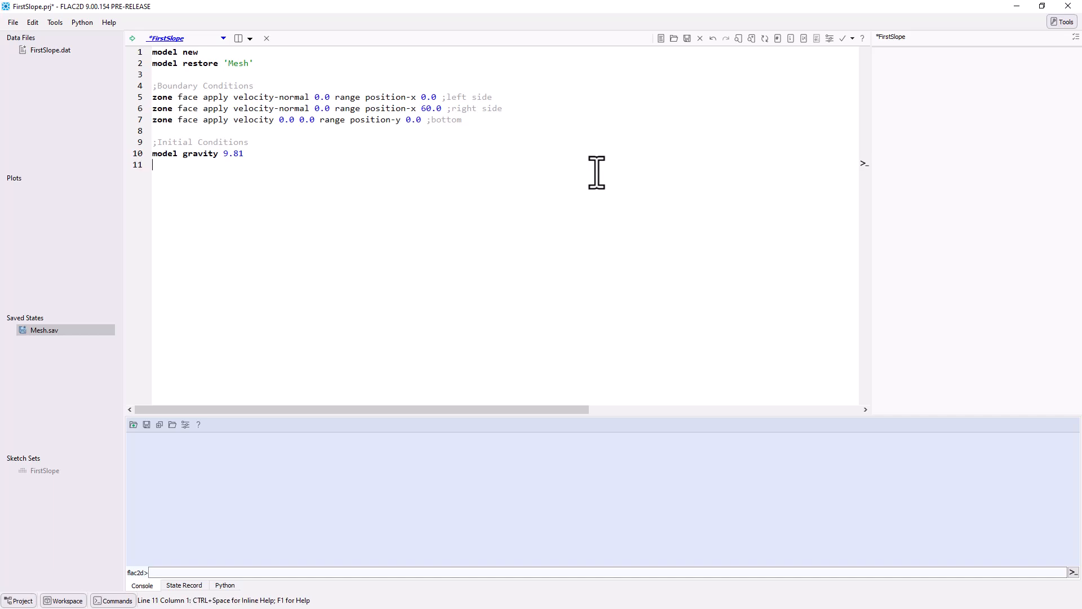
pyautogui.write('zone initialize-stresses')
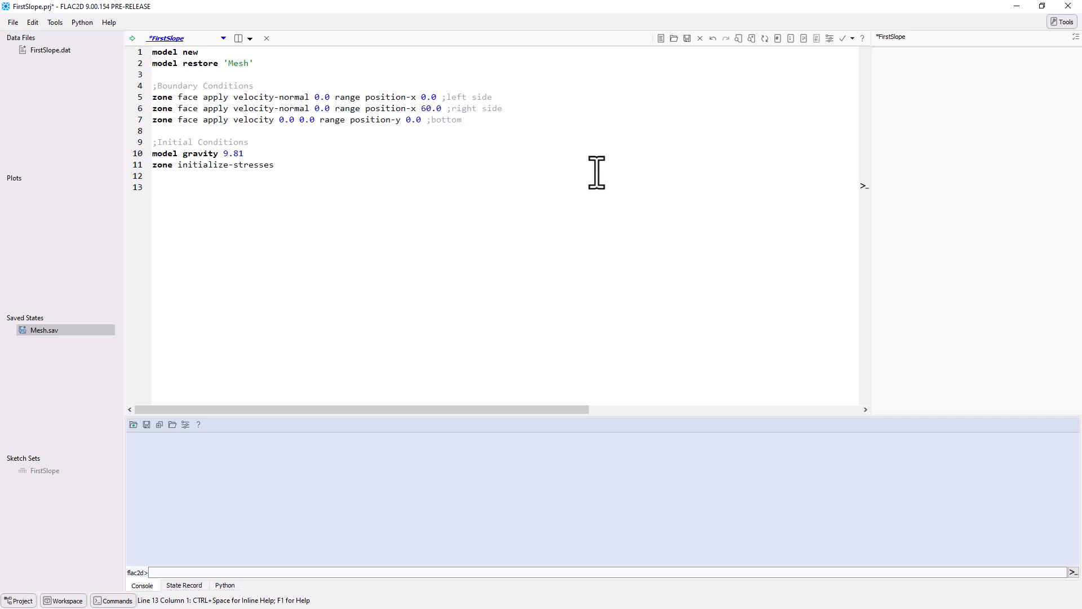
# Add 'model large-strain off' and 'model solve' lines.
pyautogui.write('model large-')
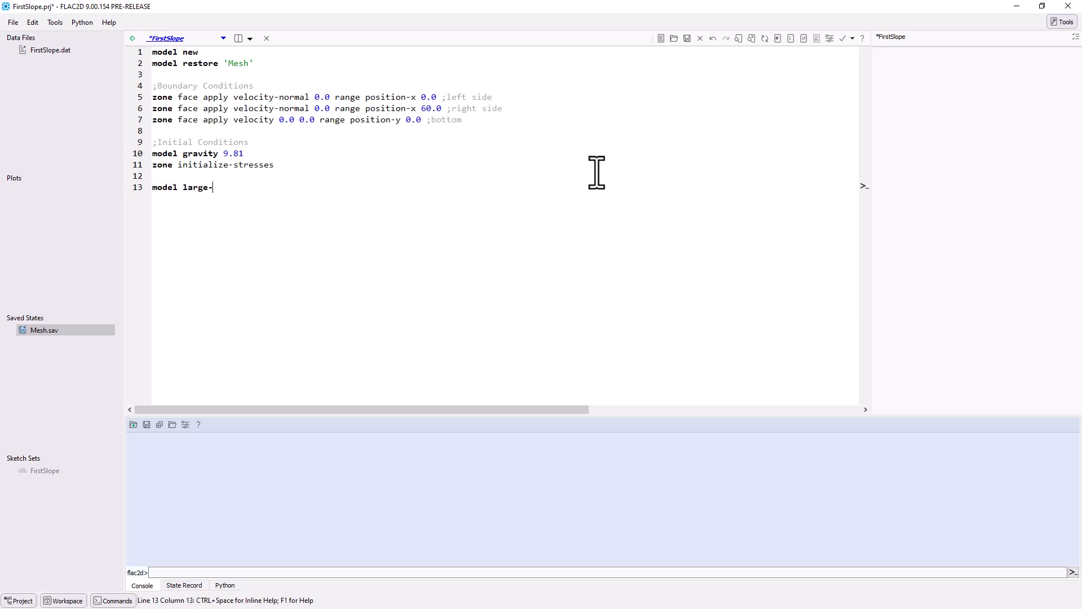
pyautogui.write('strain')
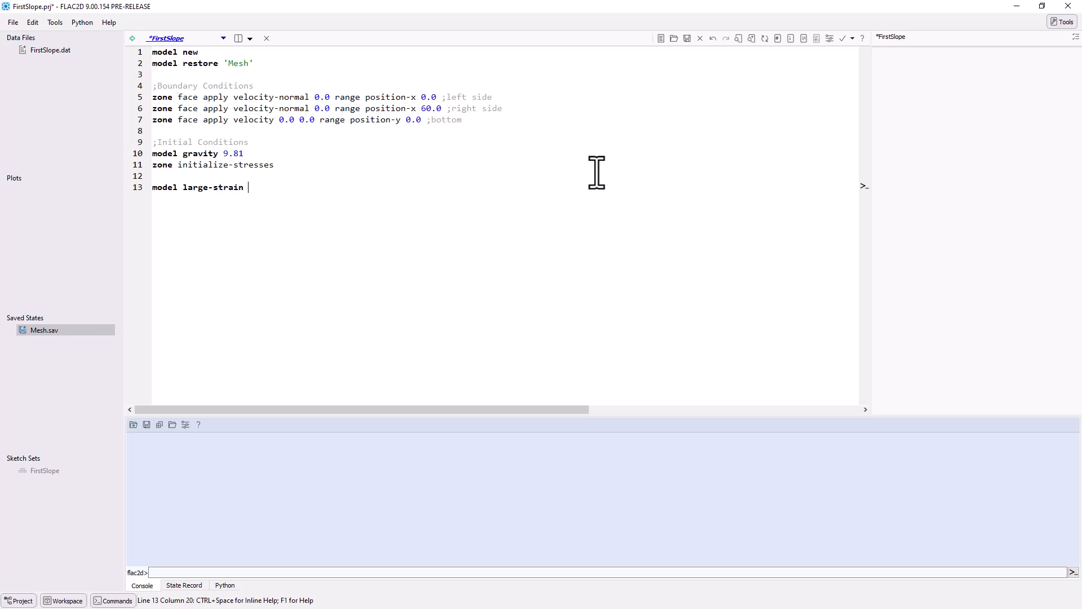
pyautogui.write('off')
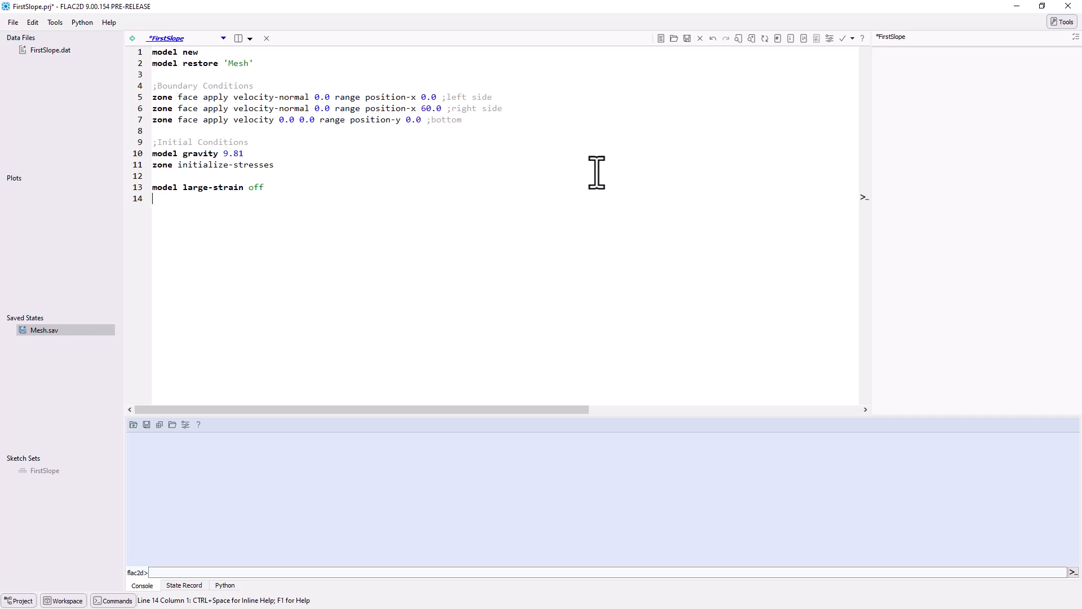
pyautogui.write('model sol')
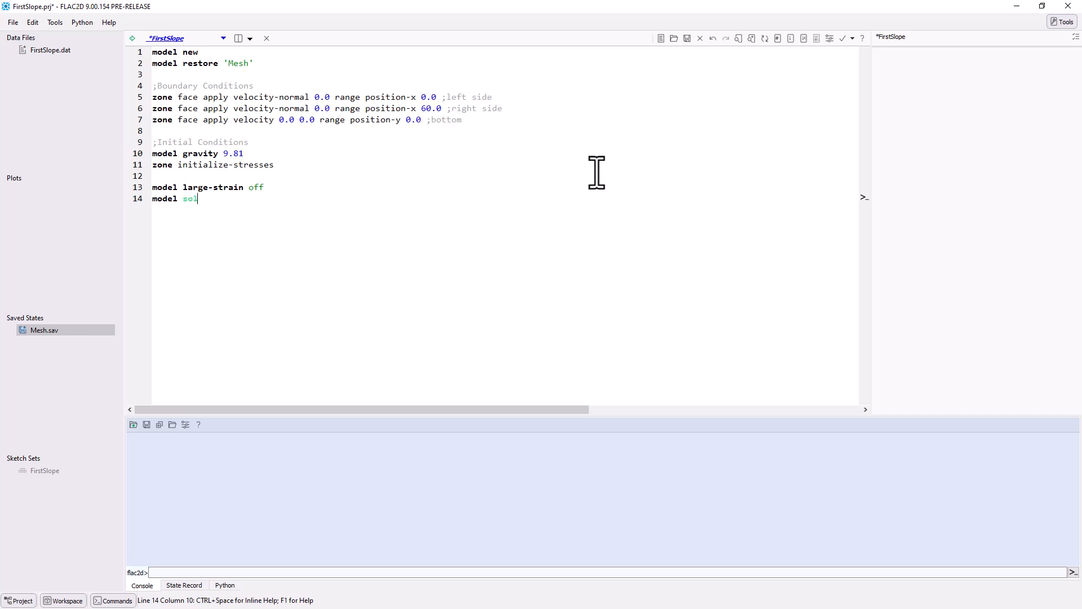
pyautogui.write('ve')
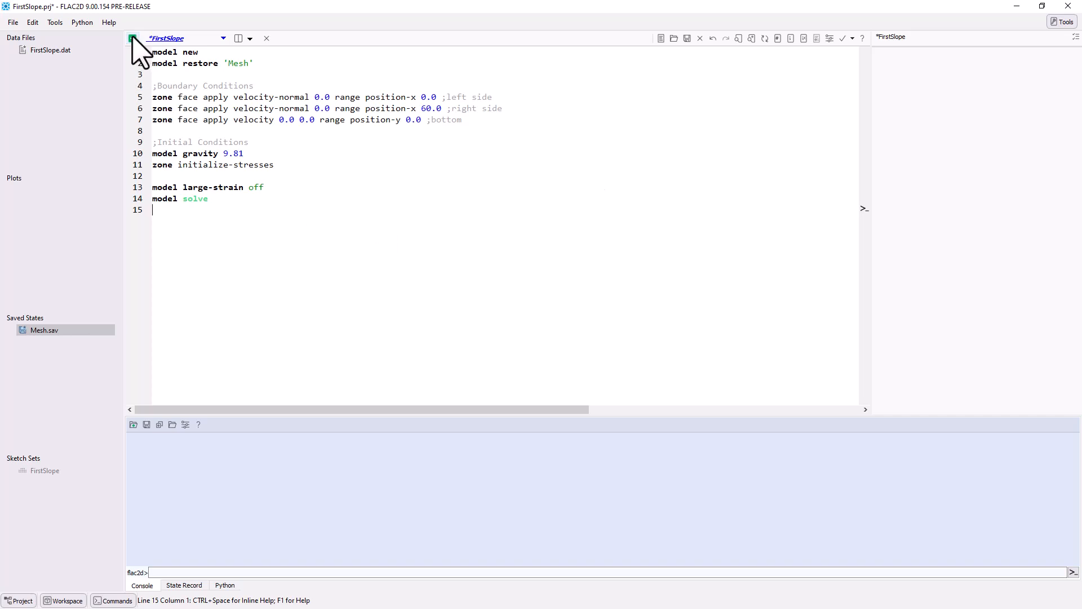
# Execute the script to equilibrium and save the model state as Initial.
pyautogui.click(842, 38)
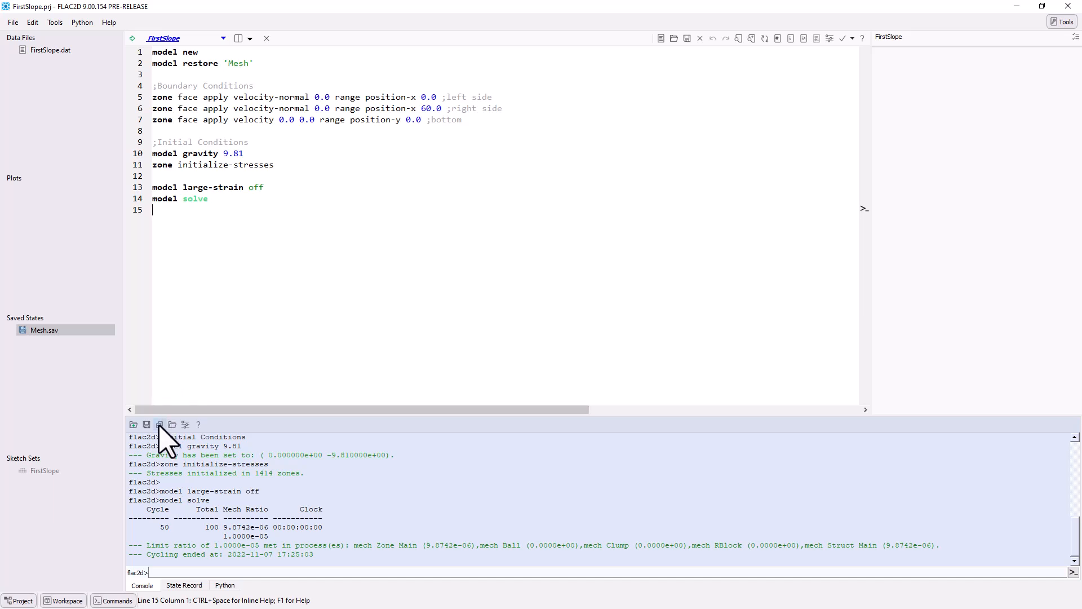
pyautogui.click(147, 426)
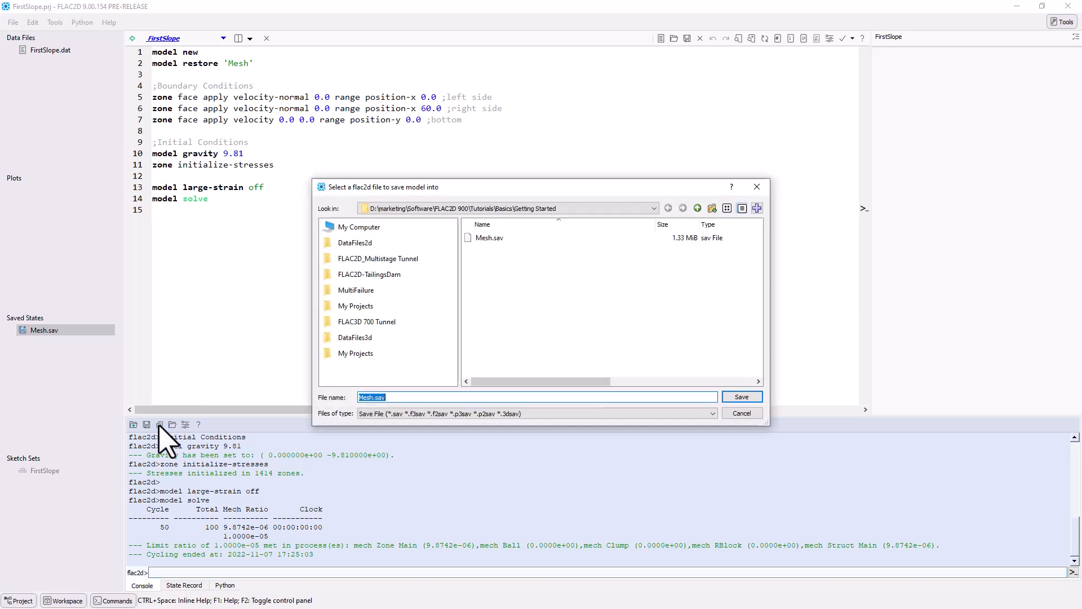
pyautogui.write('Initial')
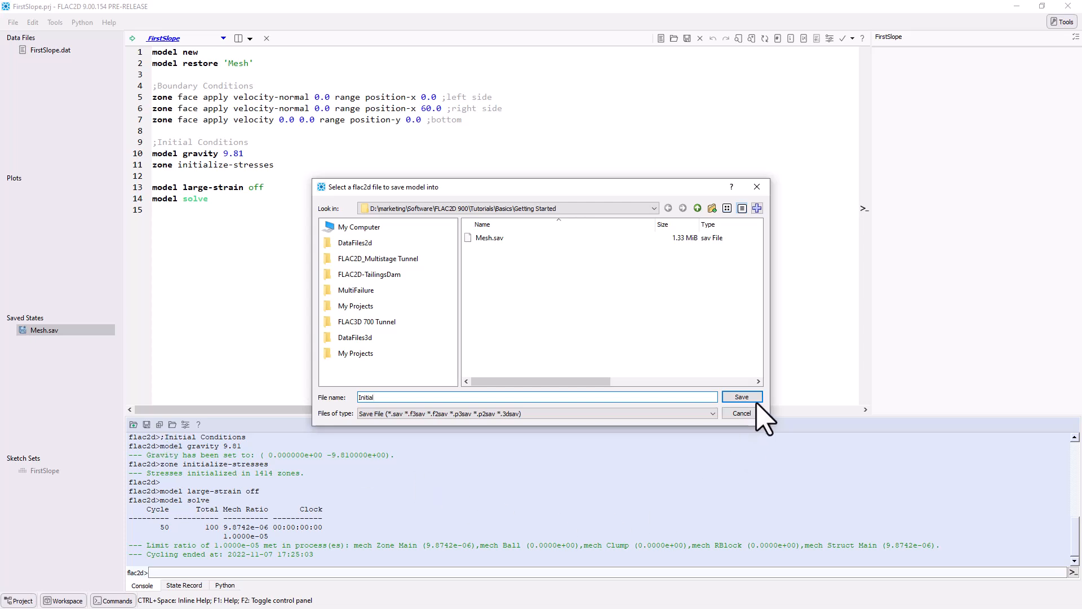
pyautogui.click(740, 396)
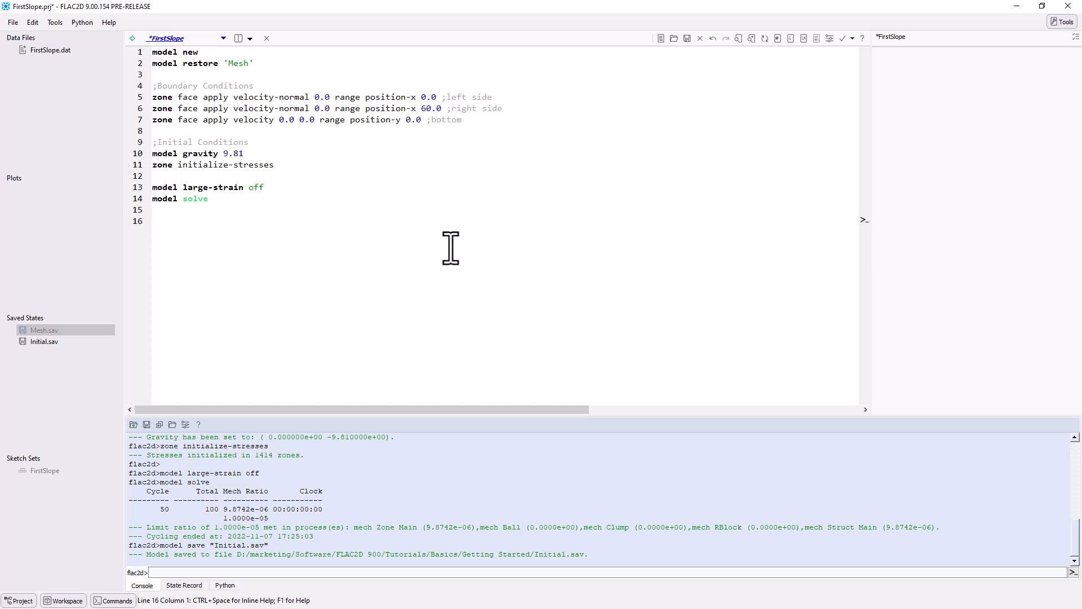
# Add an ';Excavate Slope' section that relaxes and excavates the Pit group.
pyautogui.write(';Ex')
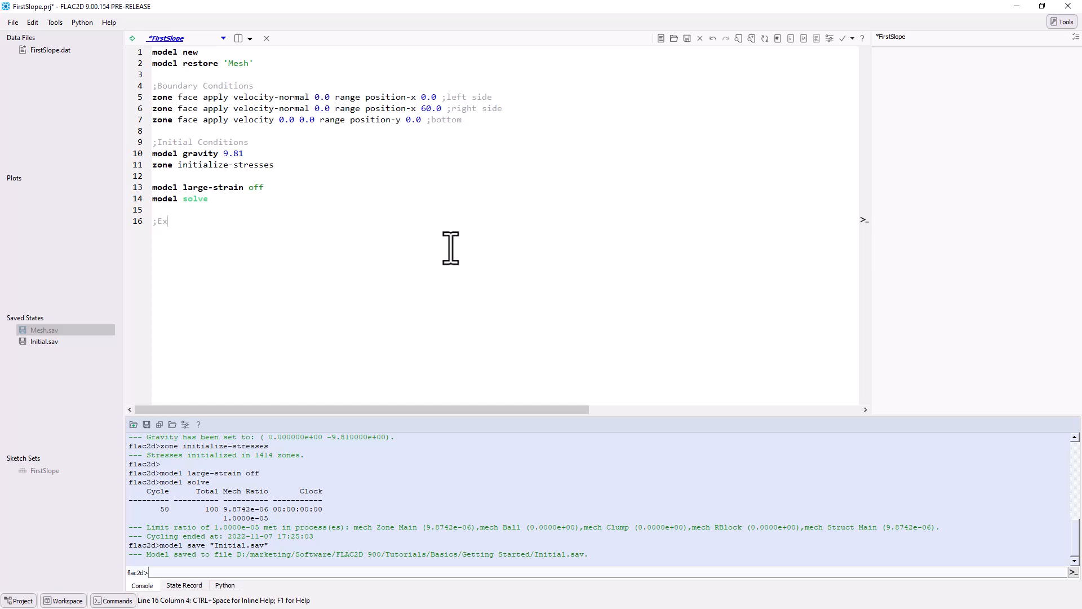
pyautogui.write('xcavate Slope')
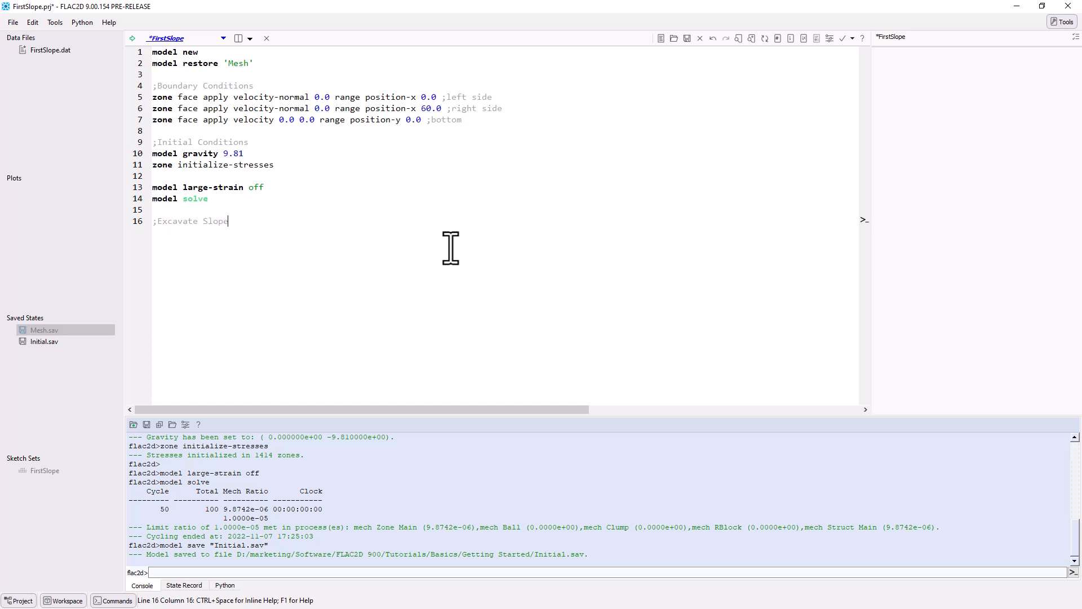
pyautogui.press('enter')
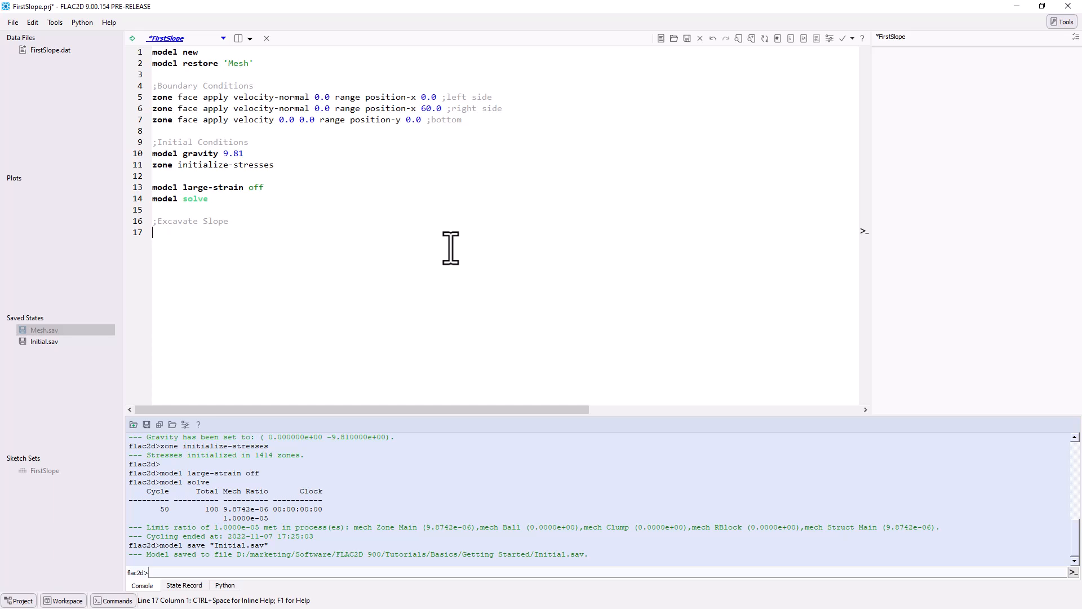
pyautogui.write('zone re')
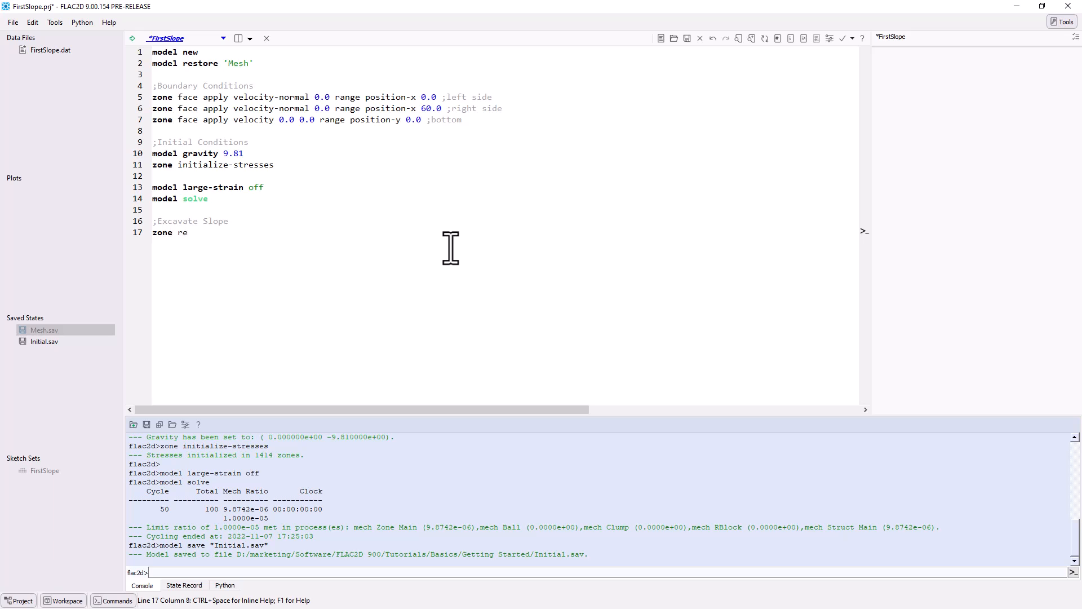
pyautogui.write('lax')
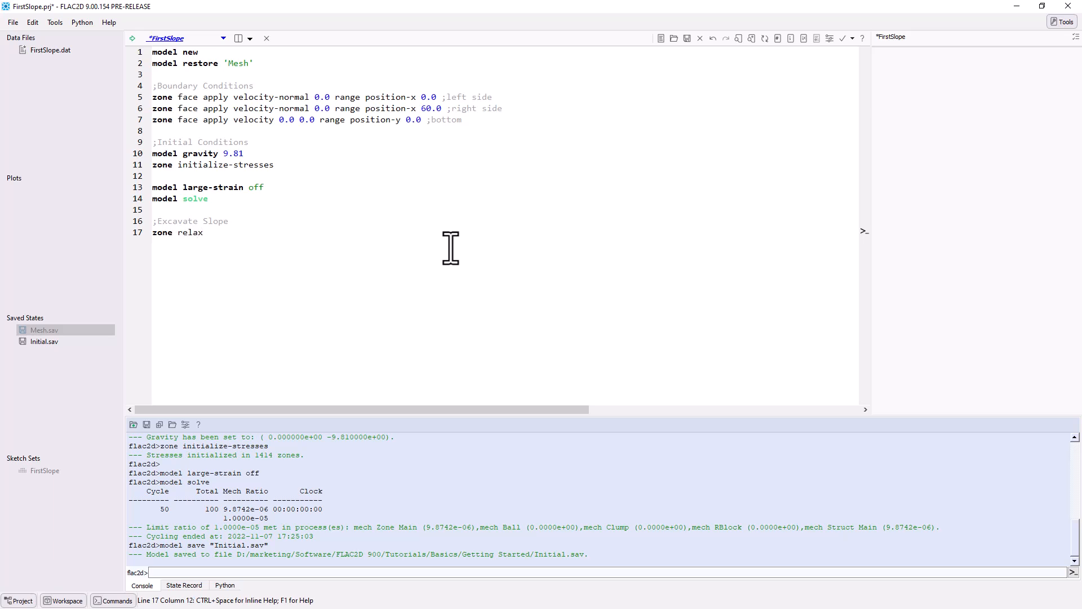
pyautogui.write("excavate range group 'Pi")
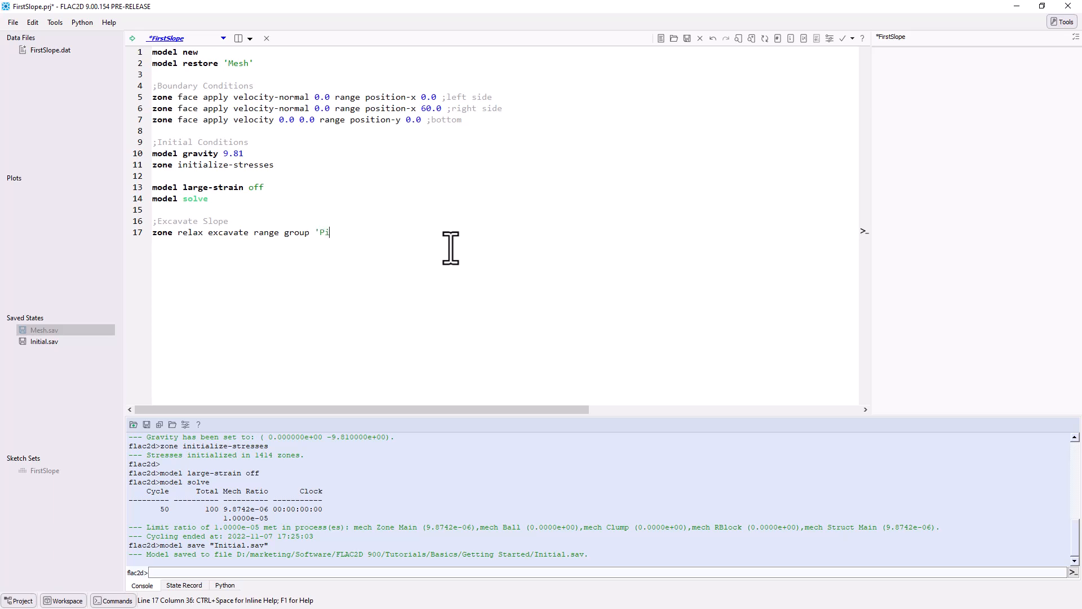
pyautogui.write("t'")
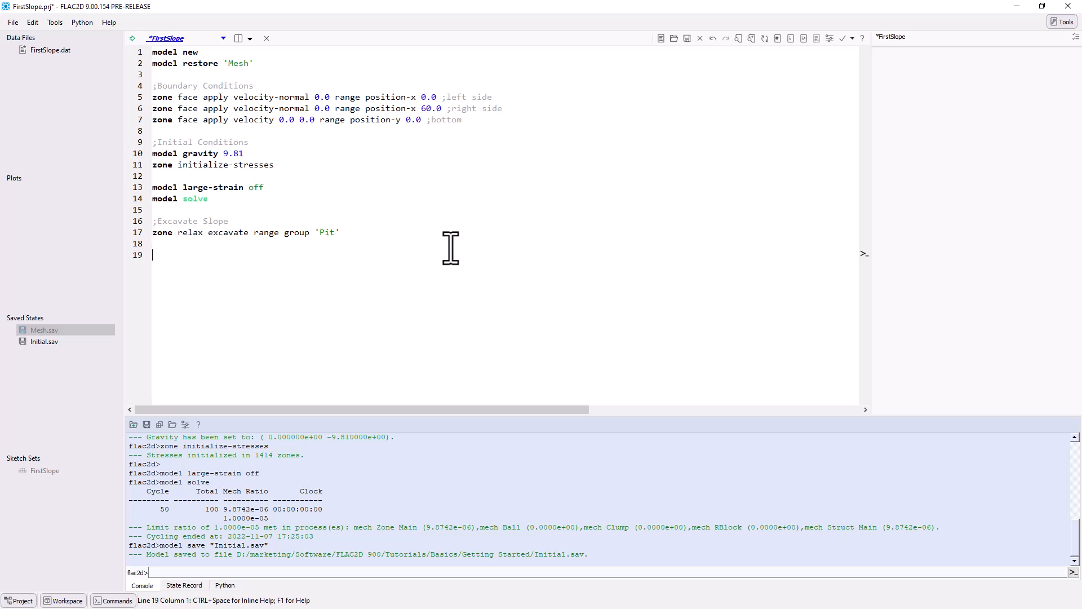
# Add 'model solve' and save the solved state as Excavation.
pyautogui.write('model s')
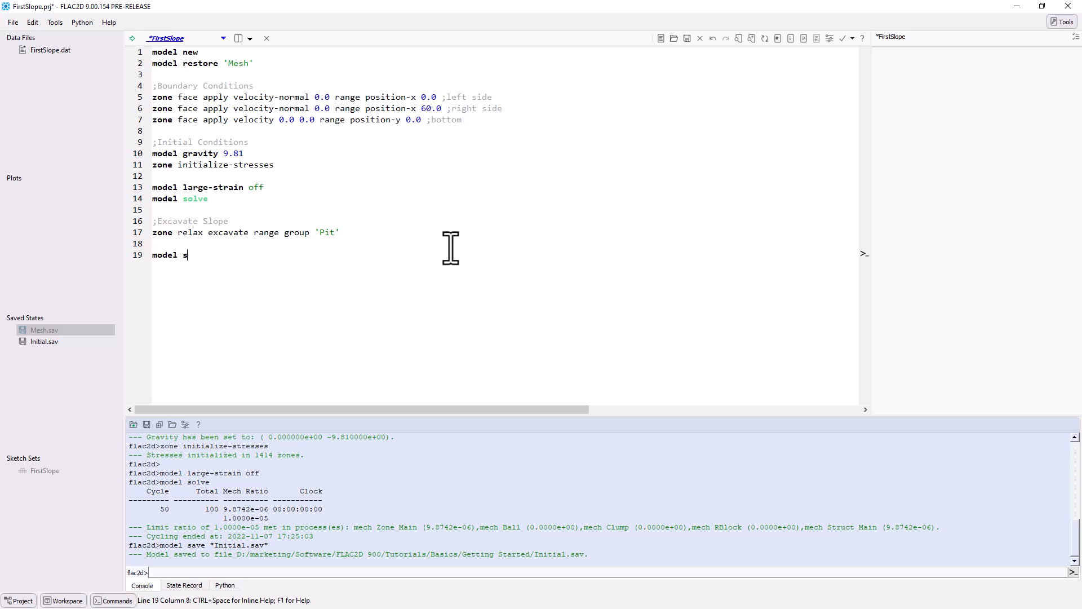
pyautogui.write('olve')
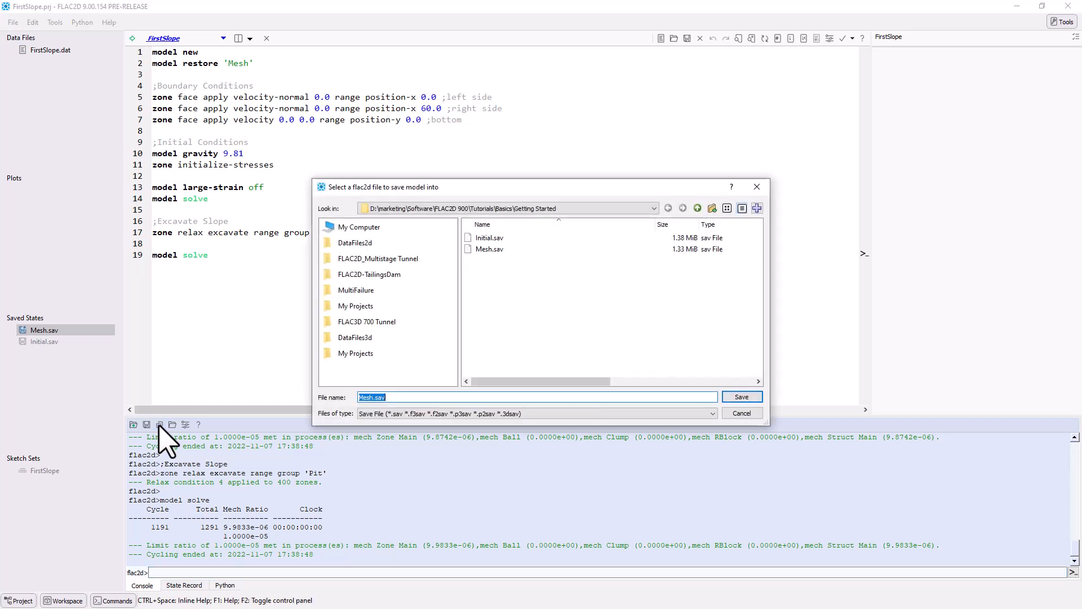
pyautogui.write('Excavat')
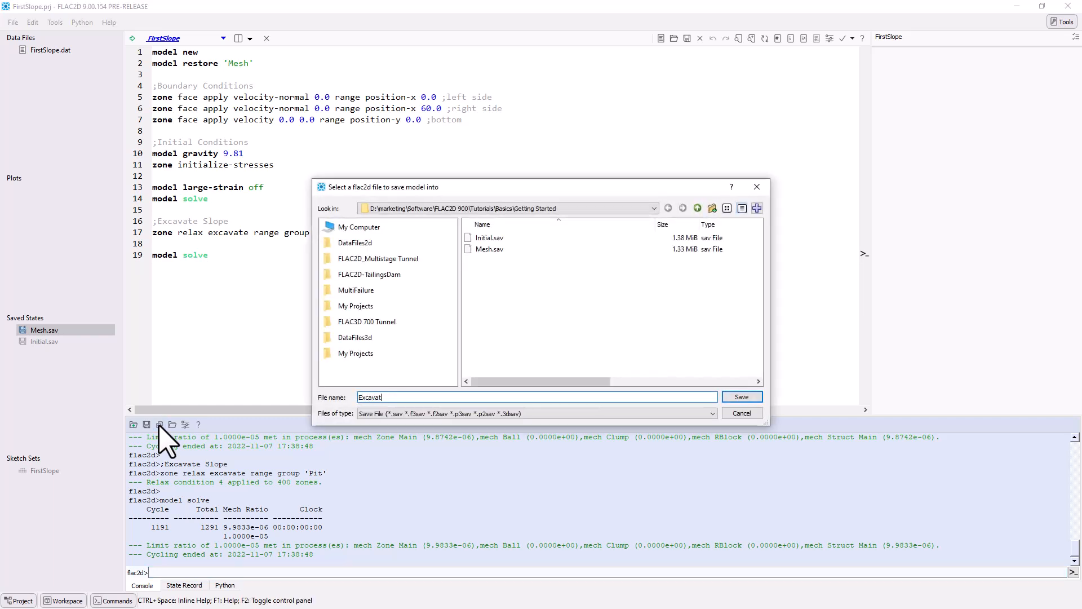
pyautogui.click(740, 396)
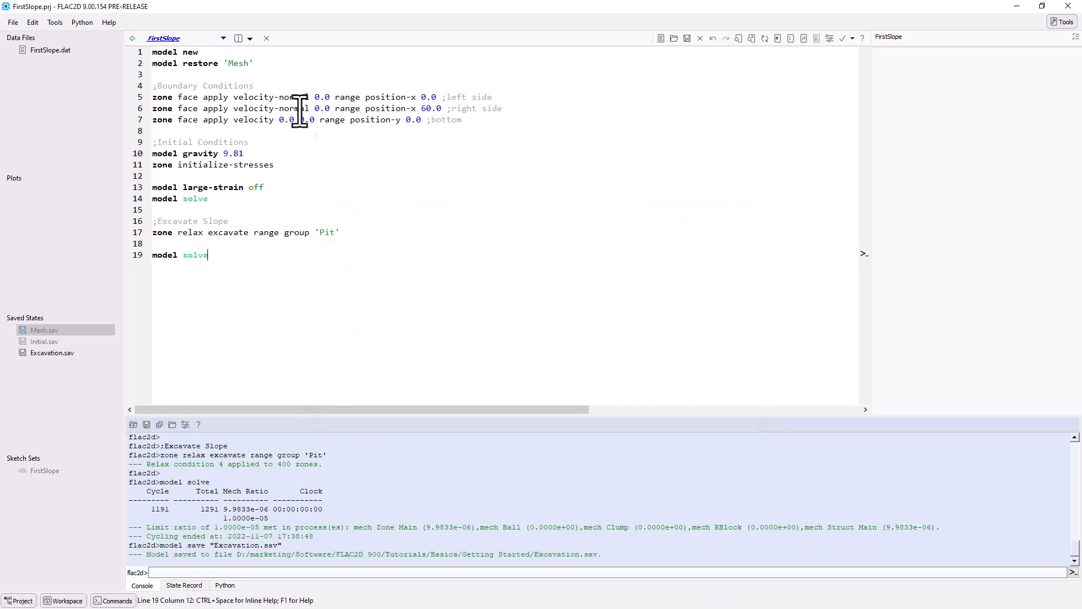
# Split the editor to the right and create a new plot named Displacements.
pyautogui.click(239, 38)
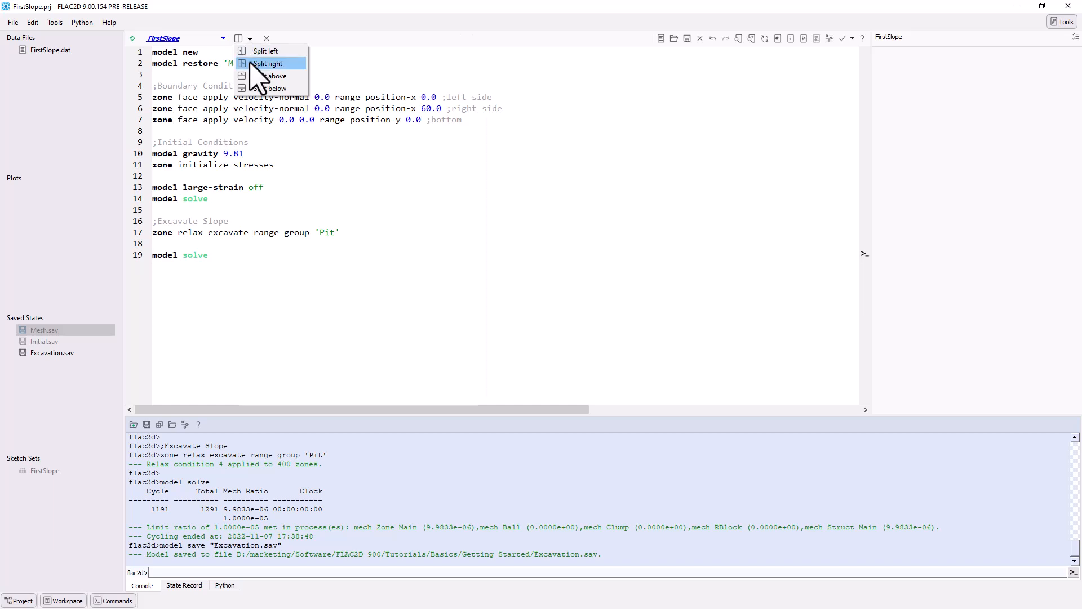
pyautogui.click(268, 63)
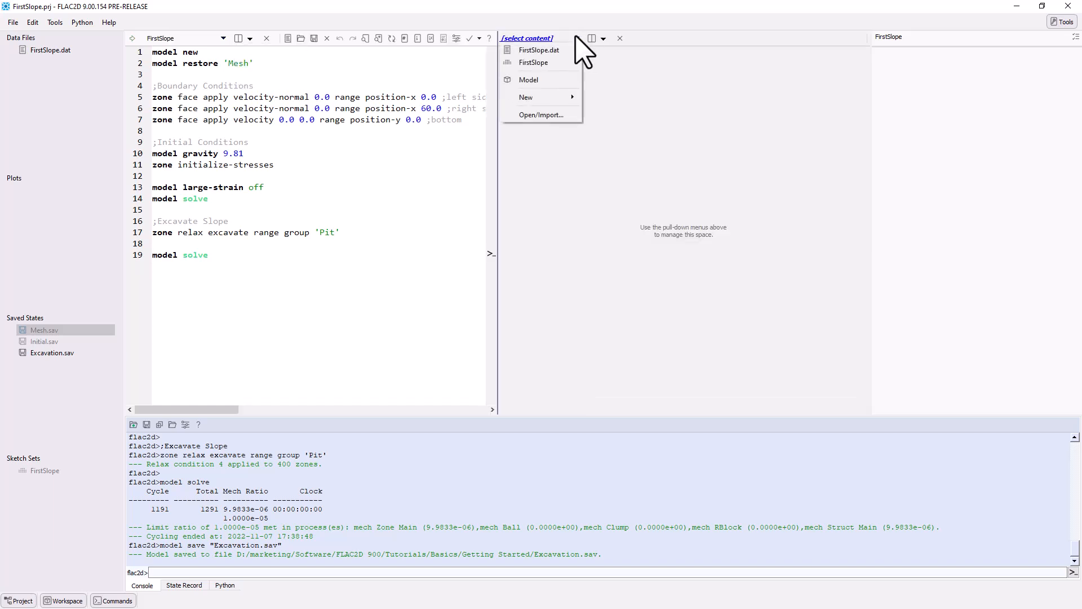
pyautogui.moveTo(525, 96)
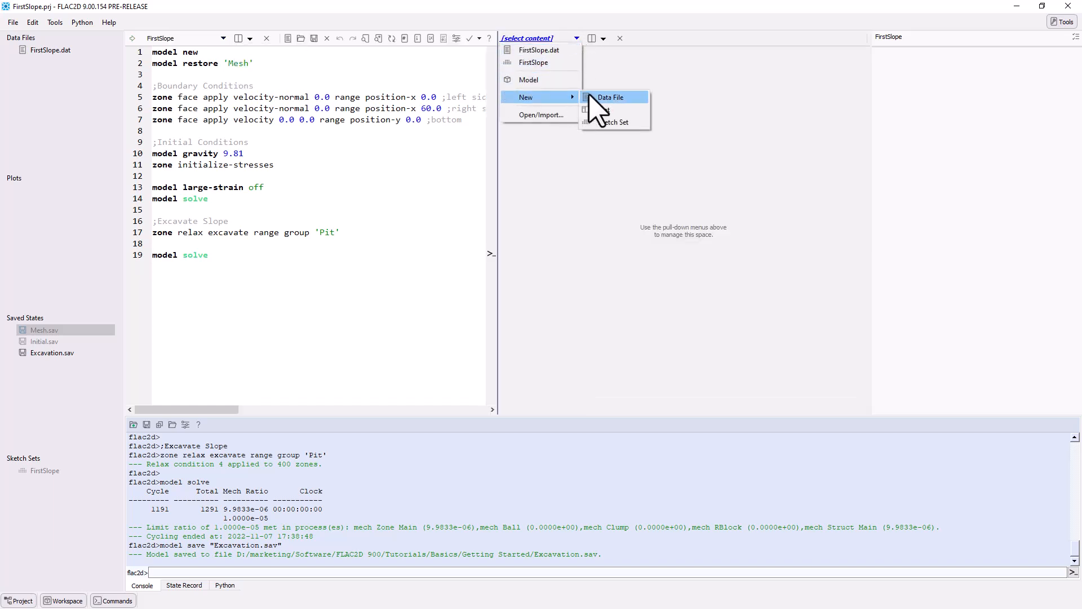
pyautogui.click(610, 109)
pyautogui.write('D')
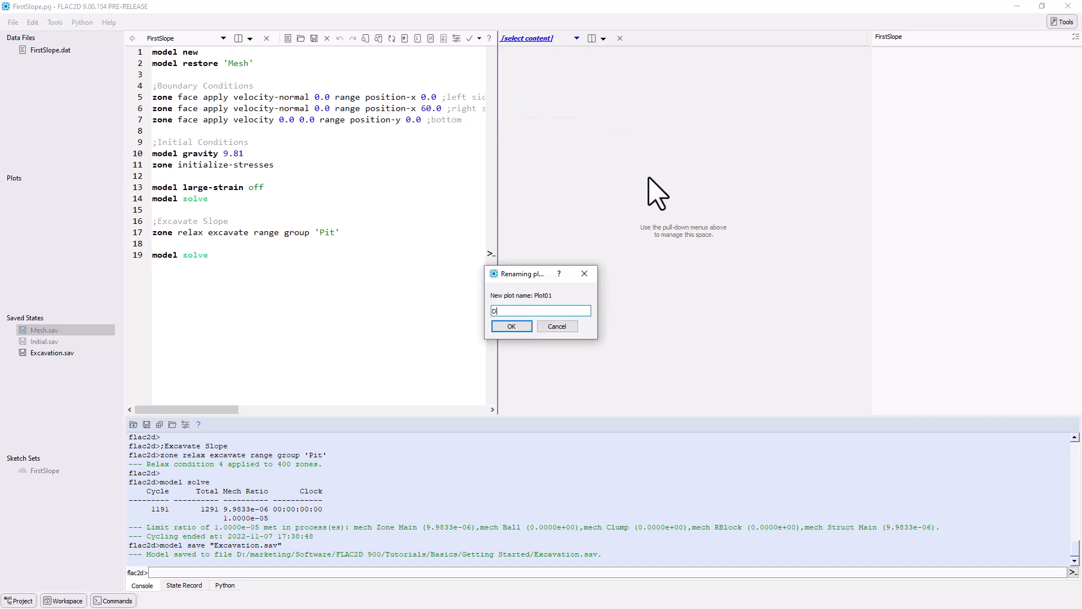
pyautogui.write('isplacement')
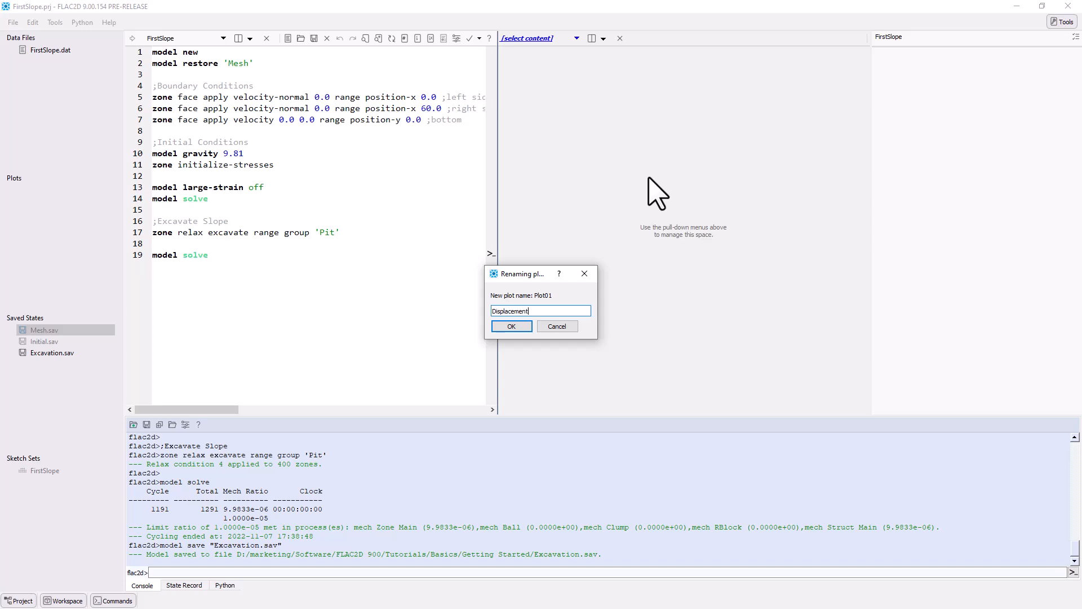
pyautogui.write('s')
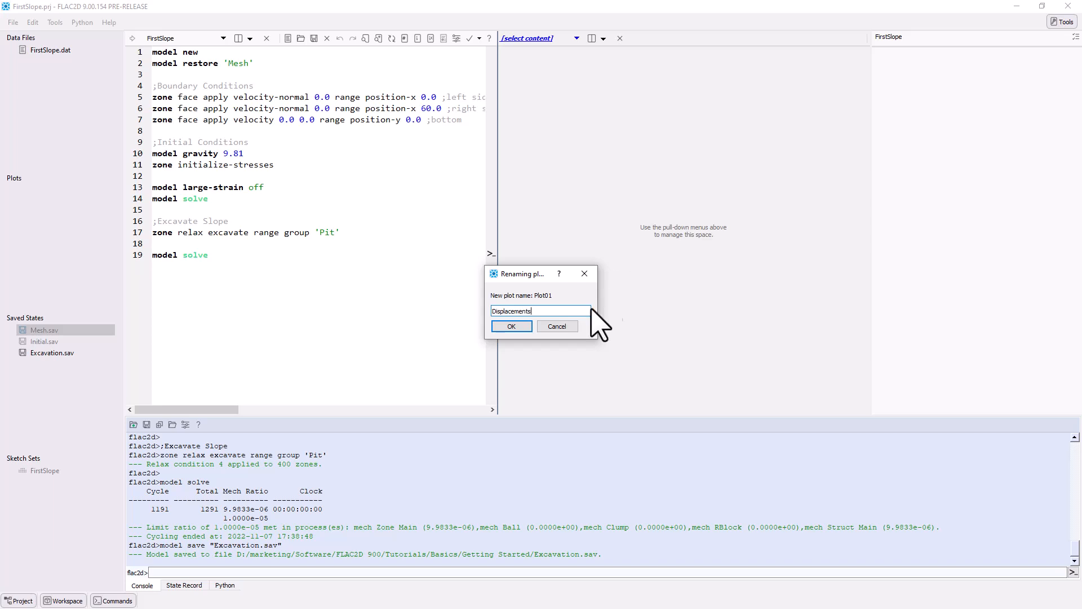
pyautogui.click(511, 326)
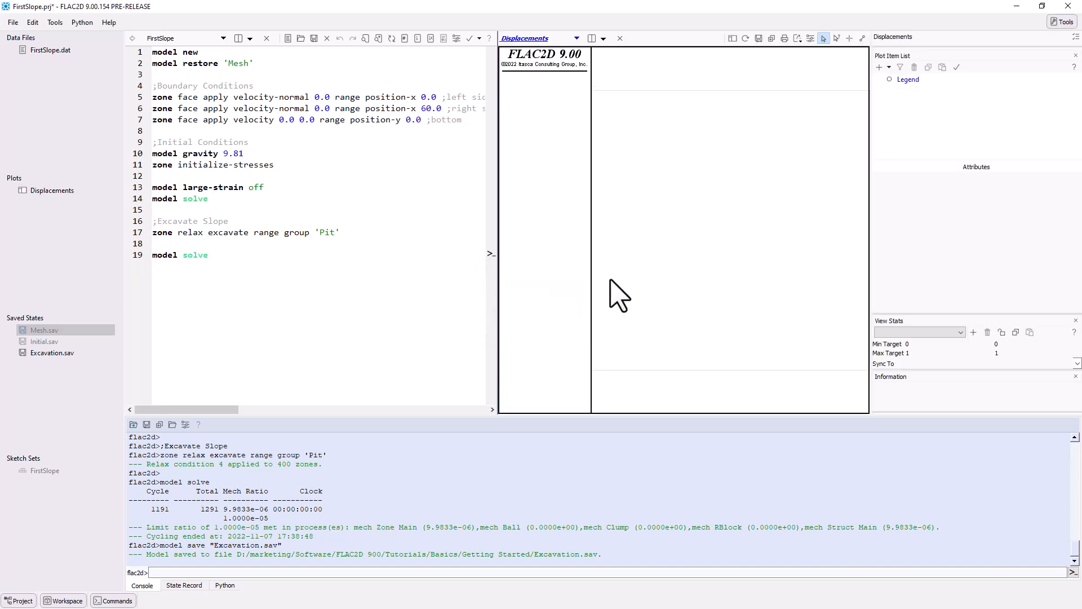
pyautogui.moveTo(910, 132)
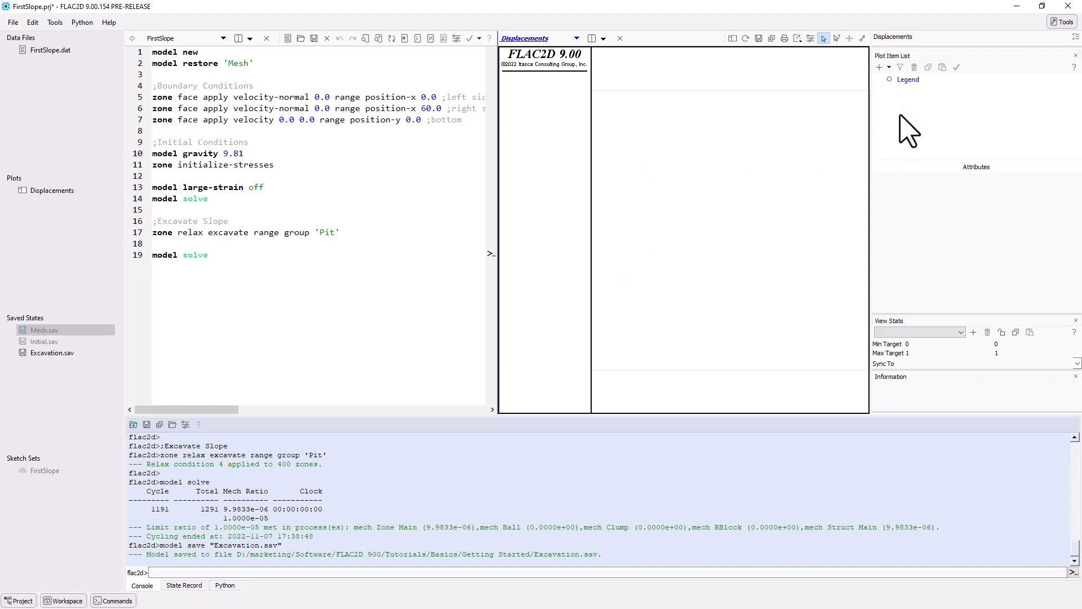
# Add a Zone item to the plot, coloured by displacement contours.
pyautogui.click(880, 67)
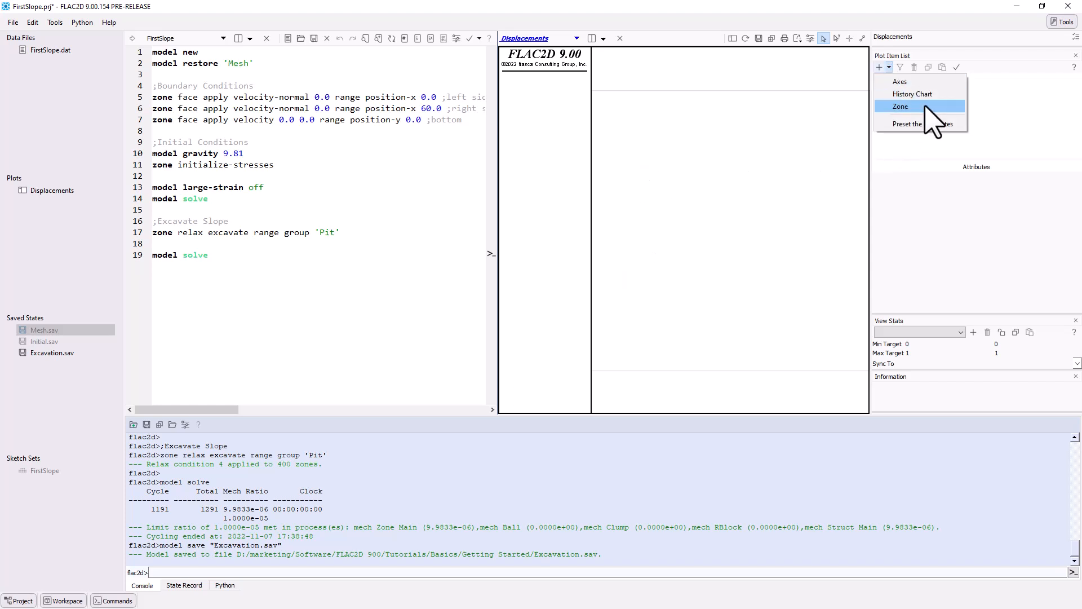
pyautogui.click(901, 105)
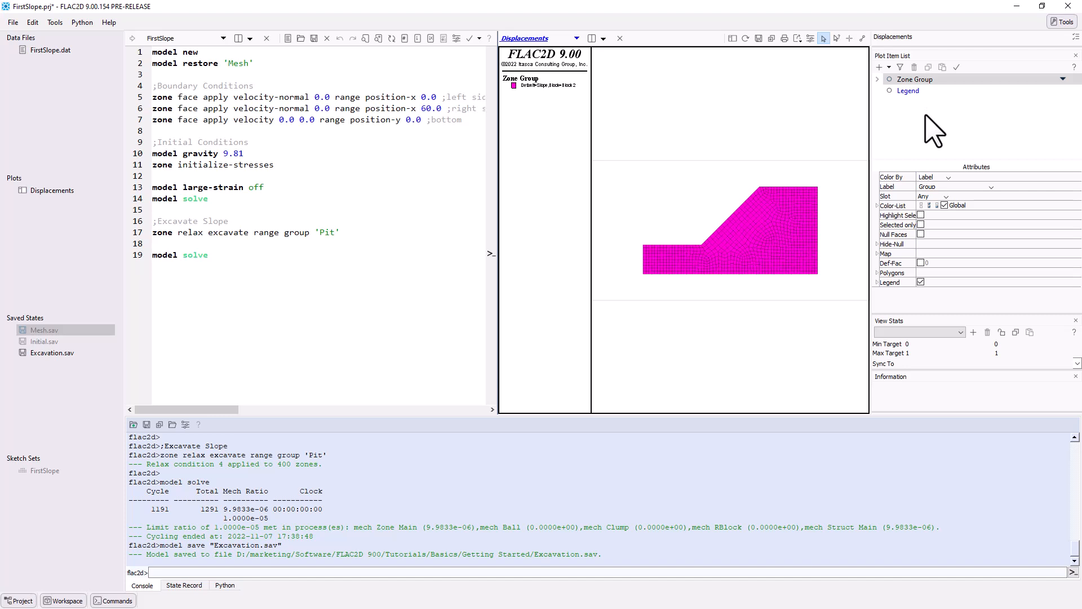
pyautogui.click(949, 177)
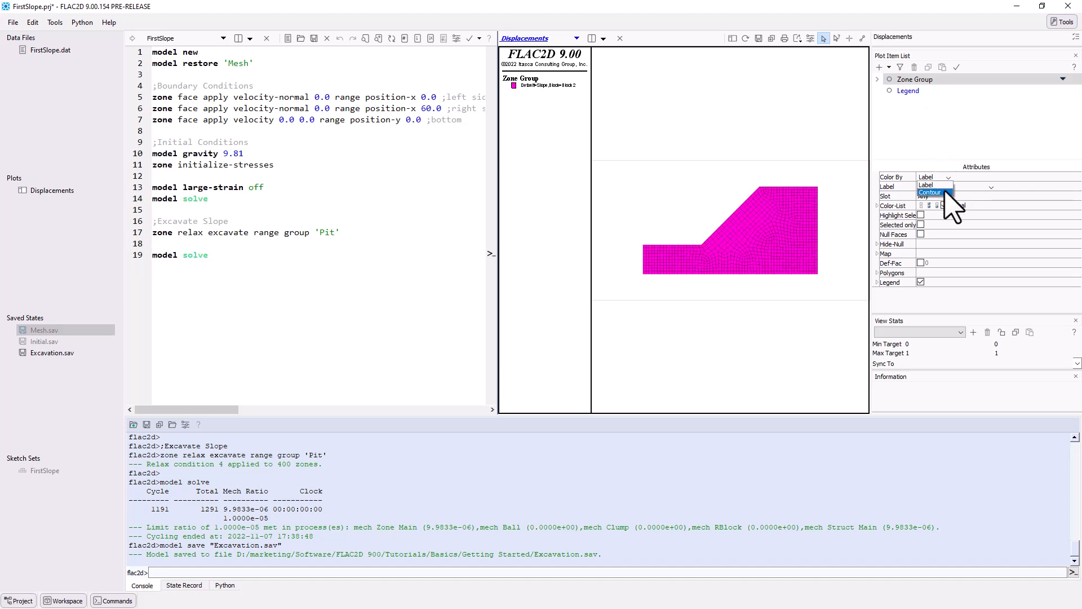
pyautogui.click(931, 192)
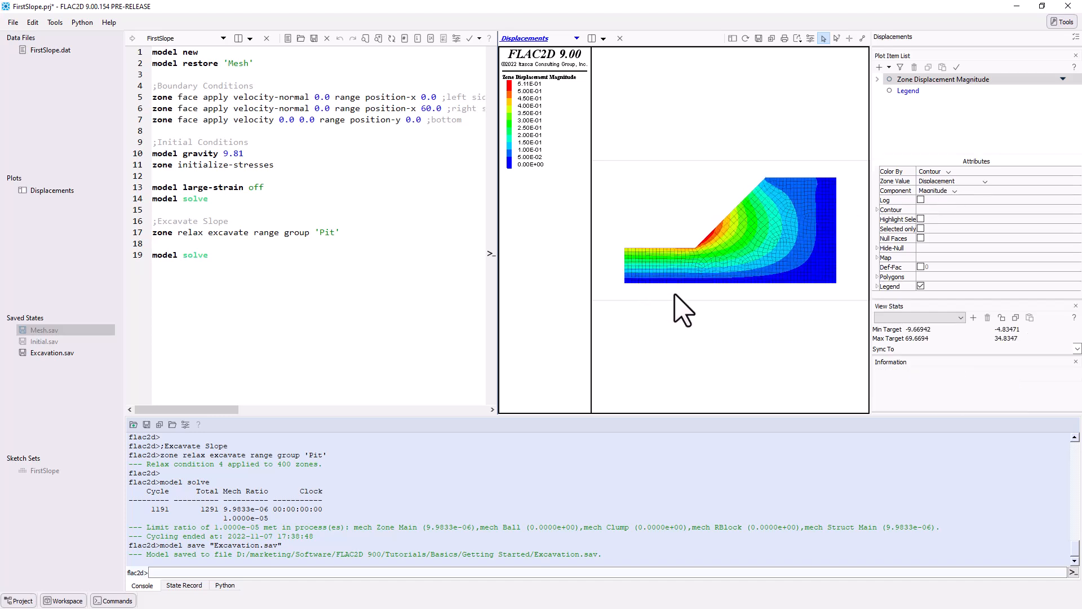
pyautogui.moveTo(808, 365)
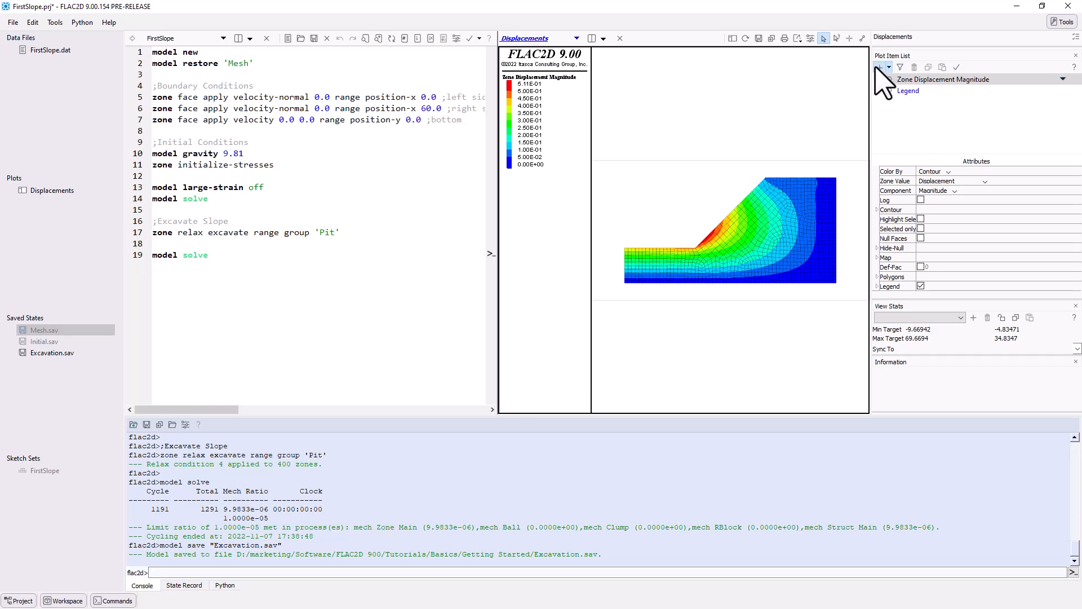
pyautogui.click(878, 67)
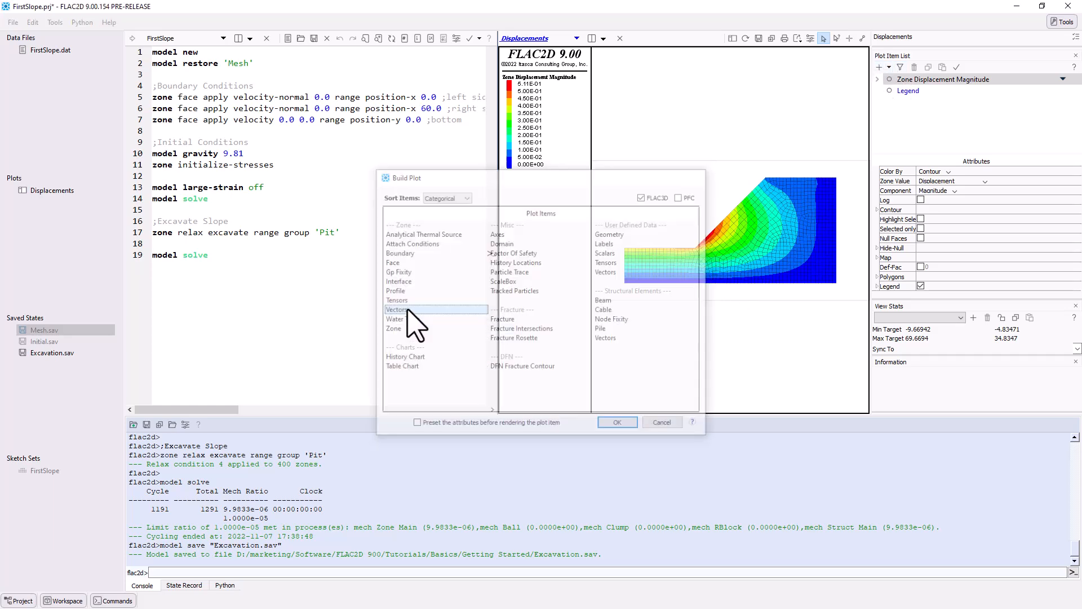
# Overlay displacement vectors coloured by magnitude on the Displacements plot.
pyautogui.click(615, 422)
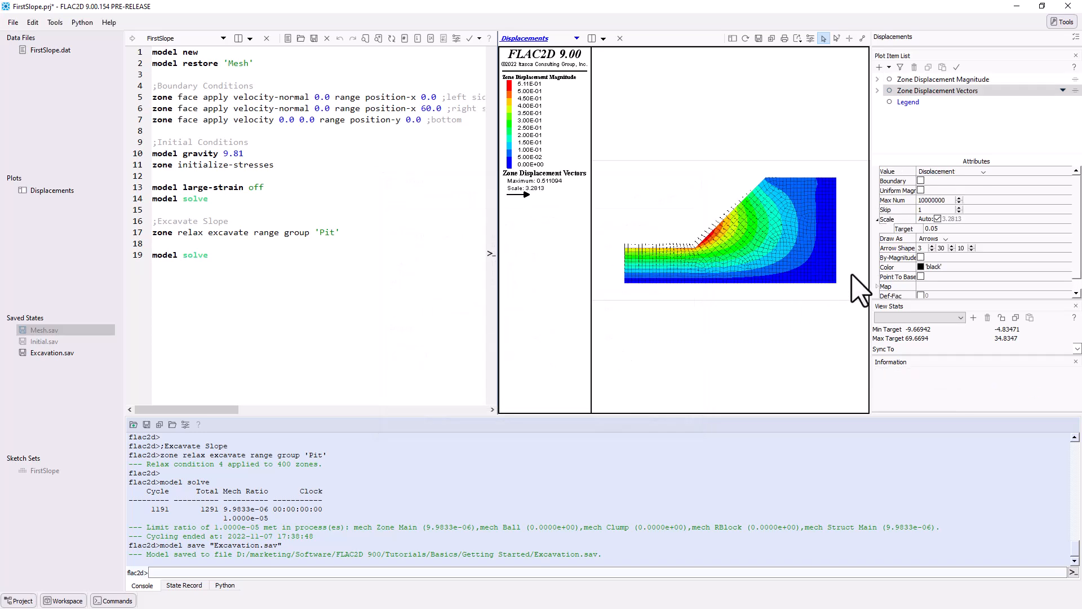
pyautogui.moveTo(722, 231)
pyautogui.write('8')
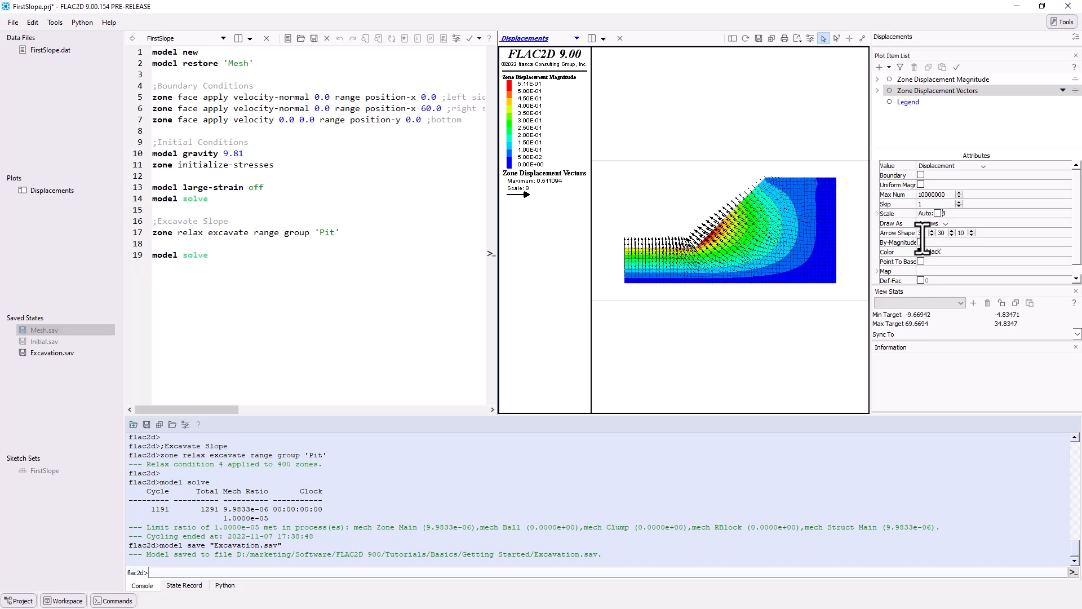
pyautogui.click(921, 242)
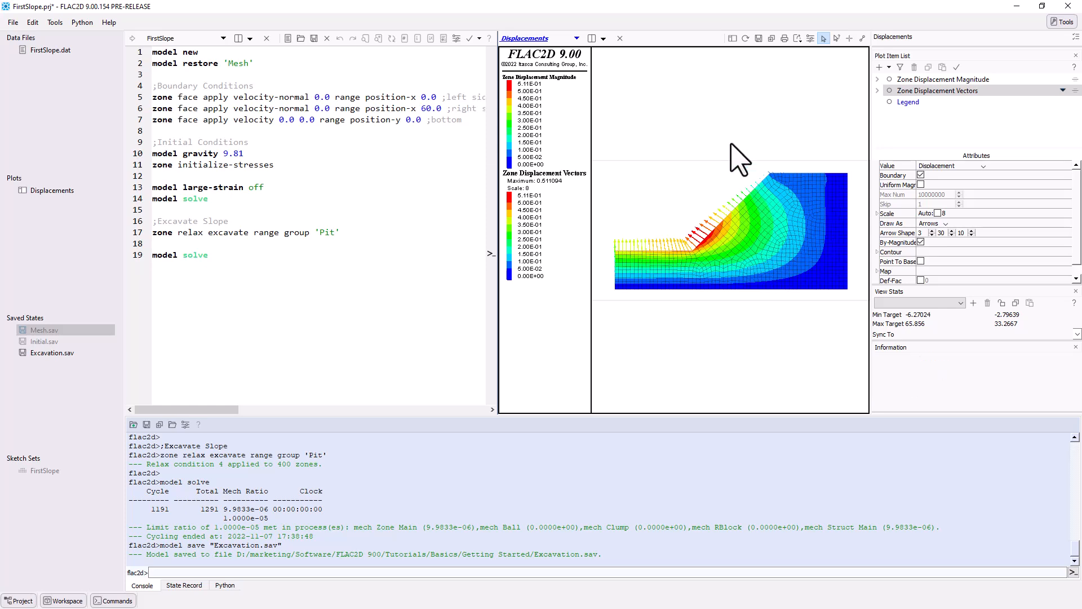
pyautogui.click(592, 38)
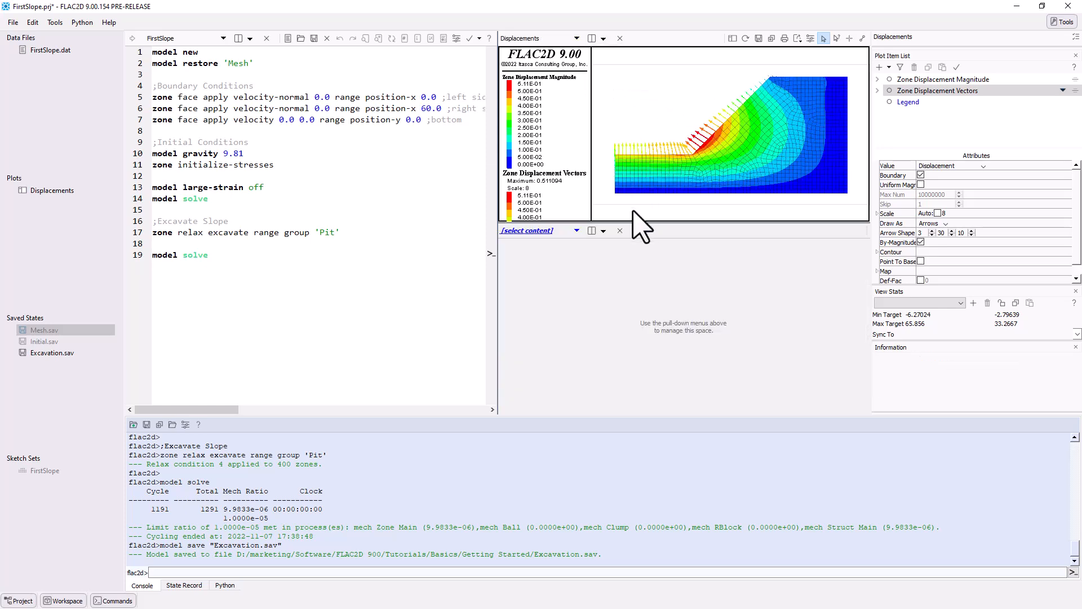
# Add a pane below the Displacements plot and create a plot named State.
pyautogui.click(526, 230)
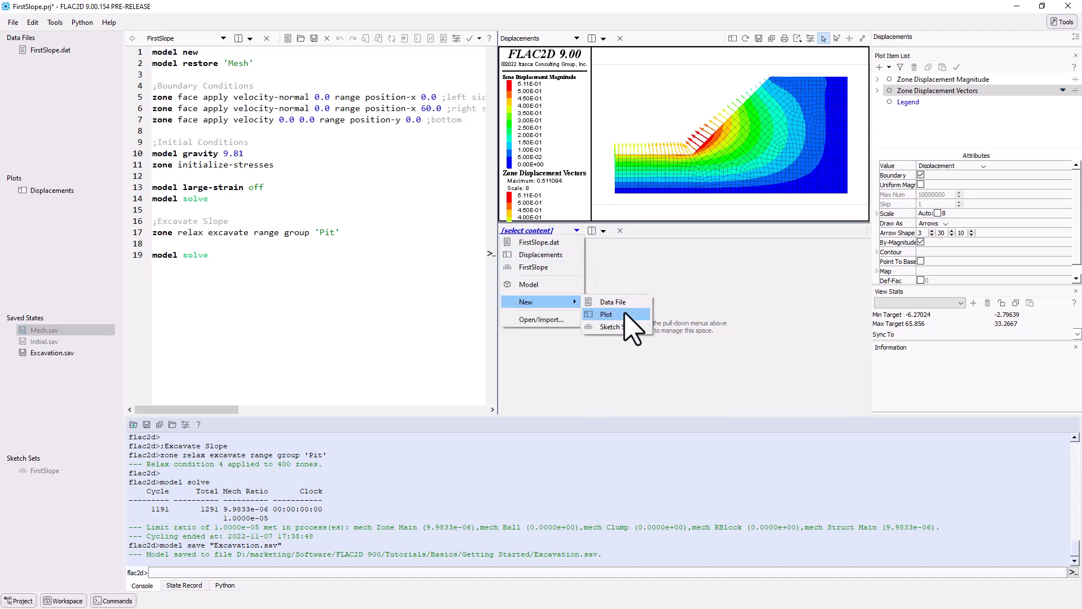
pyautogui.click(606, 314)
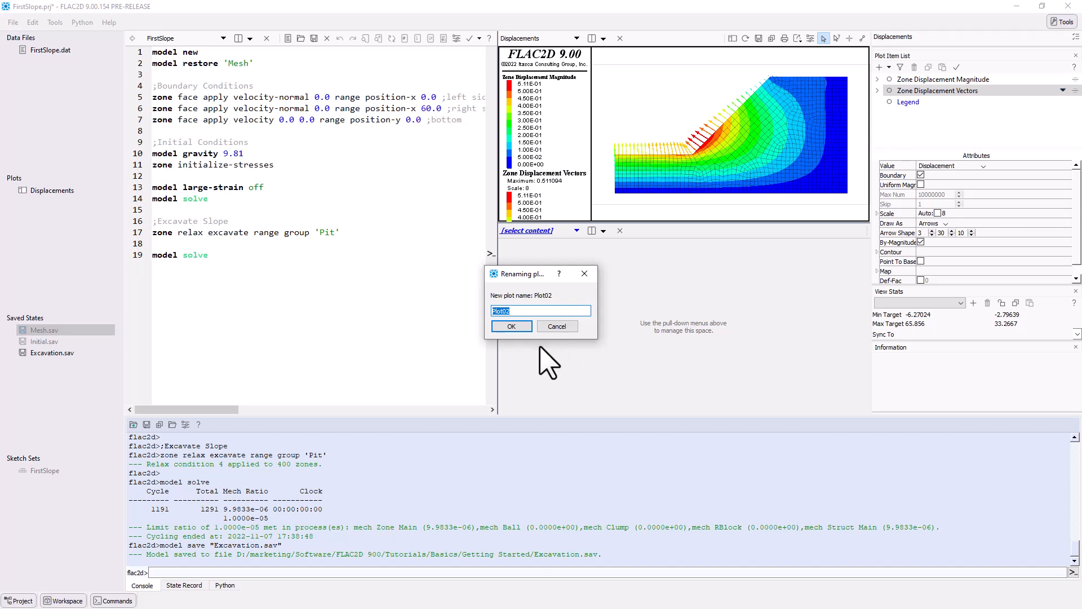
pyautogui.write('State')
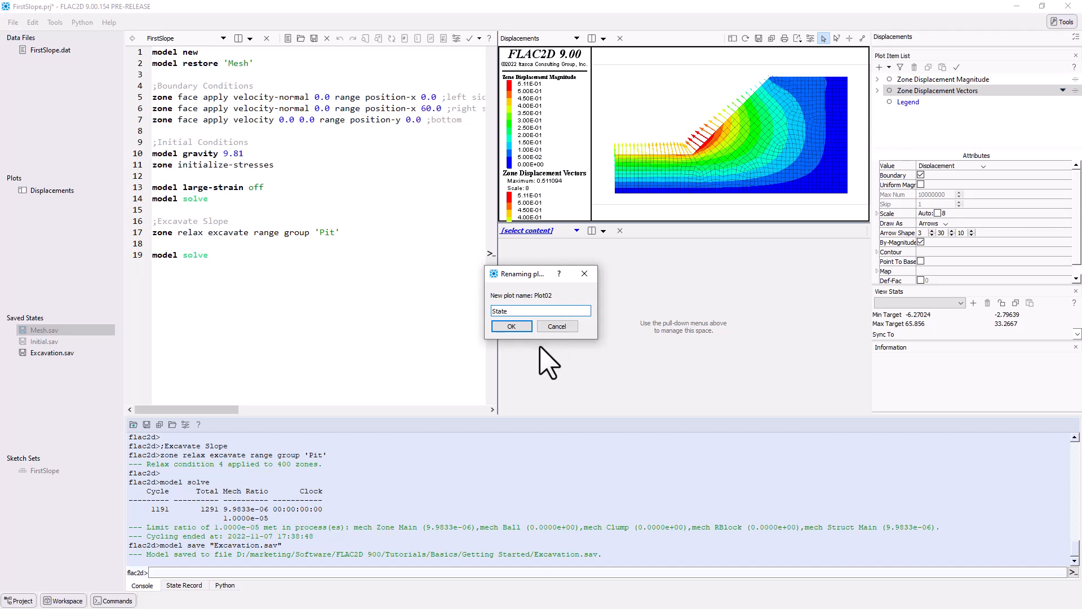
pyautogui.click(511, 326)
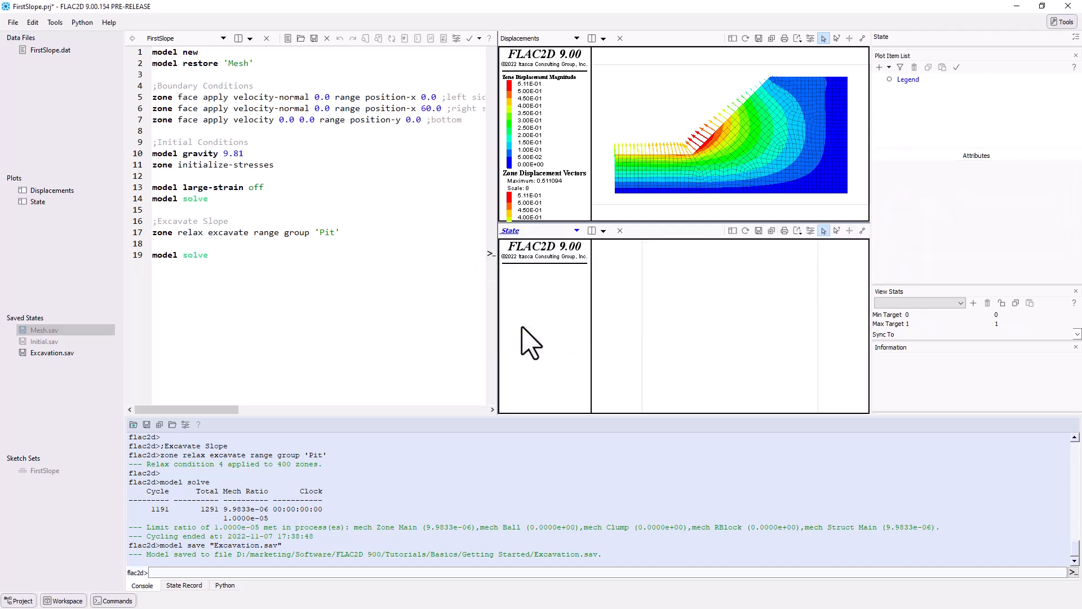
pyautogui.moveTo(886, 181)
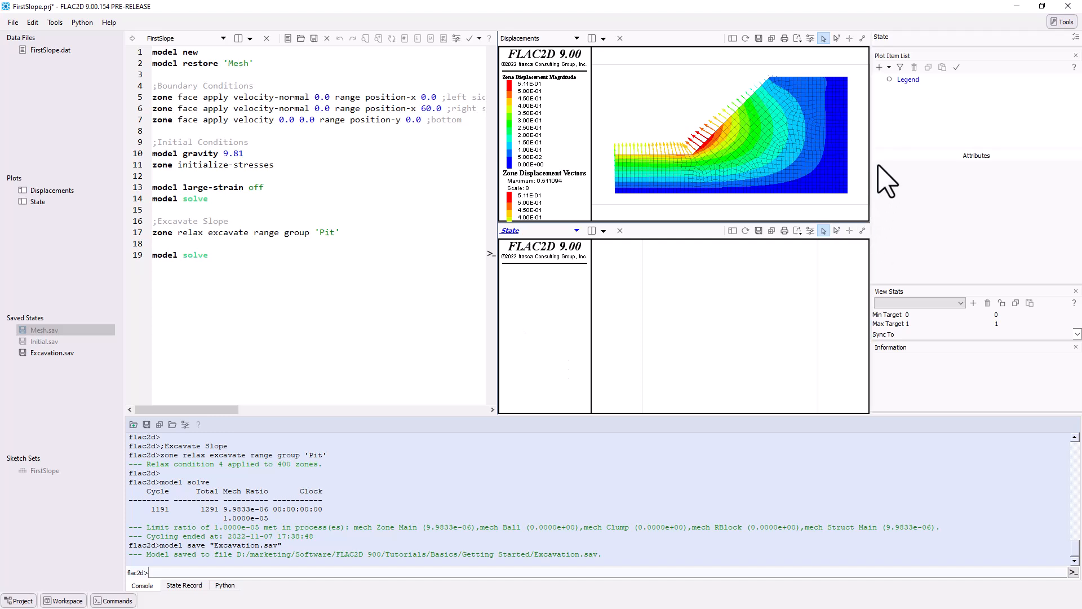
# Add a Zone item to the State plot, coloured by the State attribute (none, shear-p, tension-p).
pyautogui.click(880, 67)
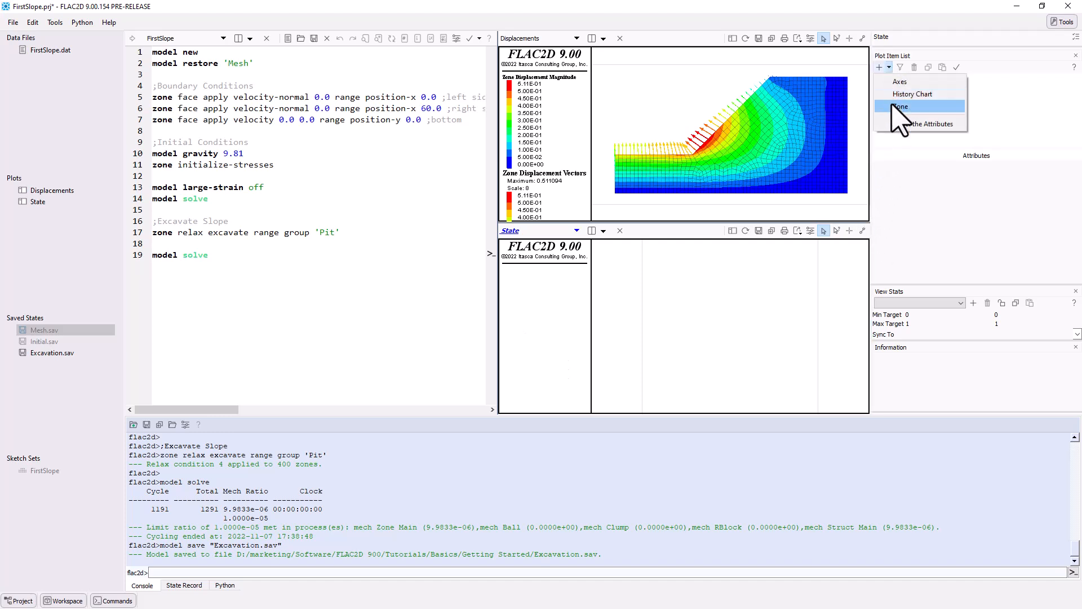
pyautogui.click(899, 107)
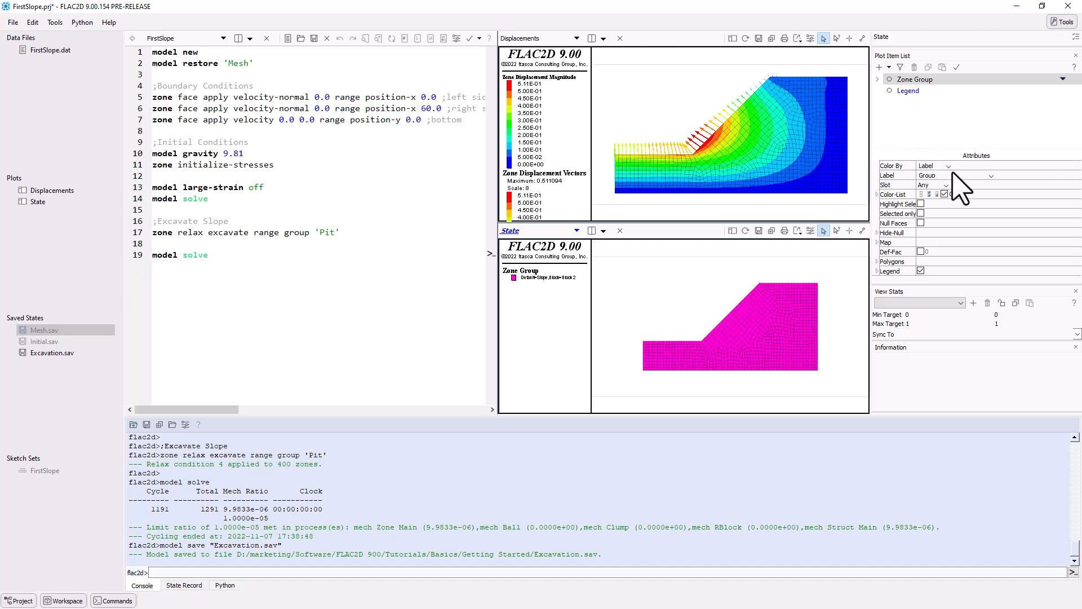
pyautogui.click(992, 176)
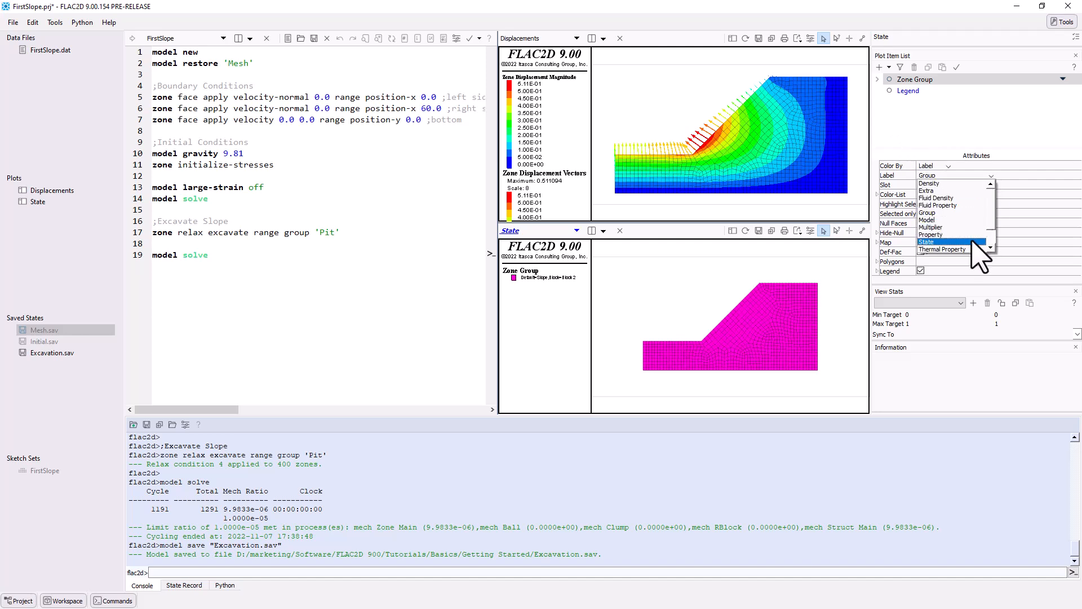
pyautogui.click(926, 241)
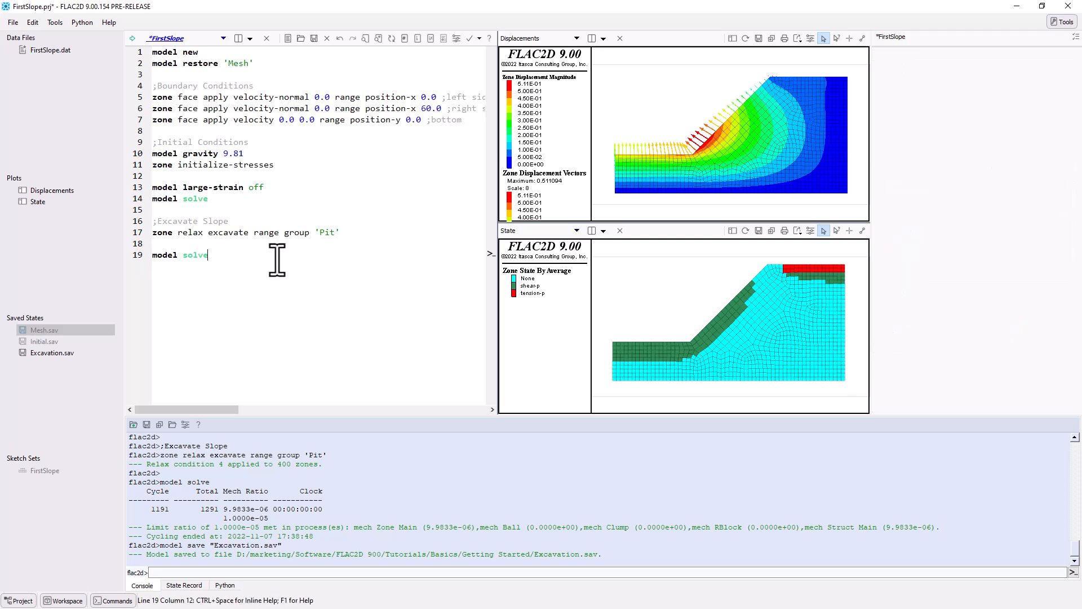
# Type 'model factor-of-safety' on a new line 21 and select that line.
pyautogui.press('enter')
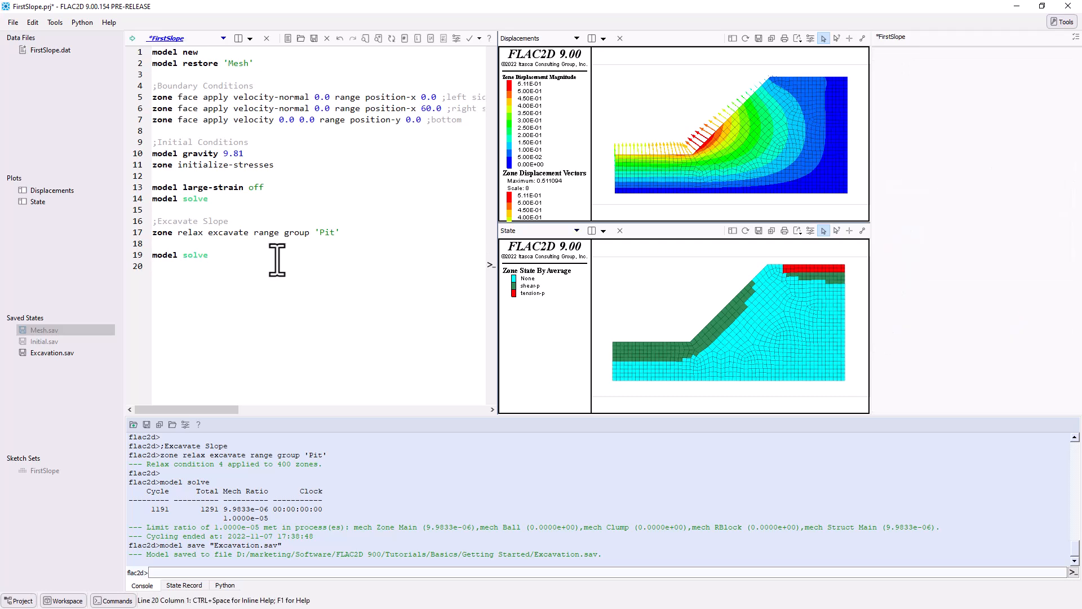
pyautogui.write('model')
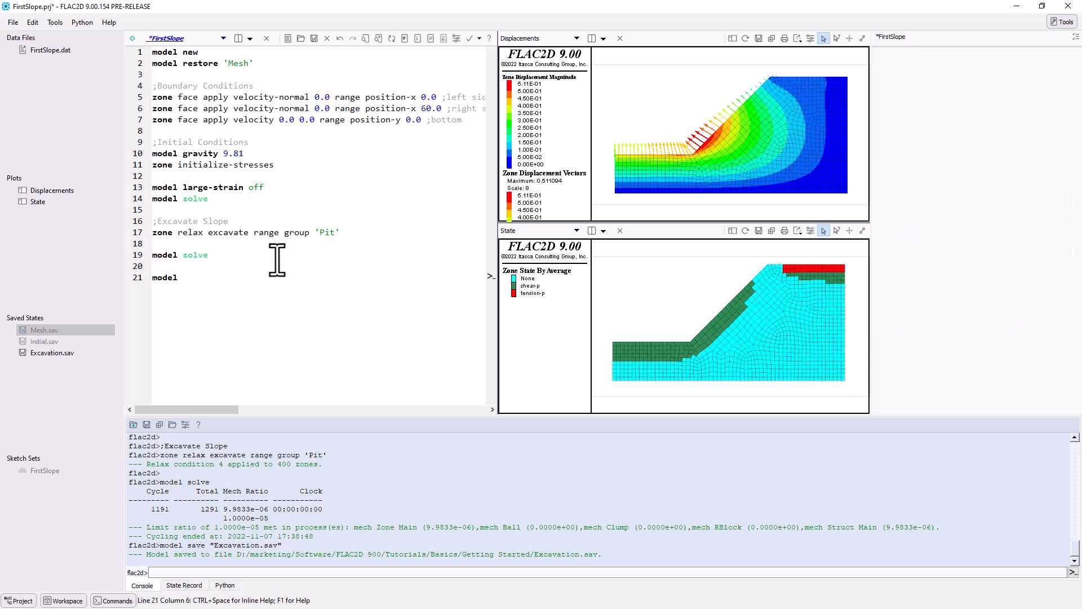
pyautogui.write('facto')
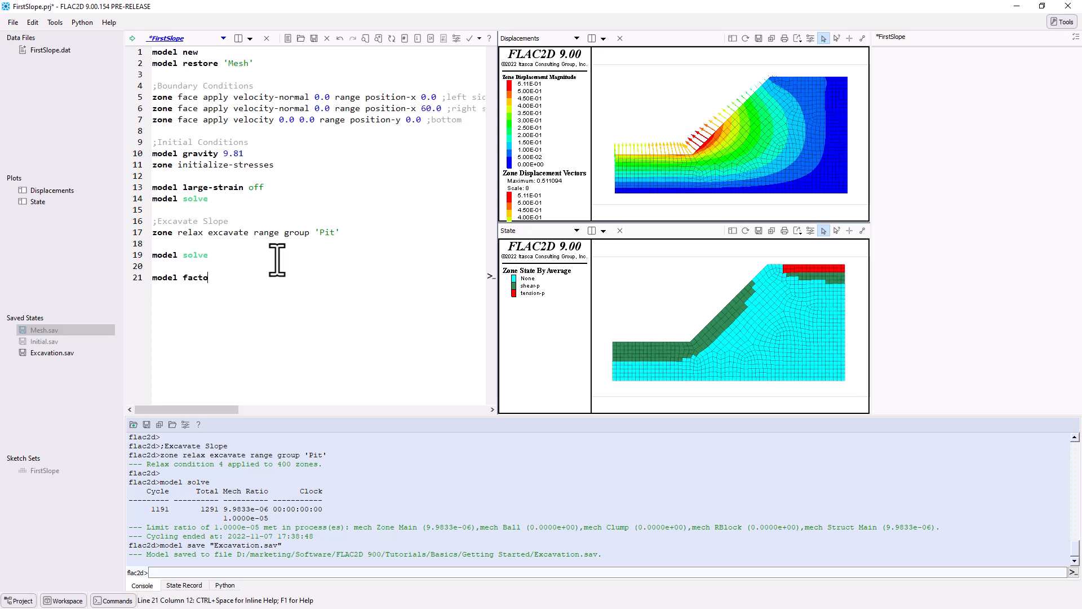
pyautogui.write('r-of-saf')
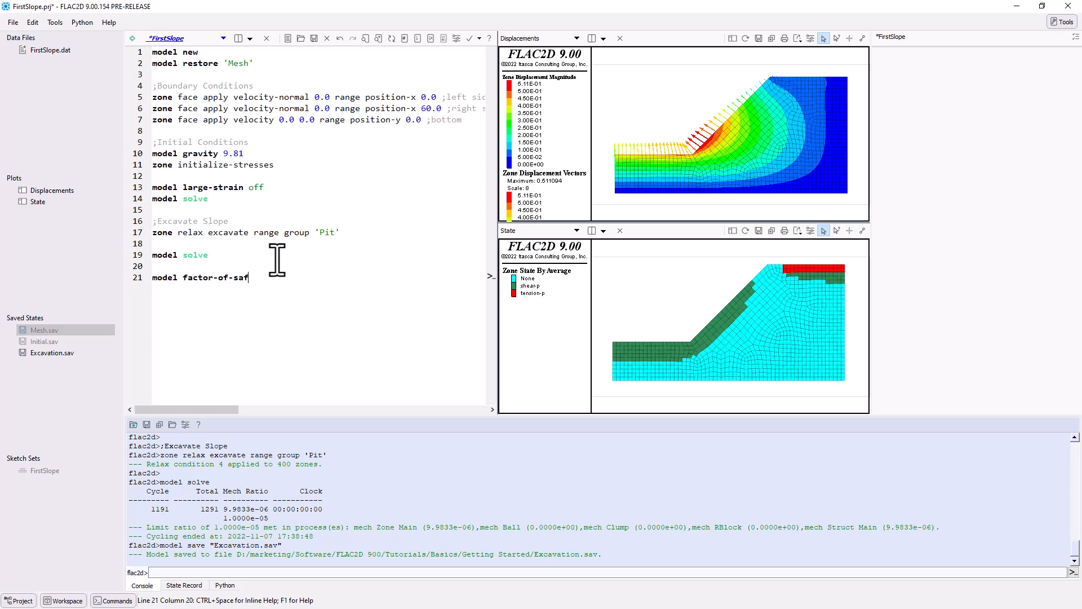
pyautogui.write('ety')
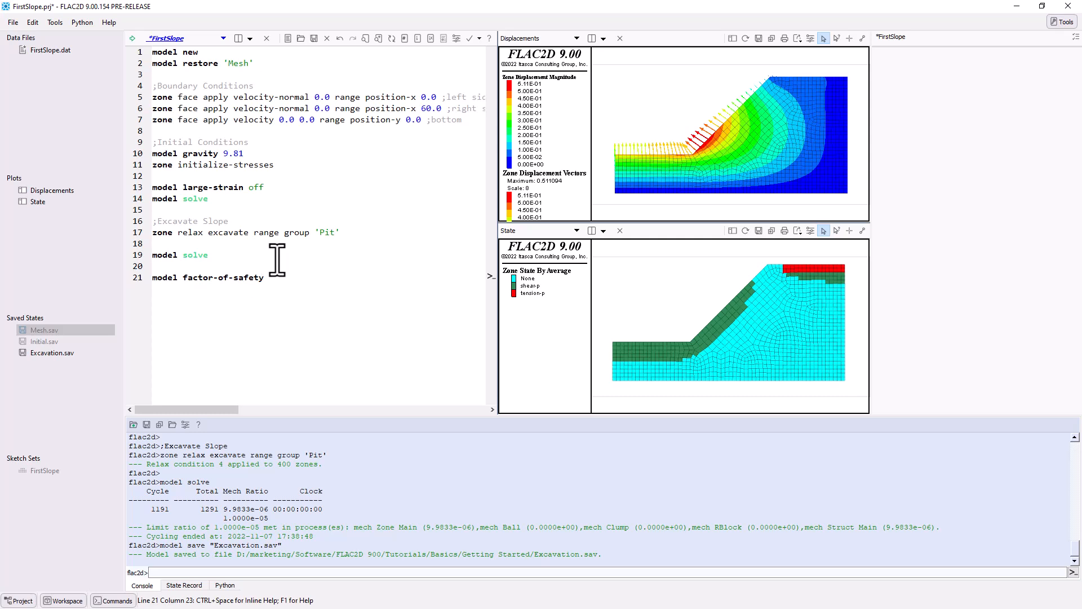
pyautogui.tripleClick(206, 277)
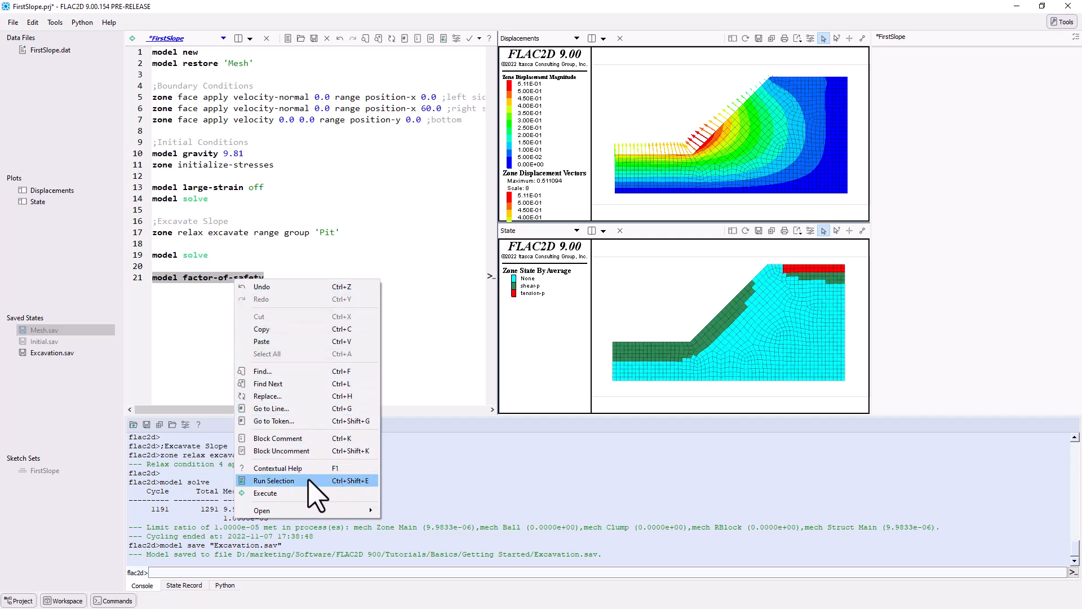
# Run only the selected factor-of-safety line, giving a safety factor of 1.15.
pyautogui.click(274, 480)
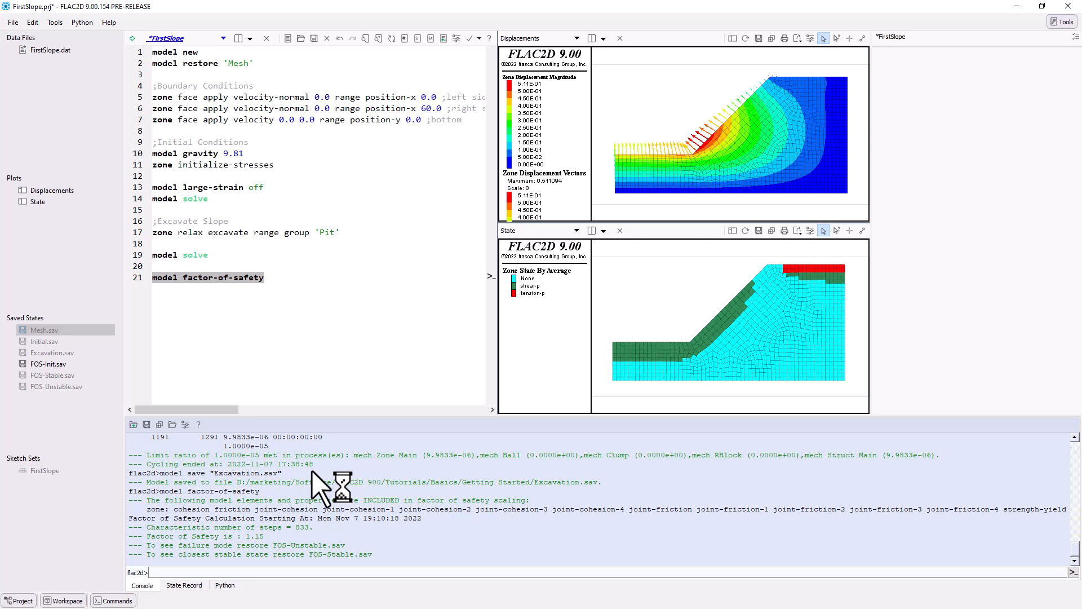
pyautogui.moveTo(285, 538)
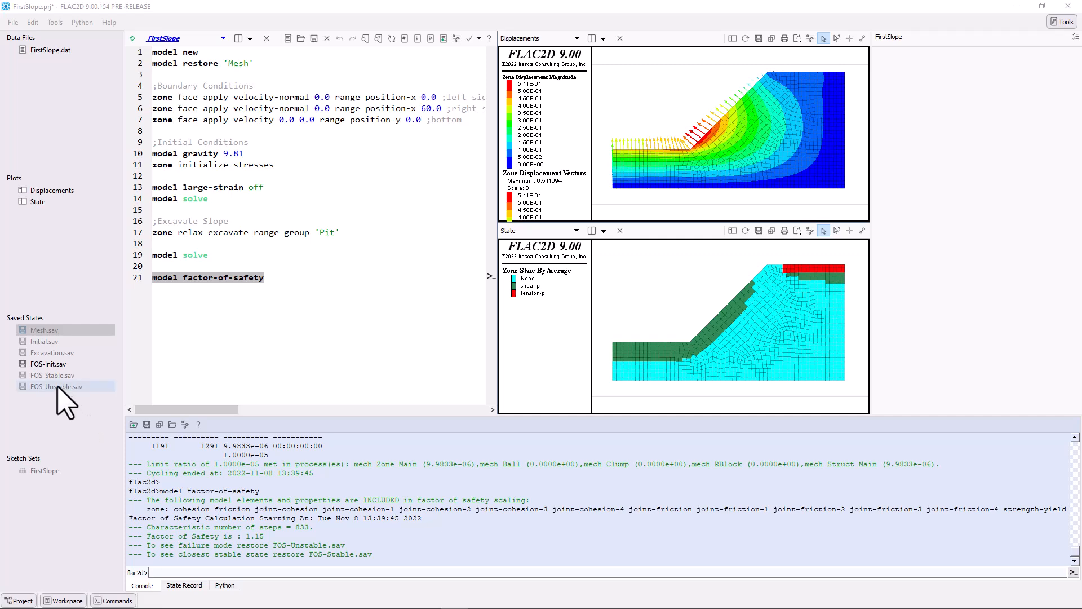
# Restore FOS-Unstable.sav and draw the displacement vectors in one plain colour.
pyautogui.doubleClick(55, 386)
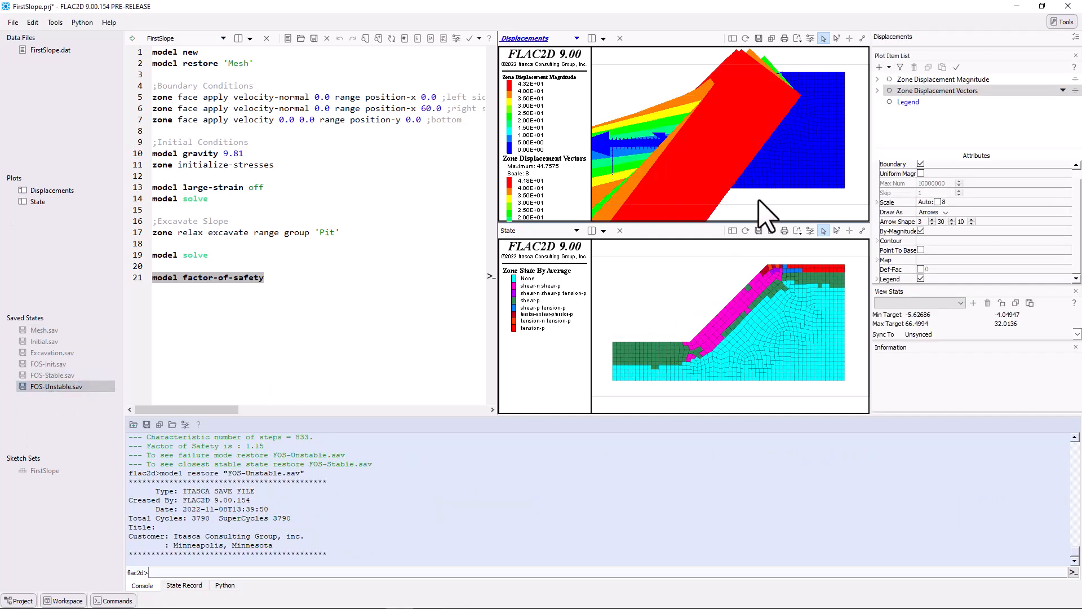
pyautogui.moveTo(839, 217)
pyautogui.write('0.1')
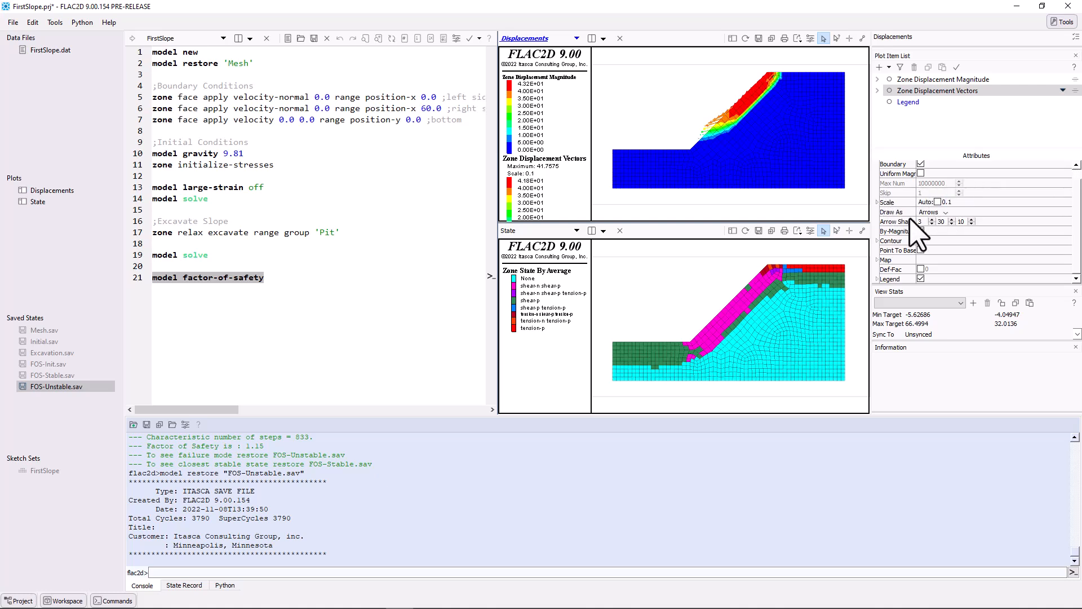
pyautogui.click(921, 231)
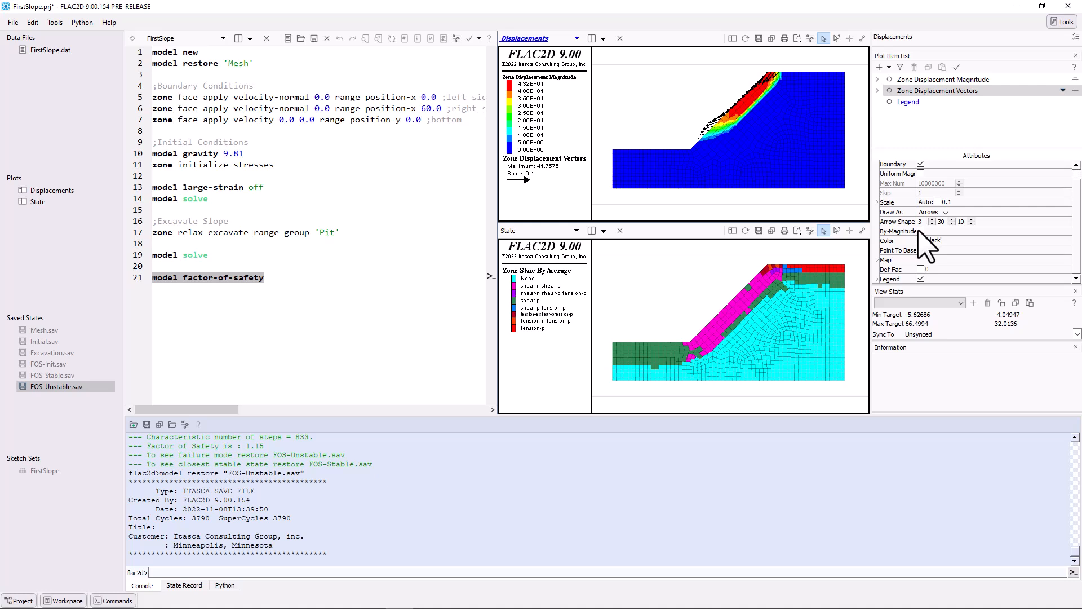
pyautogui.moveTo(942, 221)
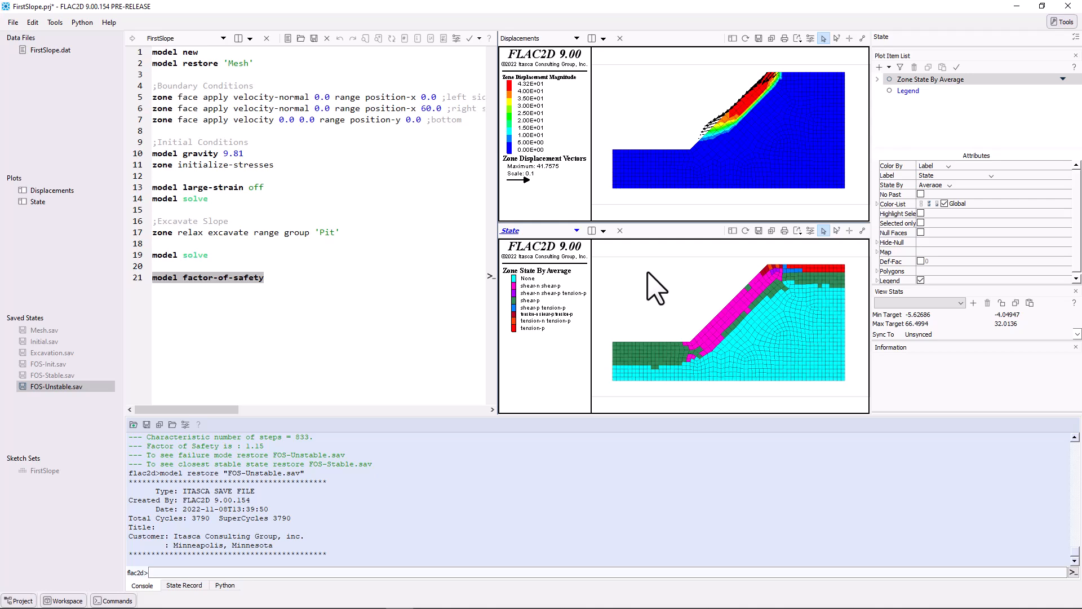
pyautogui.moveTo(904, 166)
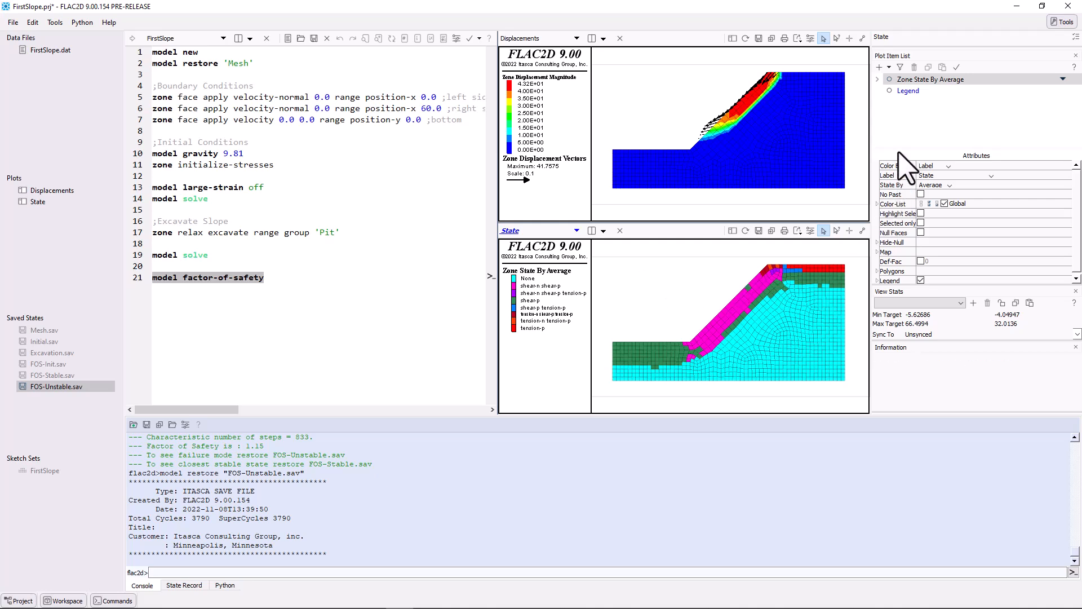
pyautogui.click(928, 79)
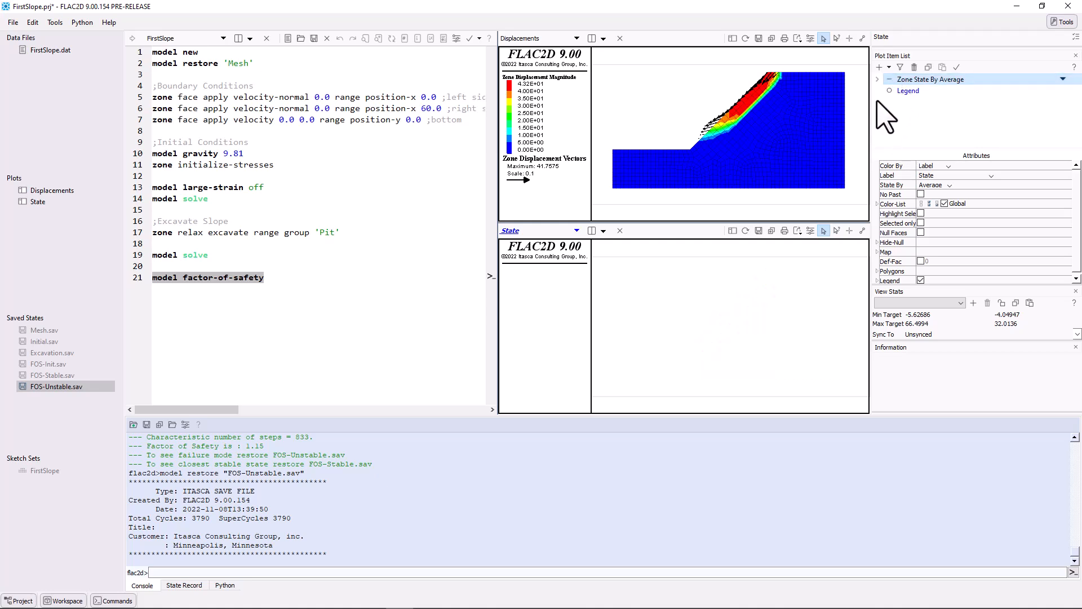
pyautogui.click(879, 67)
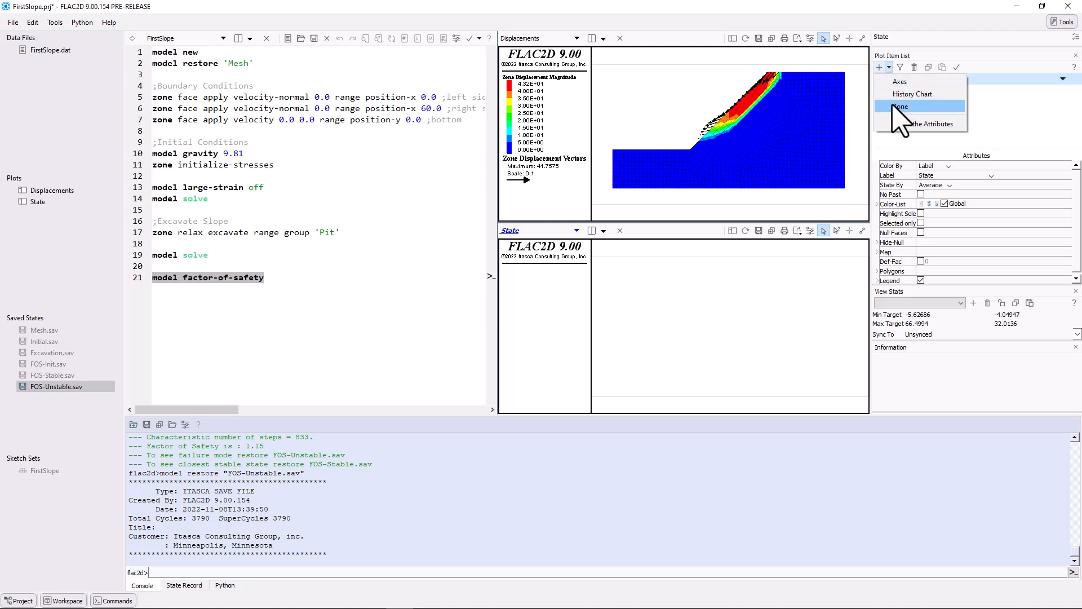
pyautogui.click(902, 106)
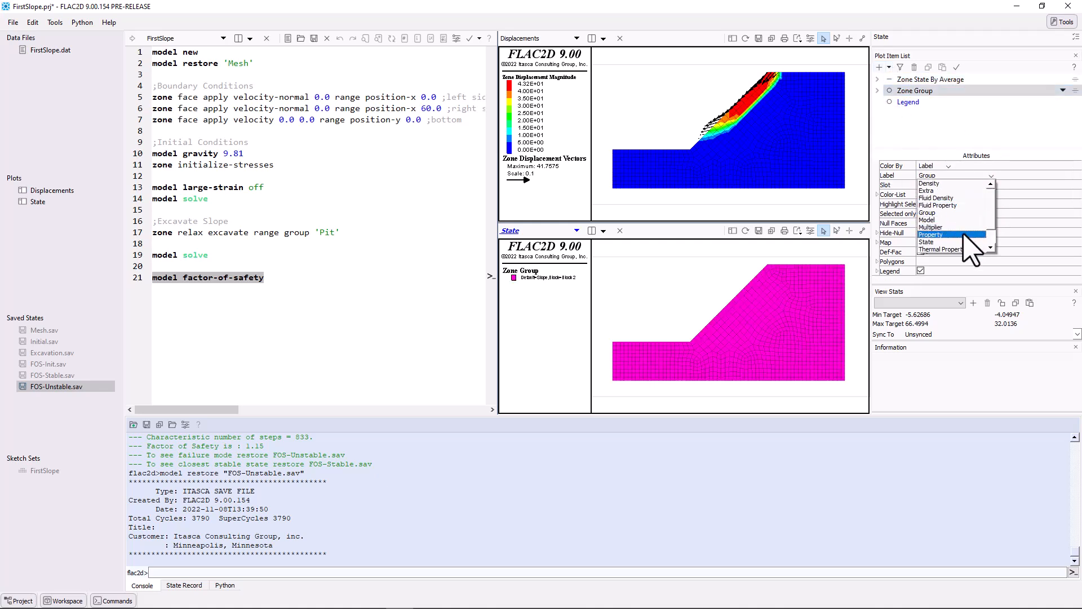
pyautogui.click(932, 234)
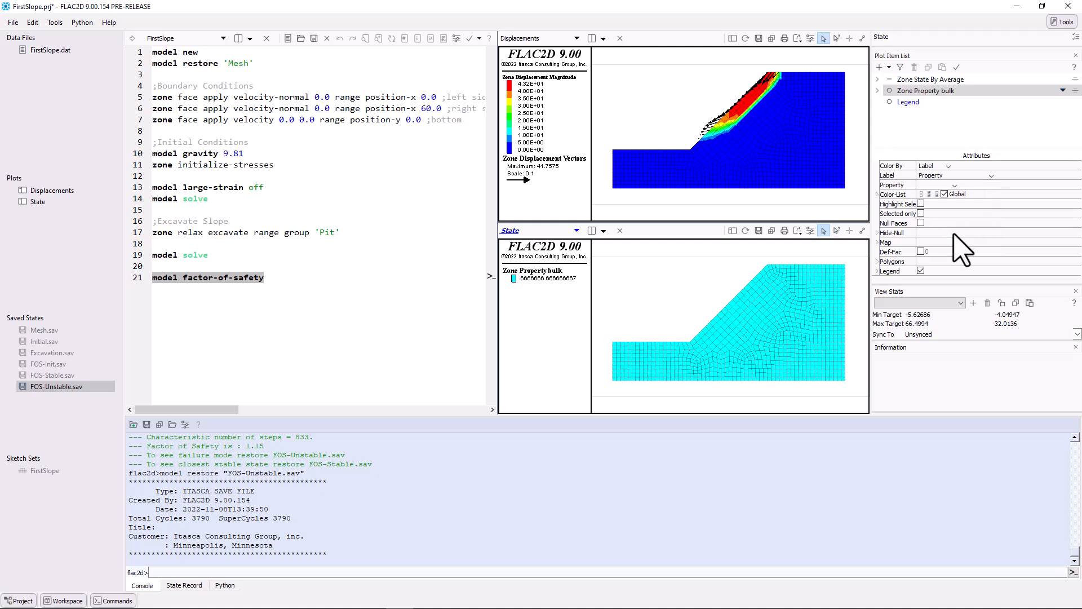
pyautogui.moveTo(959, 197)
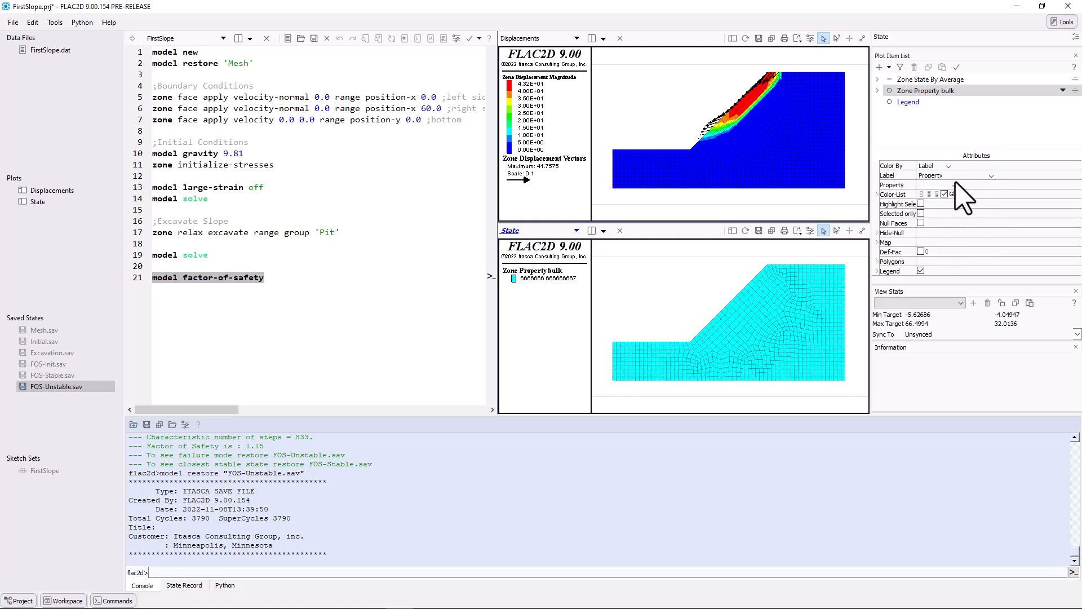
pyautogui.click(992, 185)
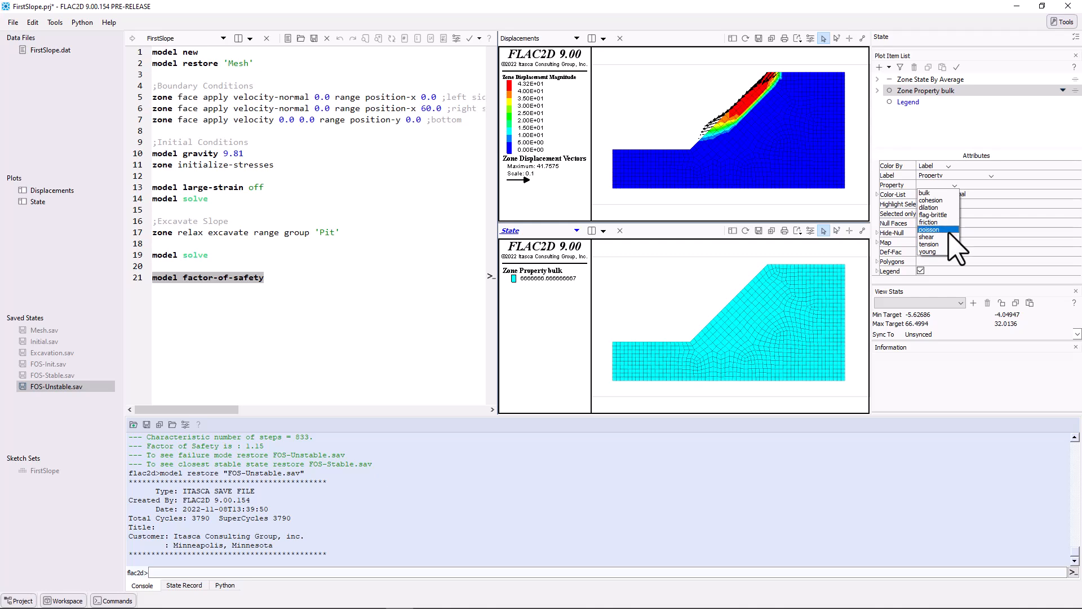
pyautogui.click(929, 200)
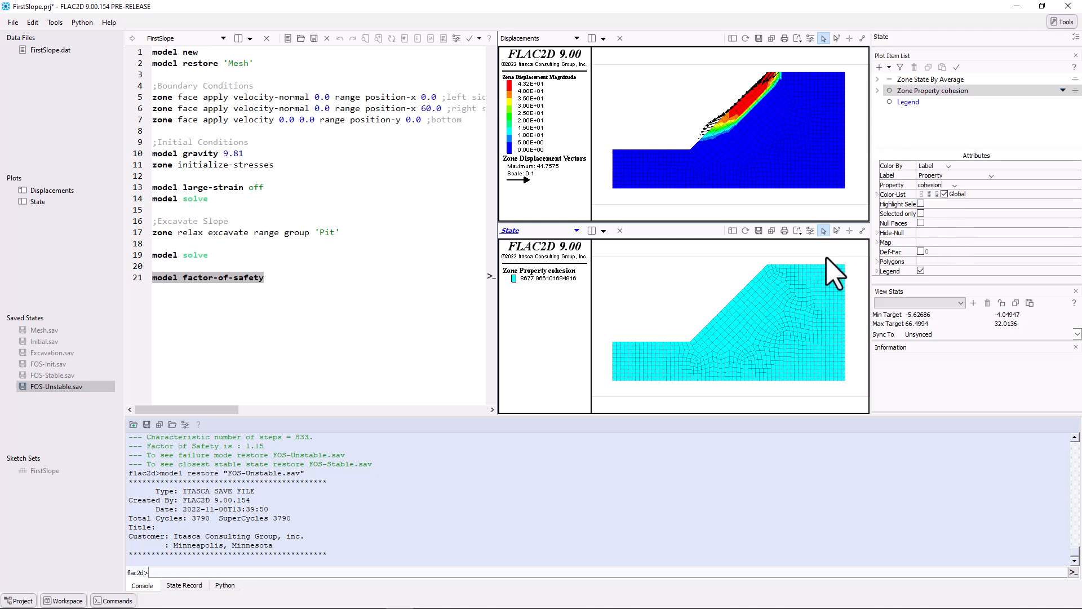
pyautogui.moveTo(532, 304)
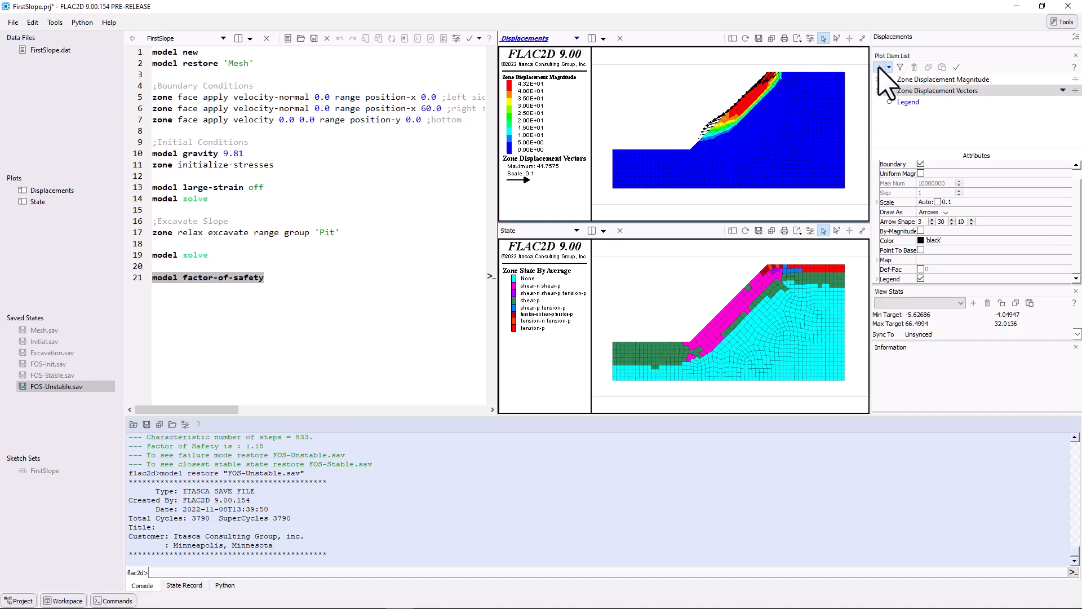
# Add a Factor Of Safety item (1.152) to the Displacements plot and move it to the top.
pyautogui.click(879, 67)
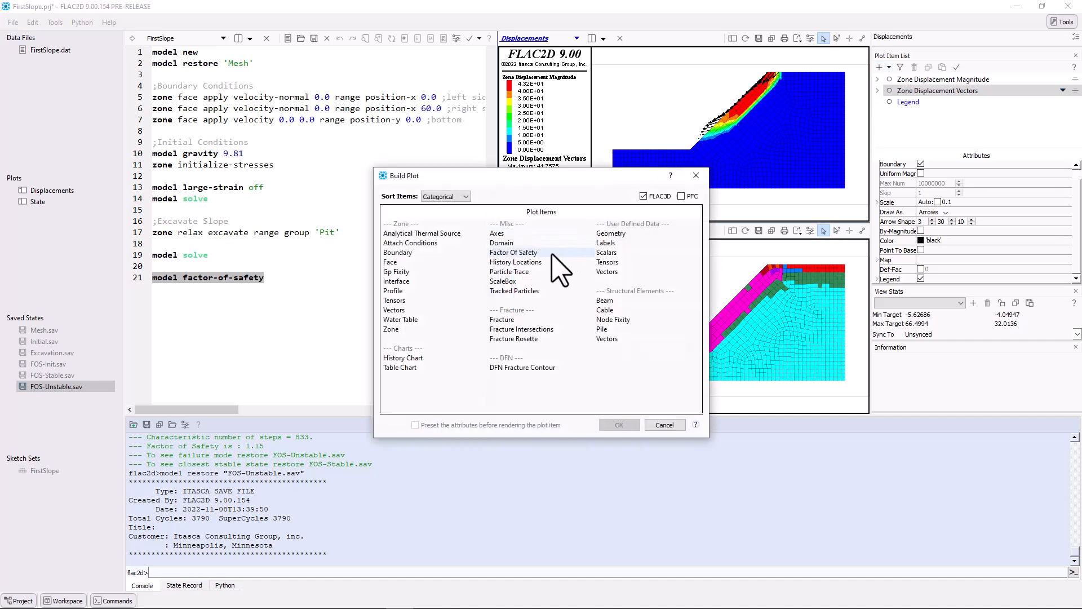
pyautogui.click(618, 424)
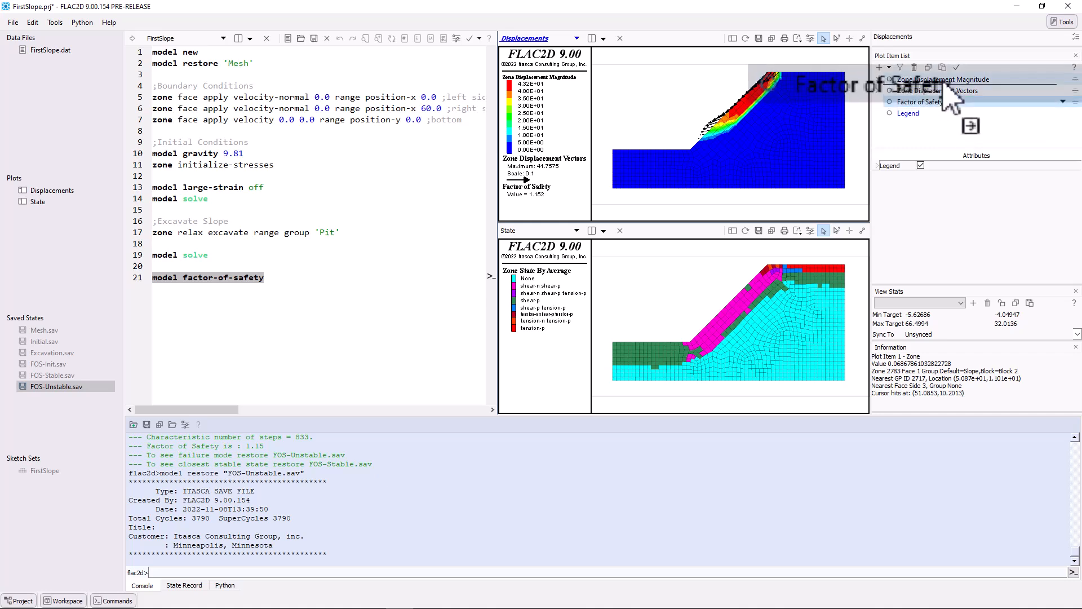
pyautogui.click(908, 113)
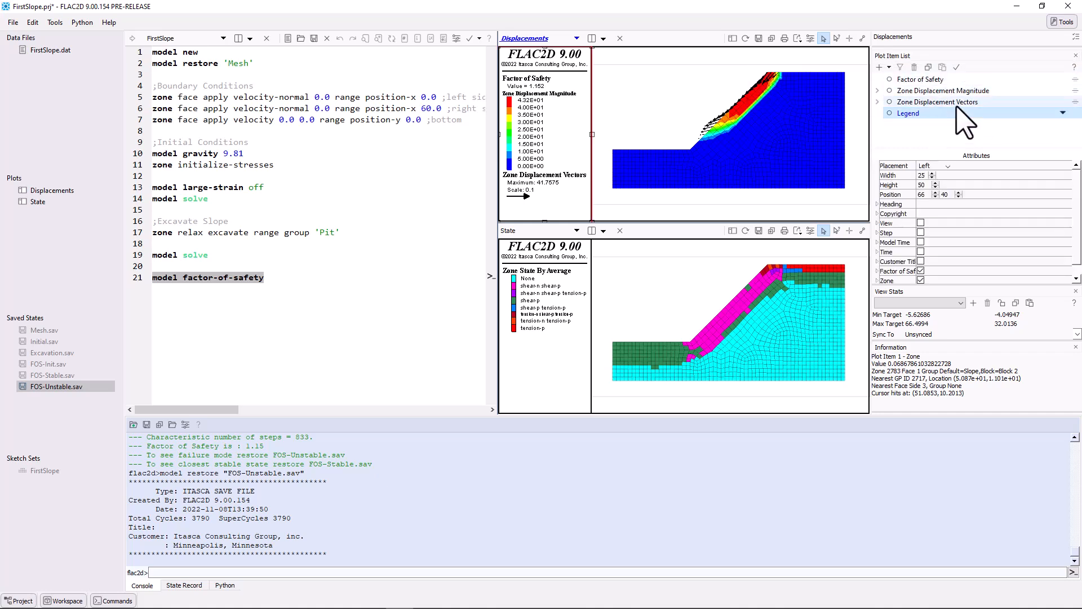
# Switch the Zone Displacement Magnitude contour format from Scientific to Decimal.
pyautogui.click(944, 90)
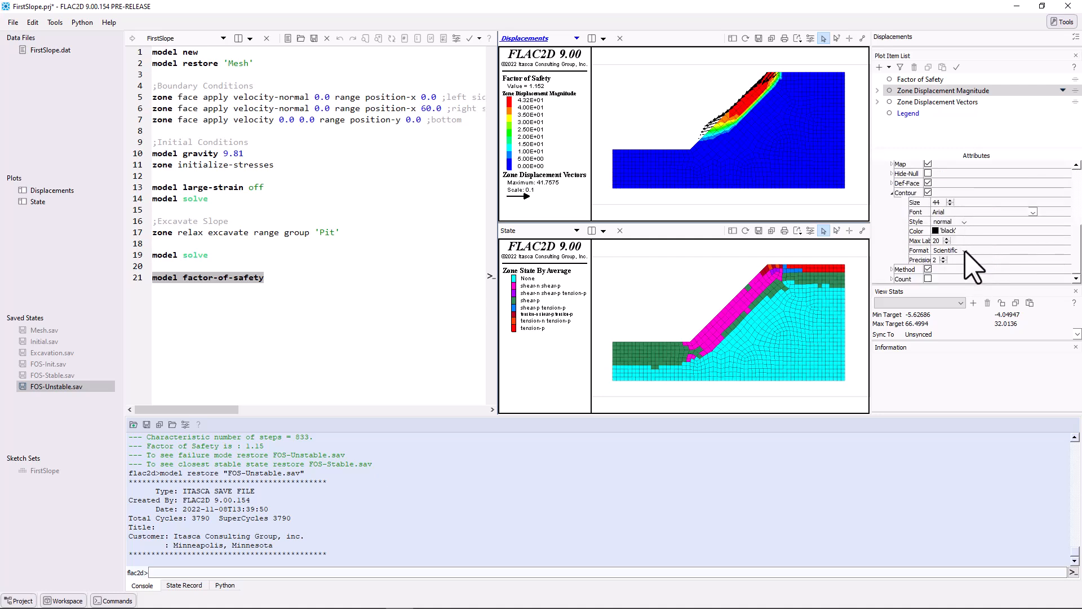
pyautogui.click(946, 250)
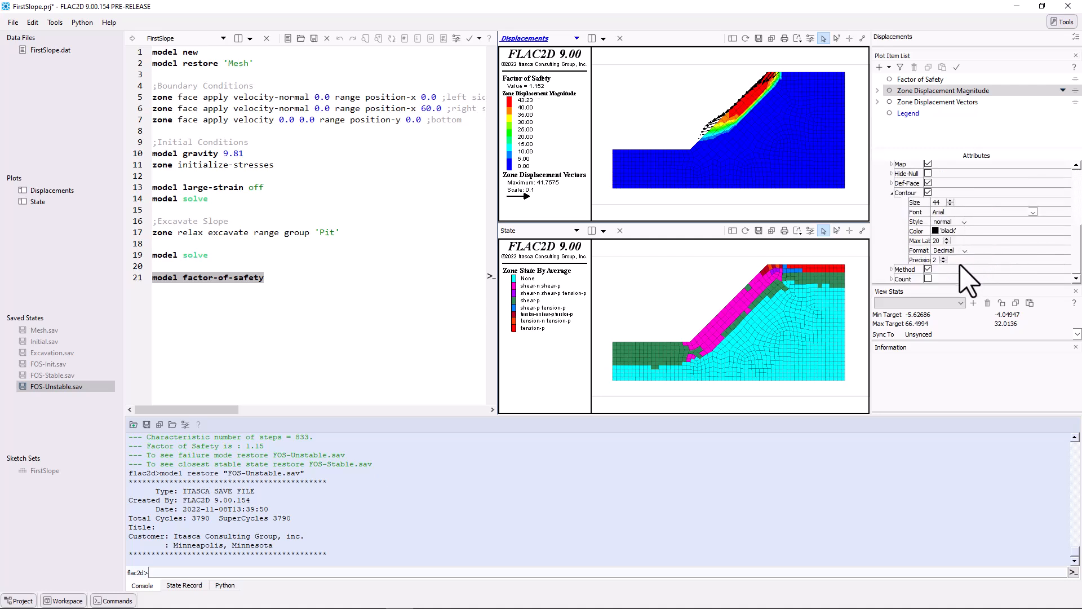